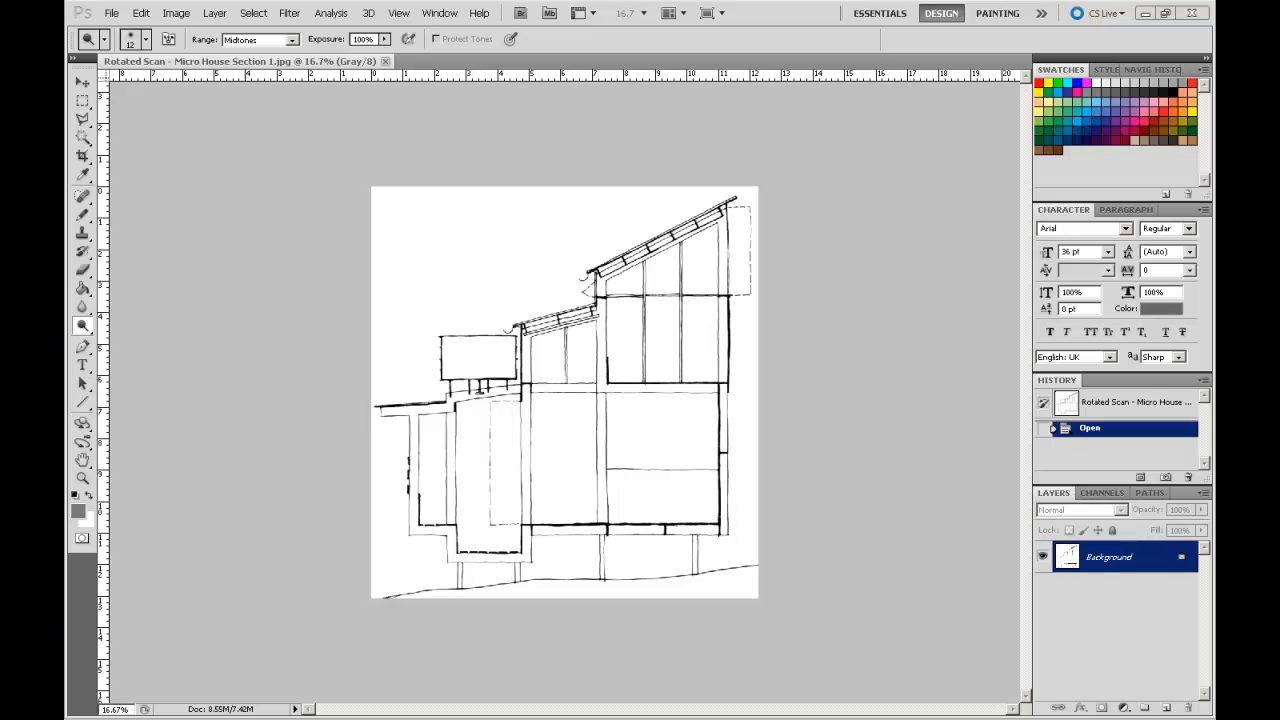
mouse_move(722, 536)
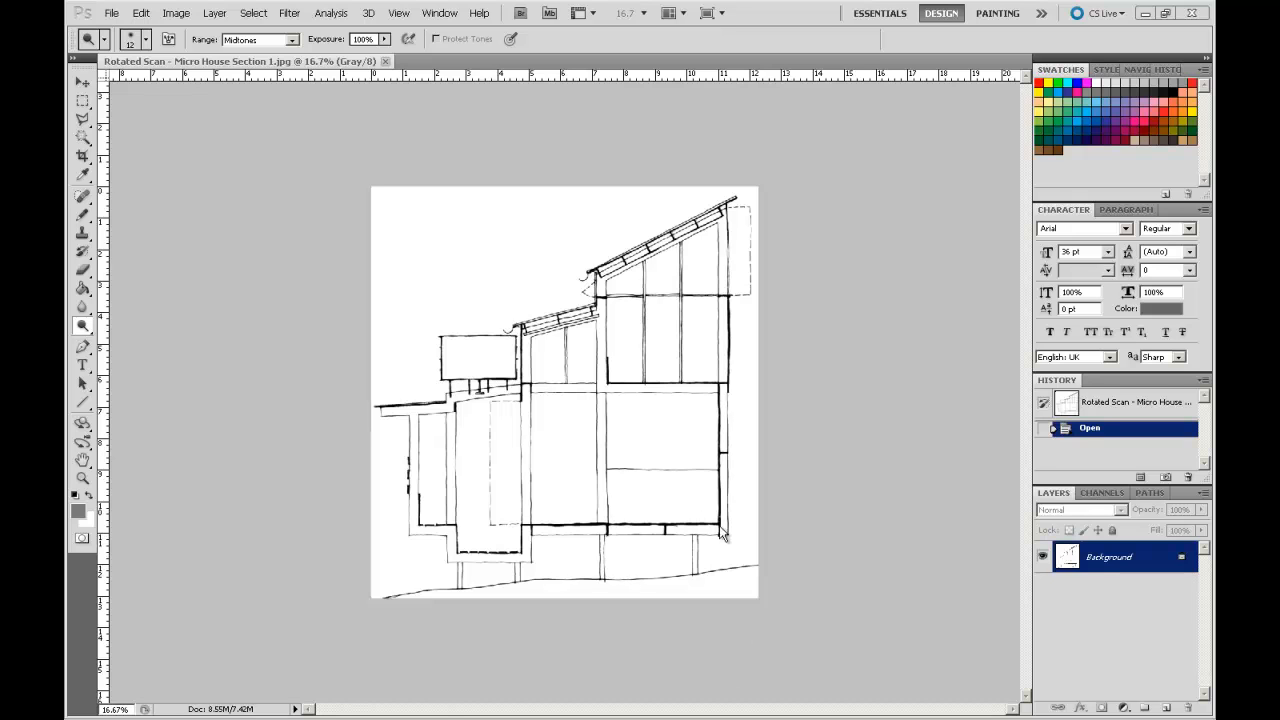
mouse_move(756, 536)
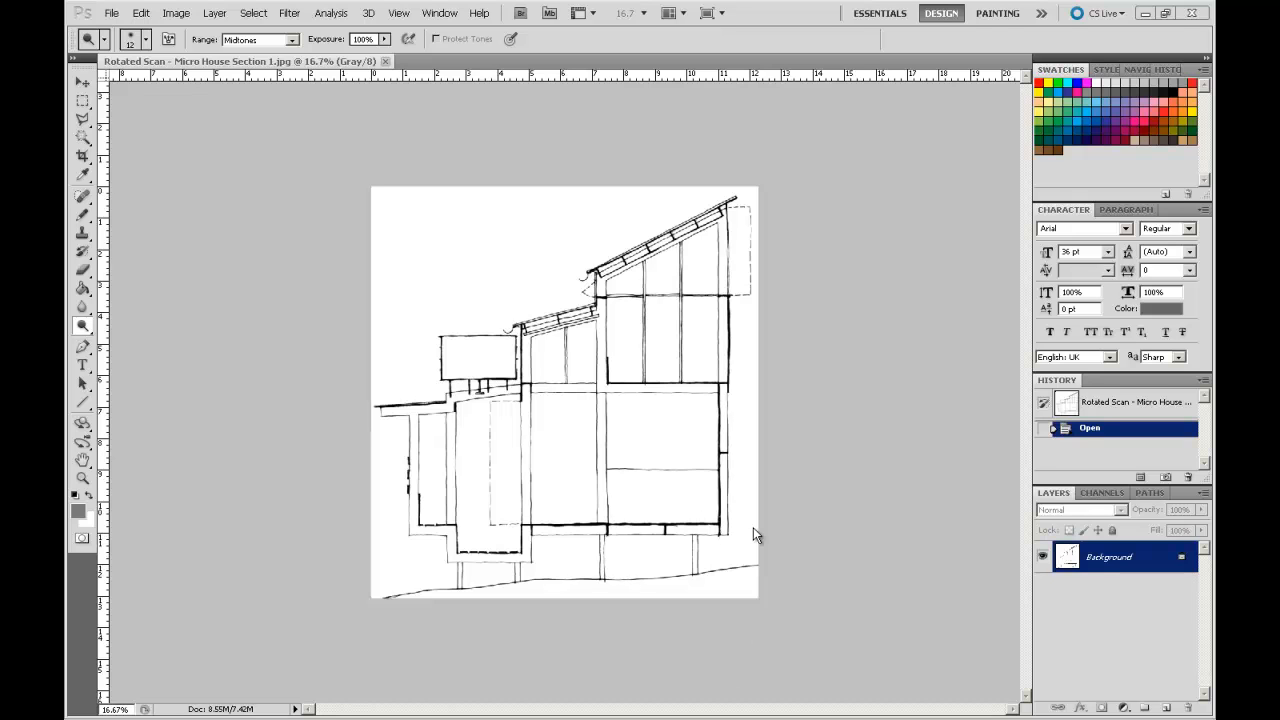
mouse_move(540, 318)
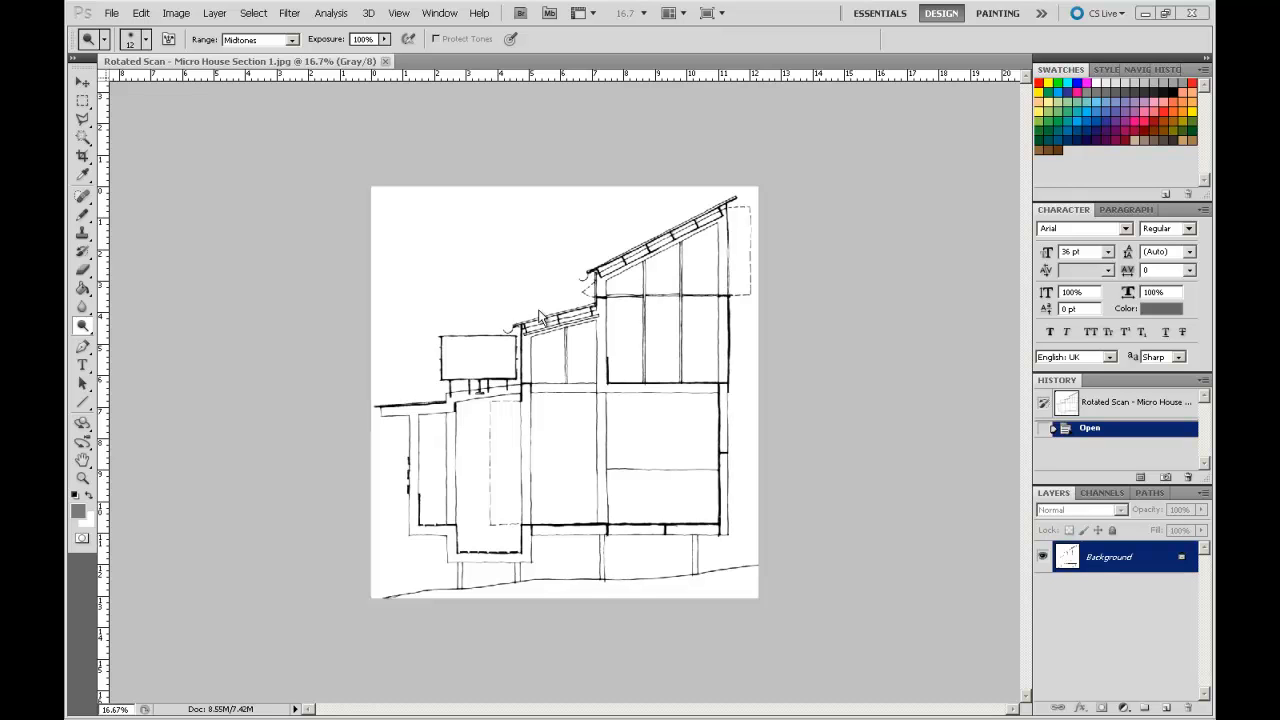
mouse_move(140, 12)
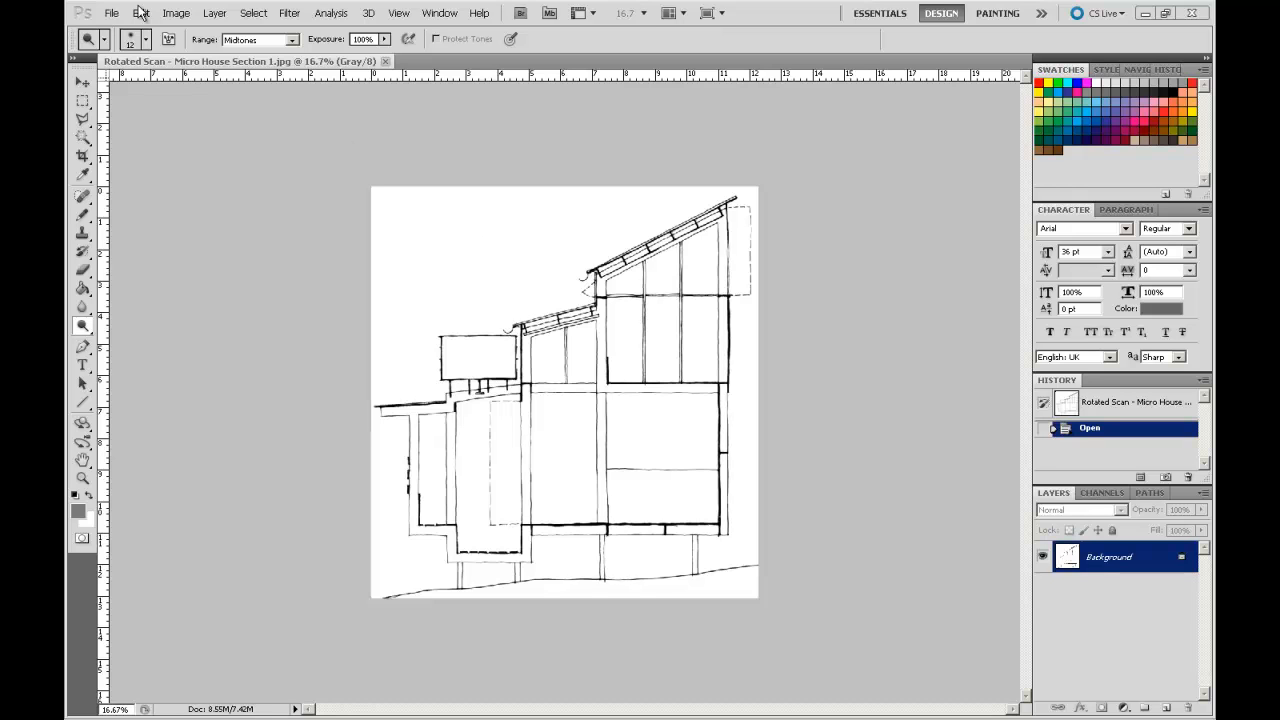
mouse_move(112, 12)
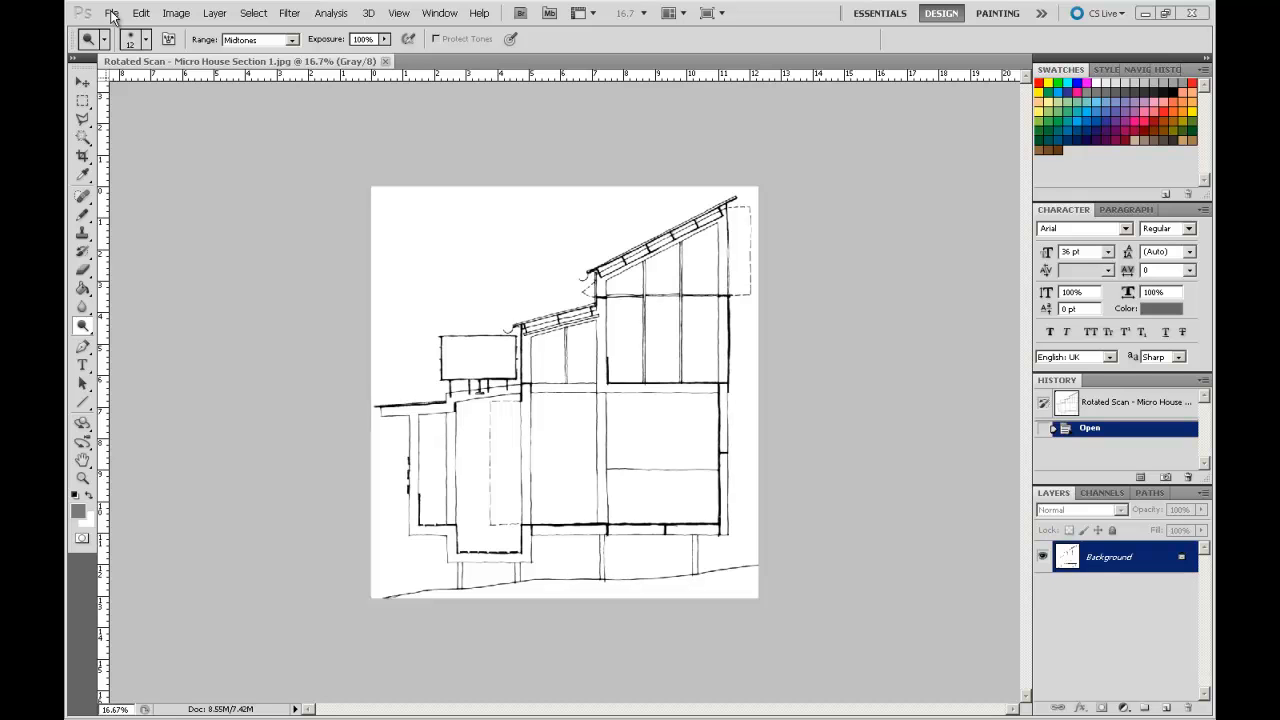
- Start opening another scan from File > Open, then cancel without choosing one
click(112, 12)
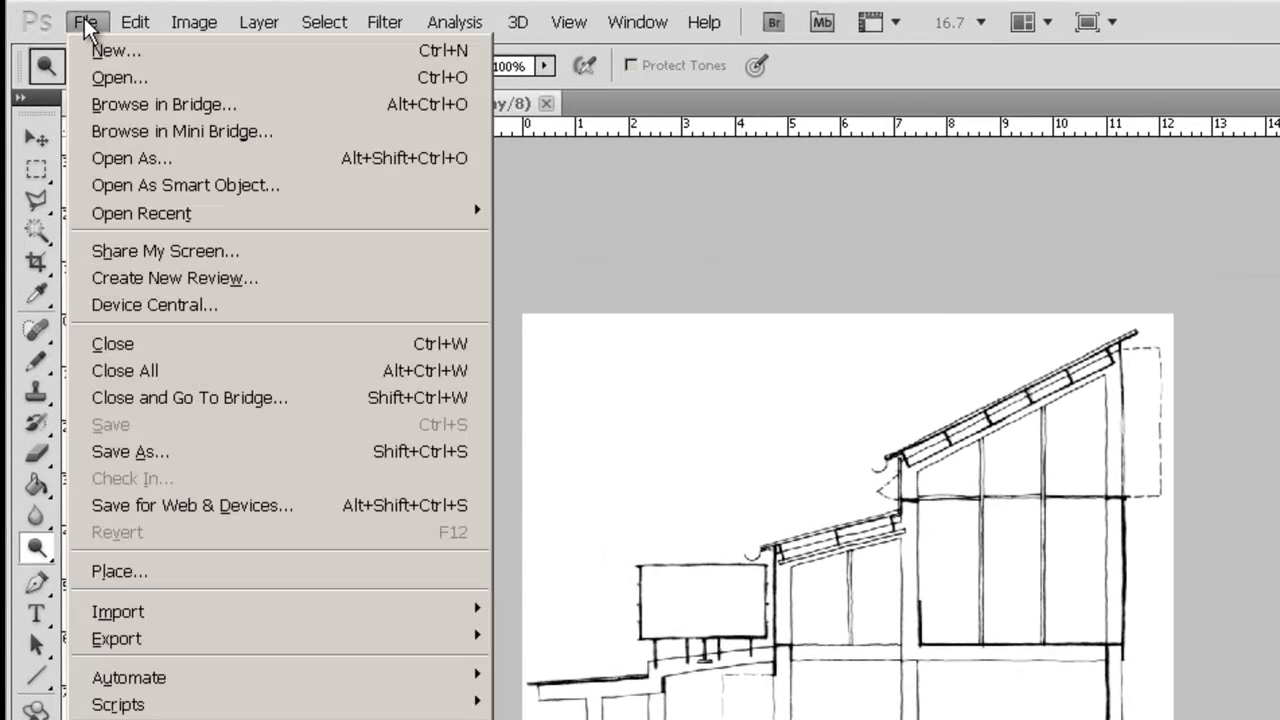
click(120, 76)
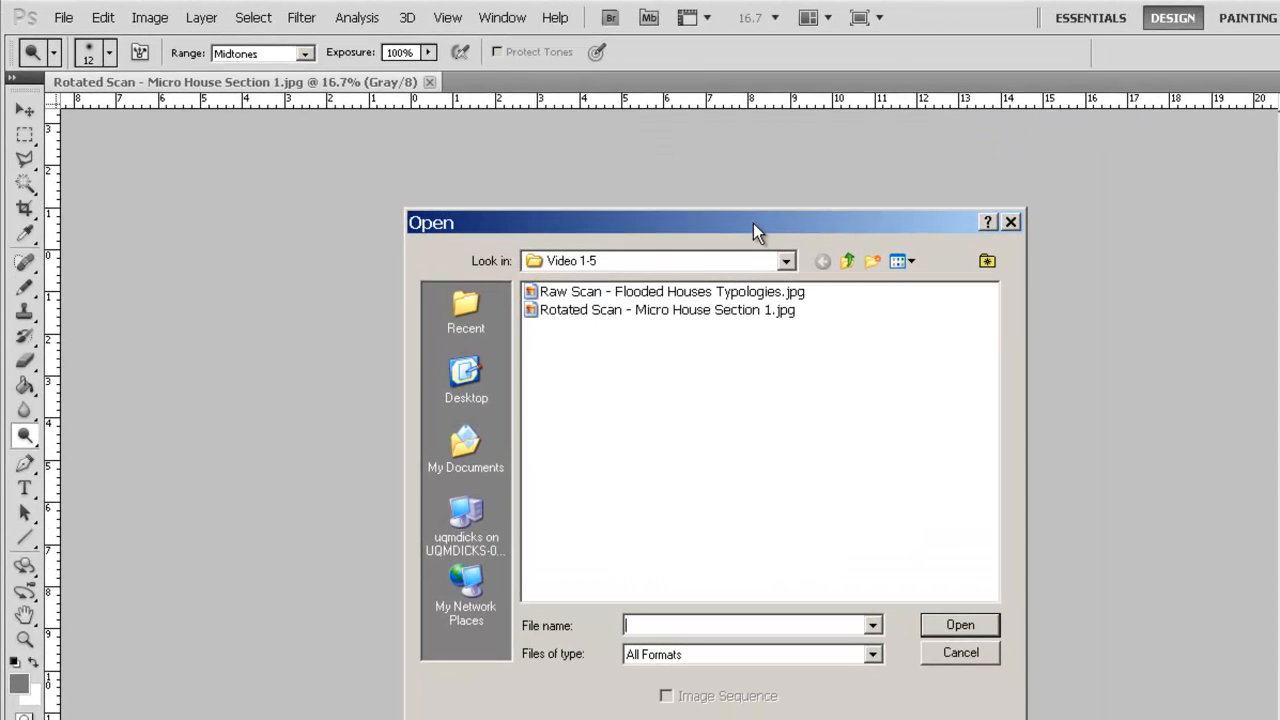
mouse_move(632, 238)
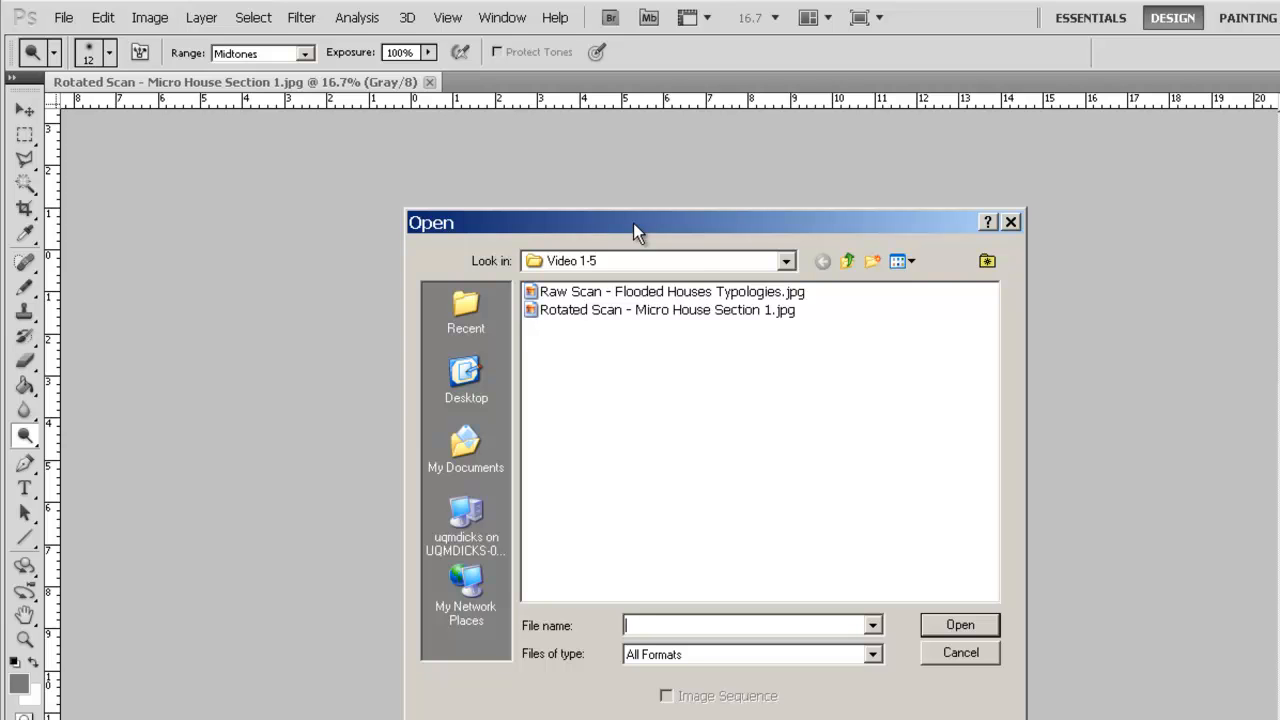
mouse_move(628, 316)
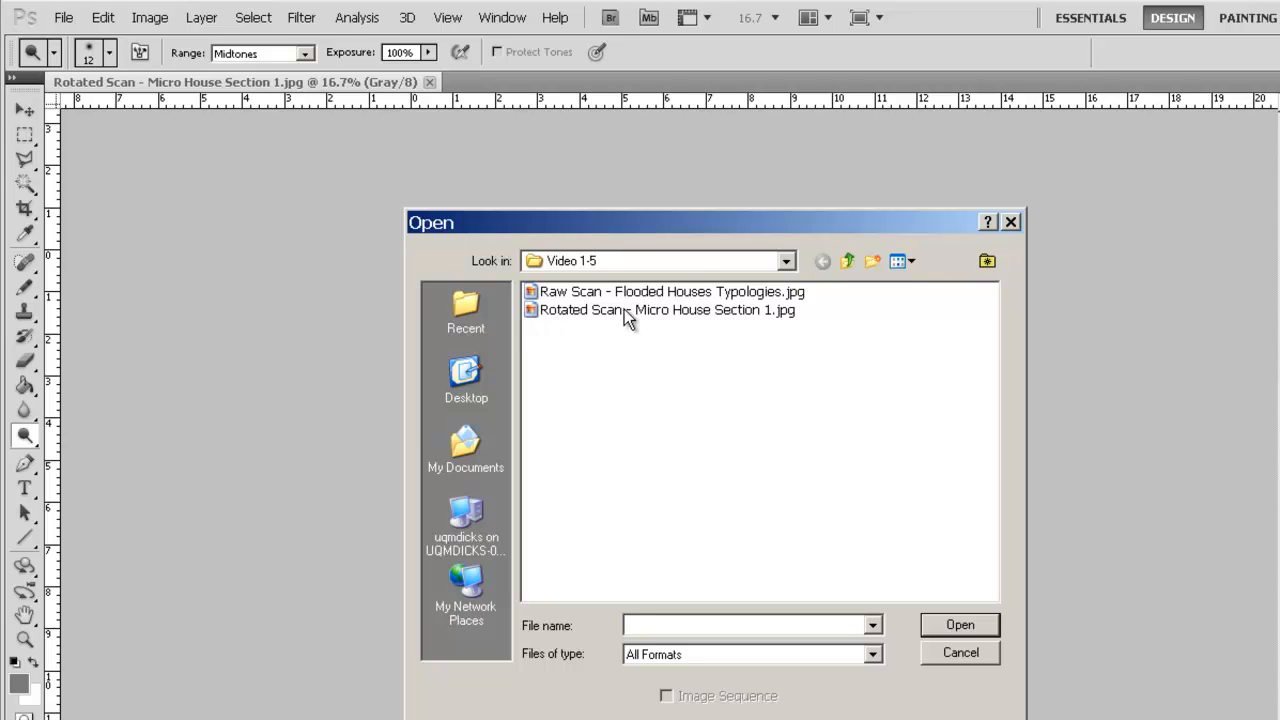
mouse_move(712, 318)
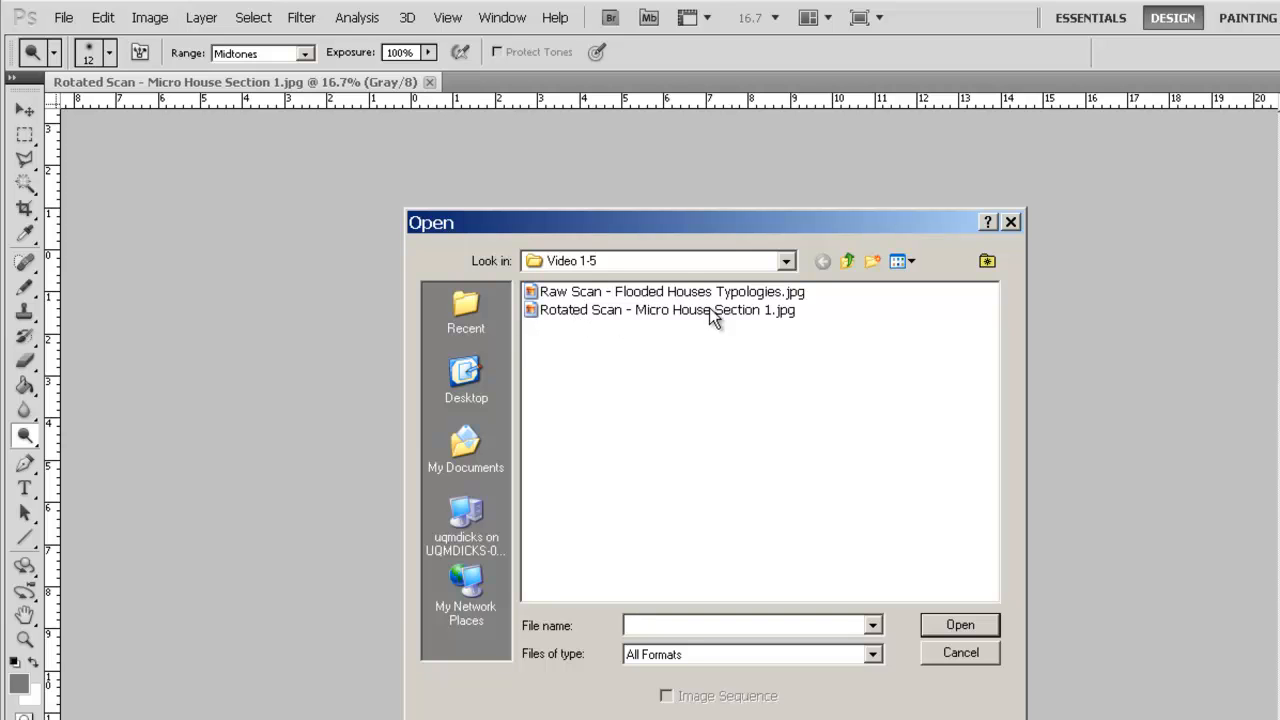
mouse_move(800, 324)
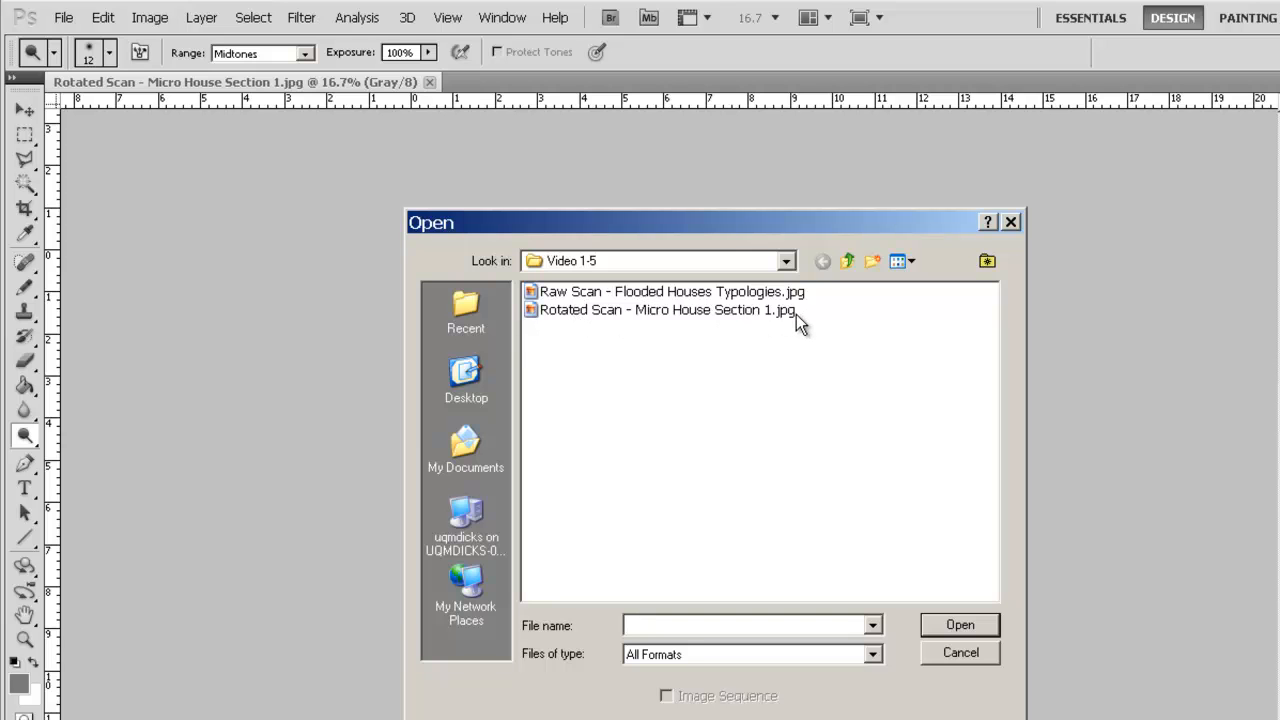
mouse_move(544, 298)
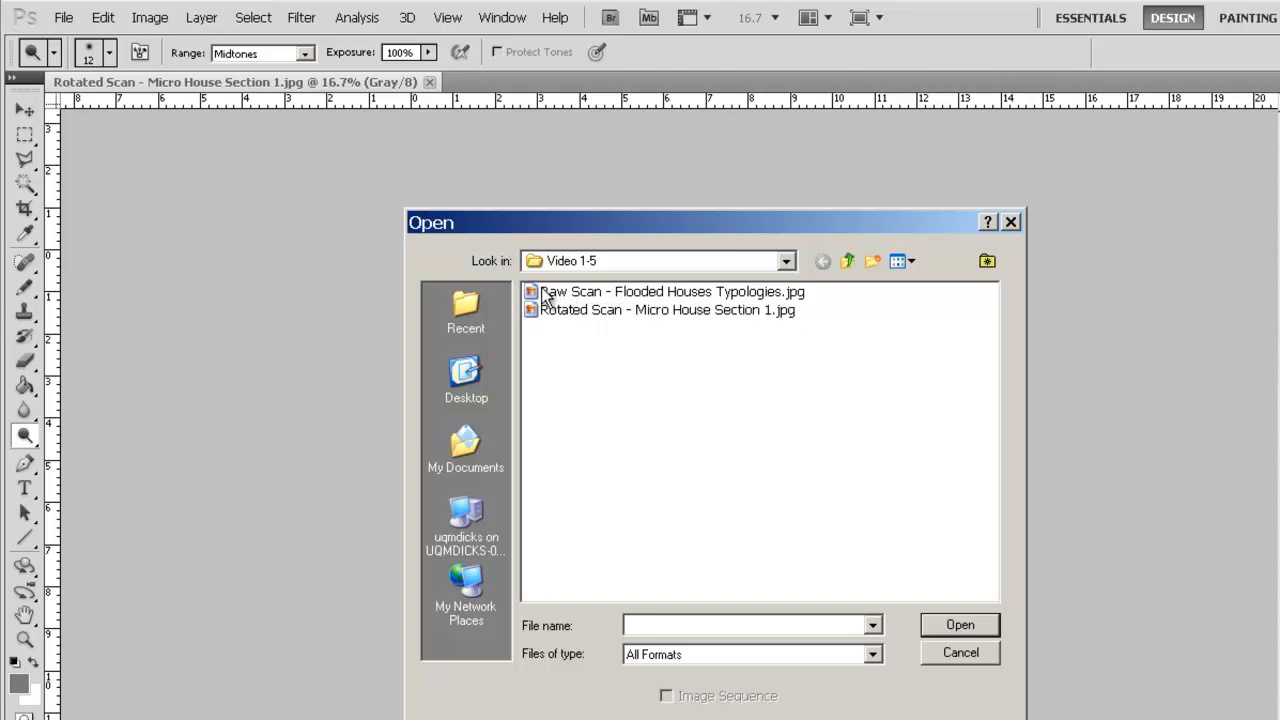
mouse_move(688, 300)
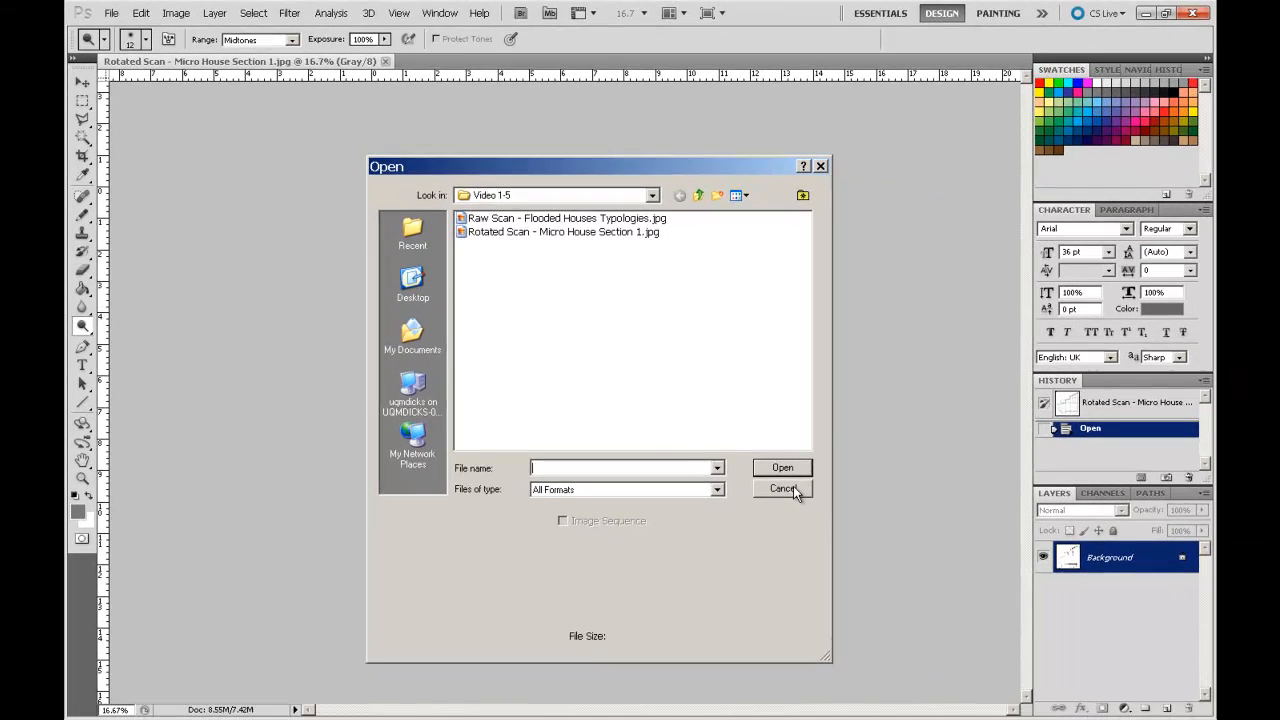
click(784, 488)
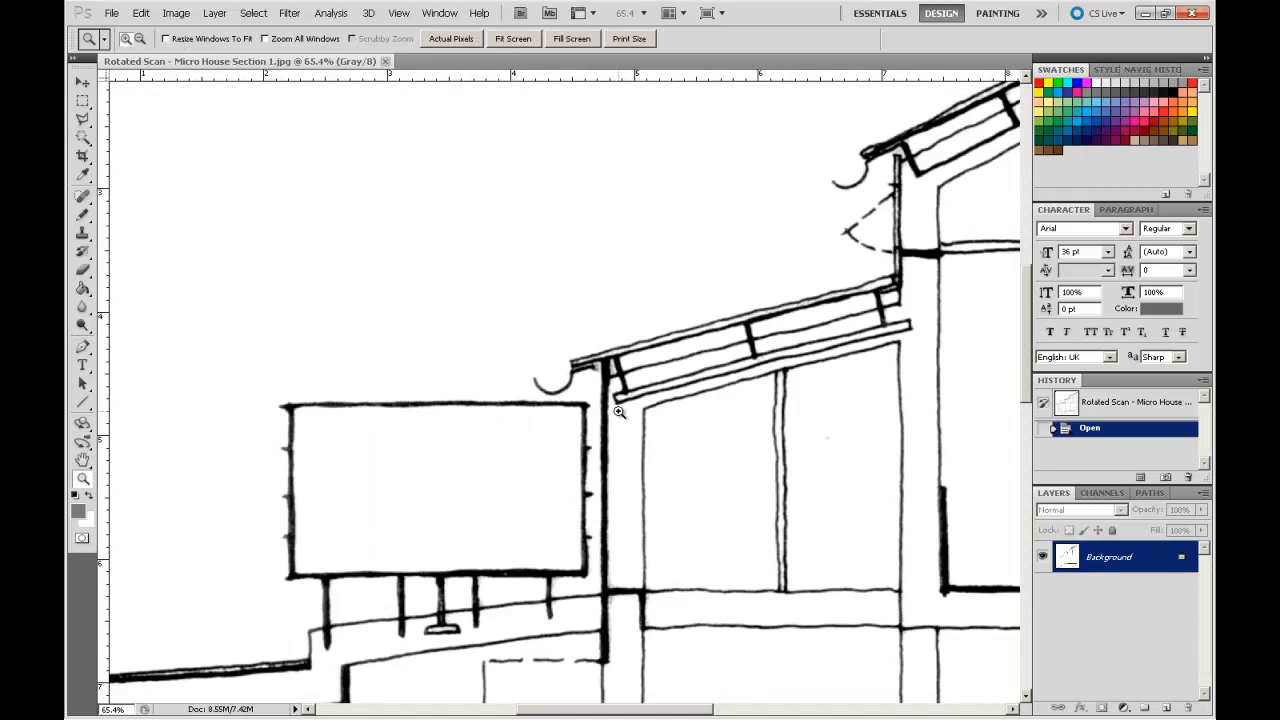
mouse_move(768, 118)
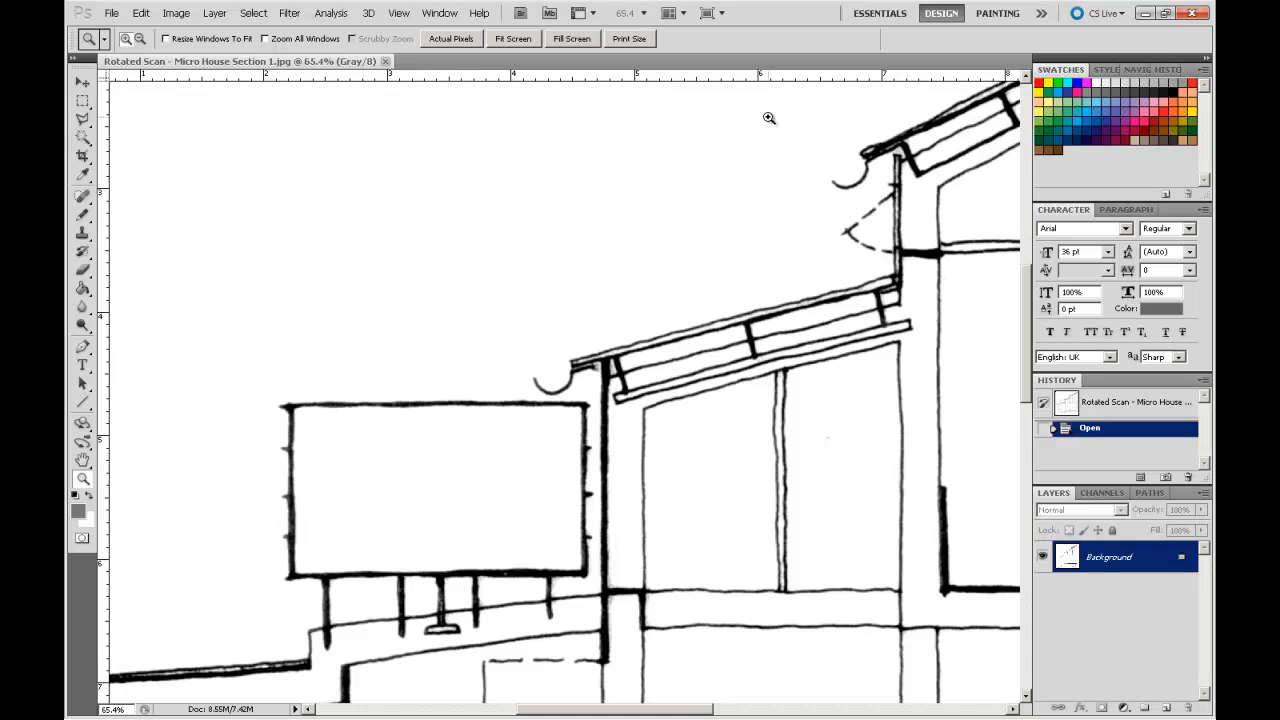
- Magnify the roof eaves corner to inspect the line work, then fit the drawing on screen
click(768, 118)
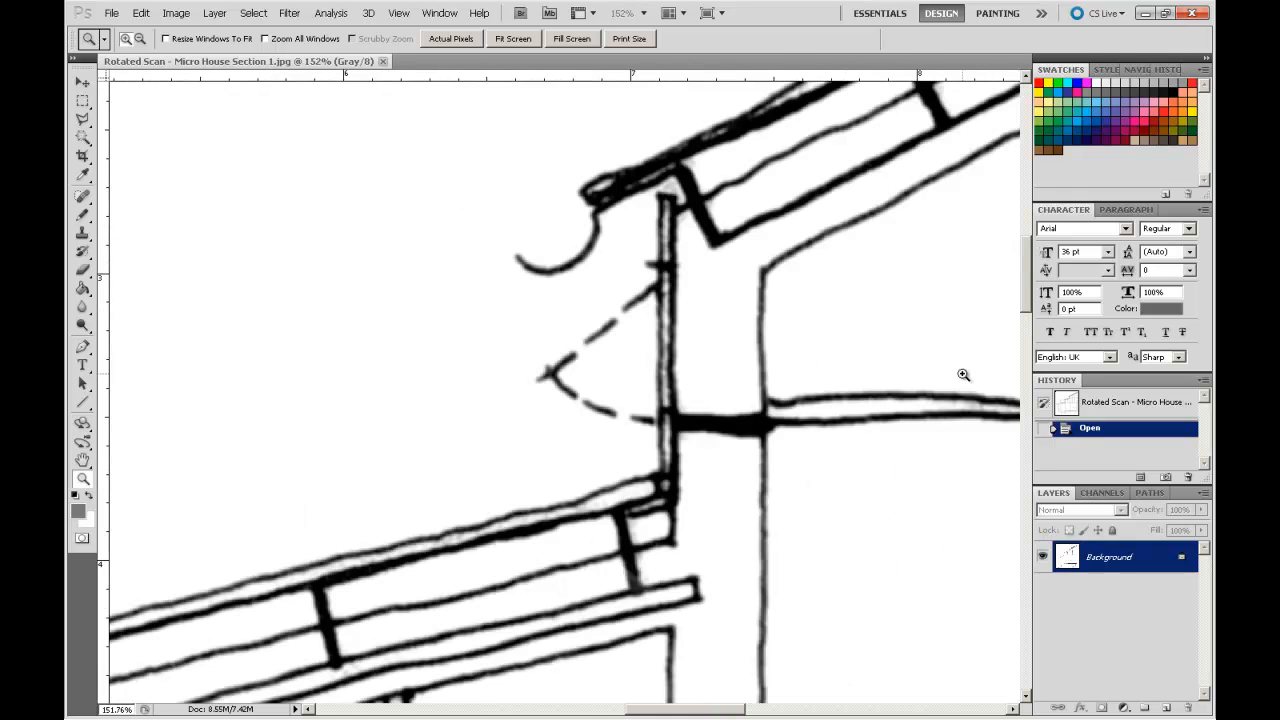
mouse_move(876, 306)
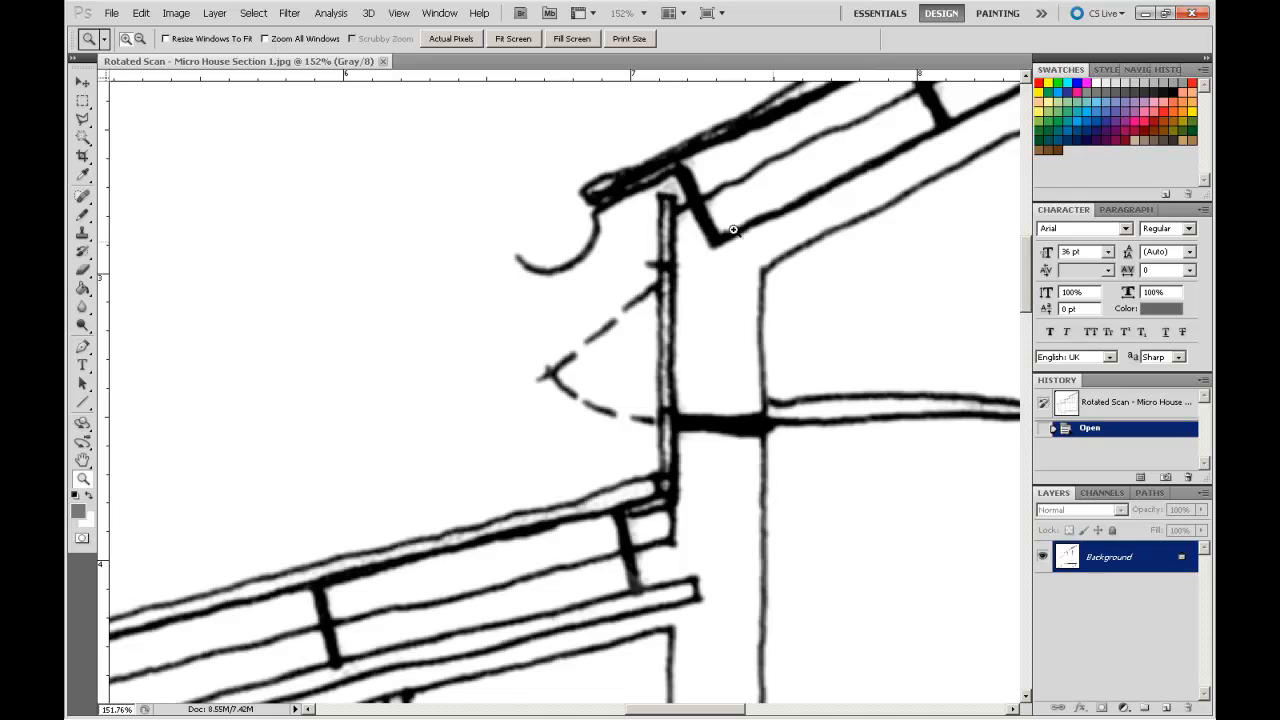
mouse_move(612, 548)
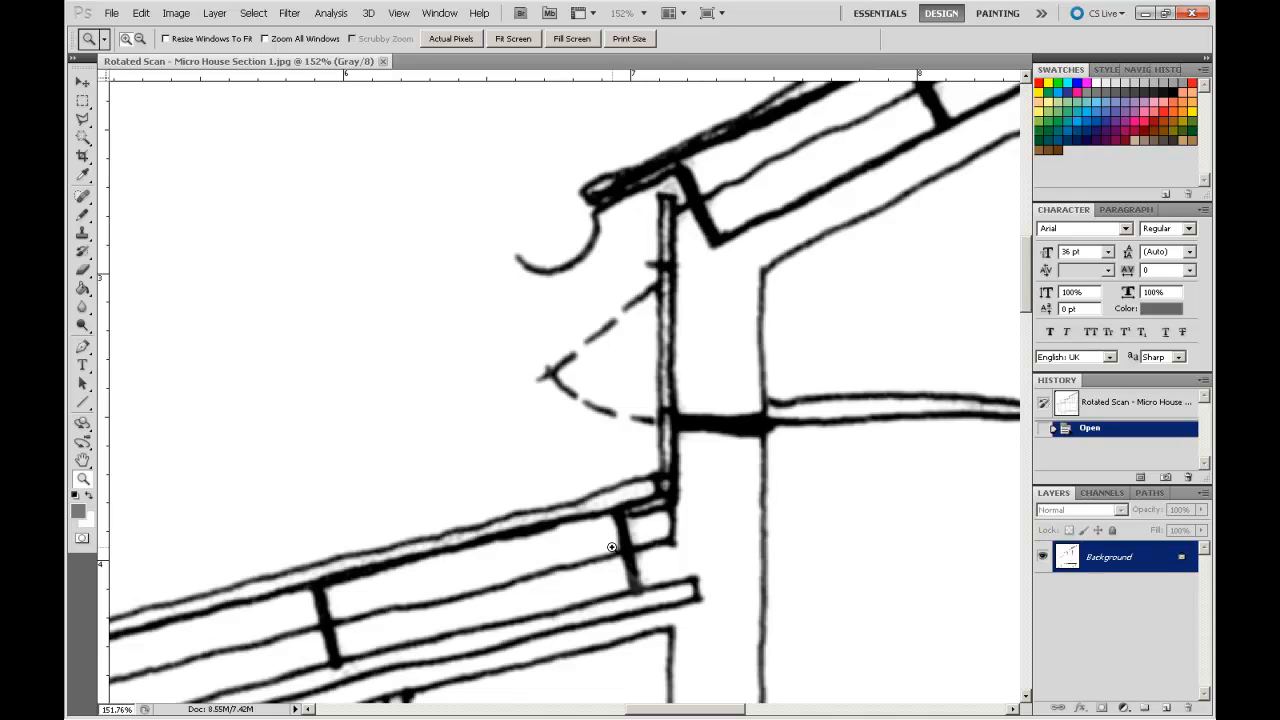
drag(600, 124, 798, 300)
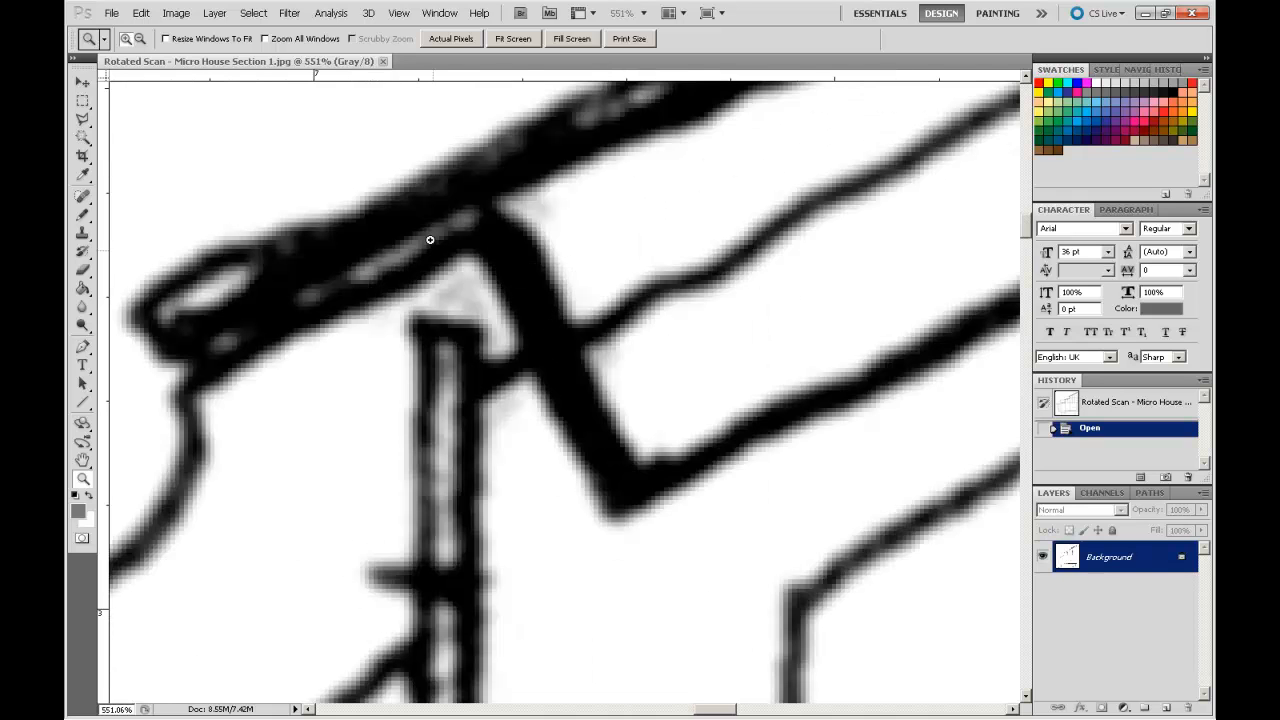
mouse_move(500, 628)
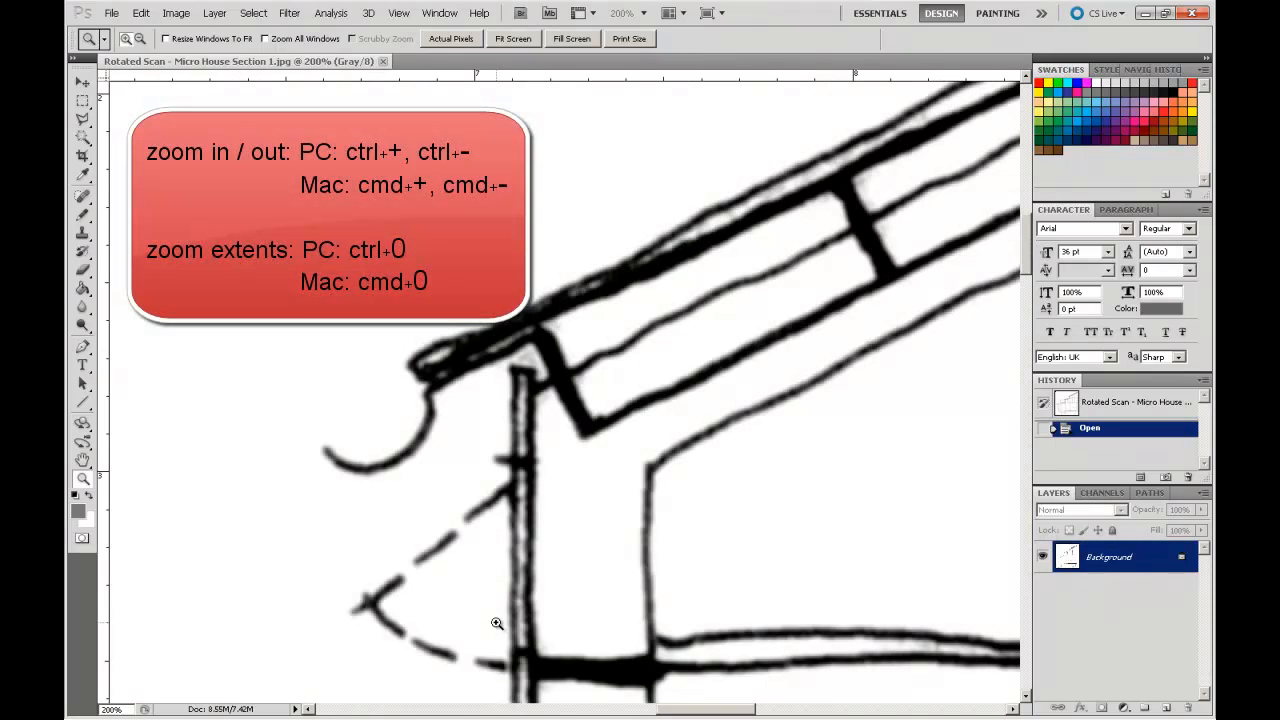
key(ctrl+0)
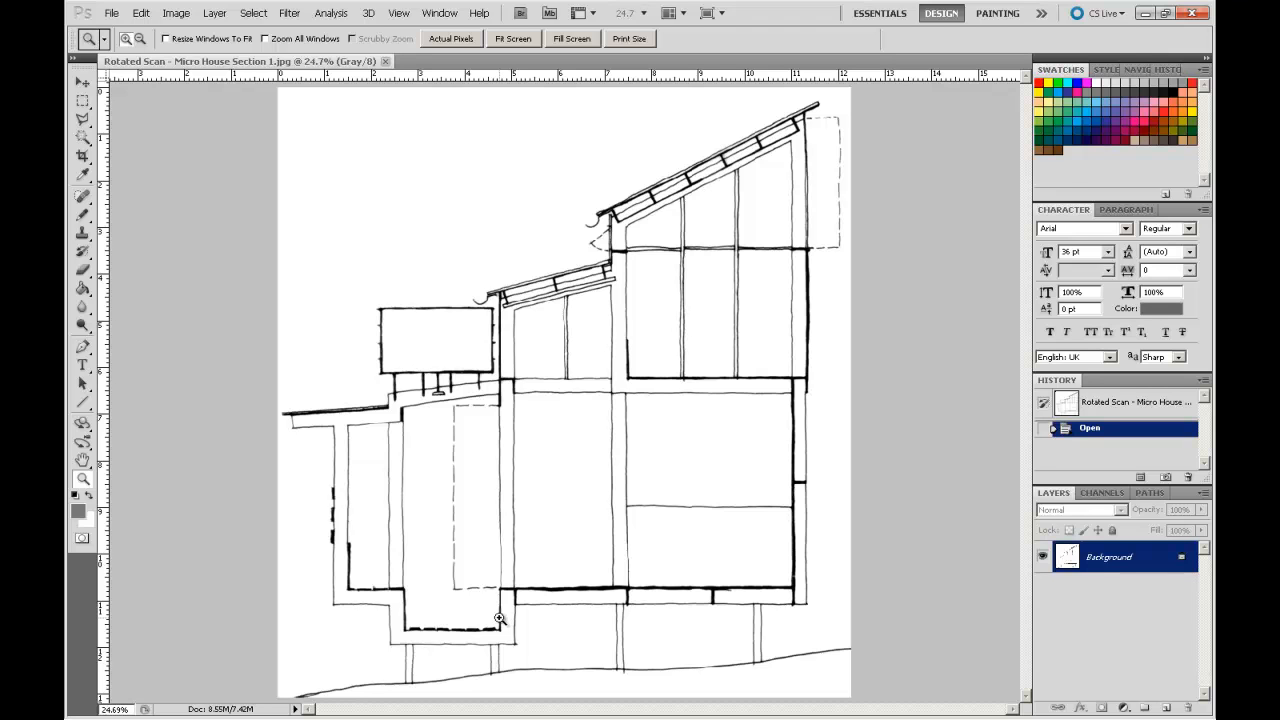
mouse_move(516, 214)
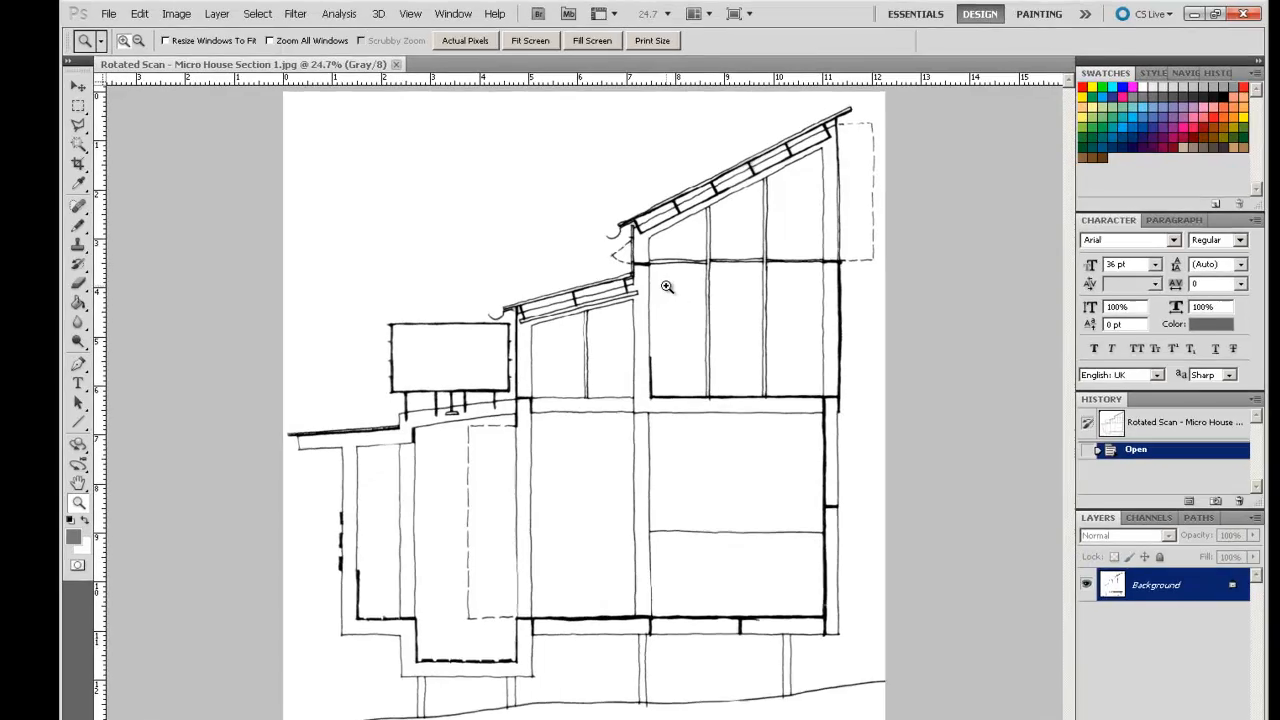
- Switch to the Dodge tool and enlarge its soft brush to about 172 px
click(668, 288)
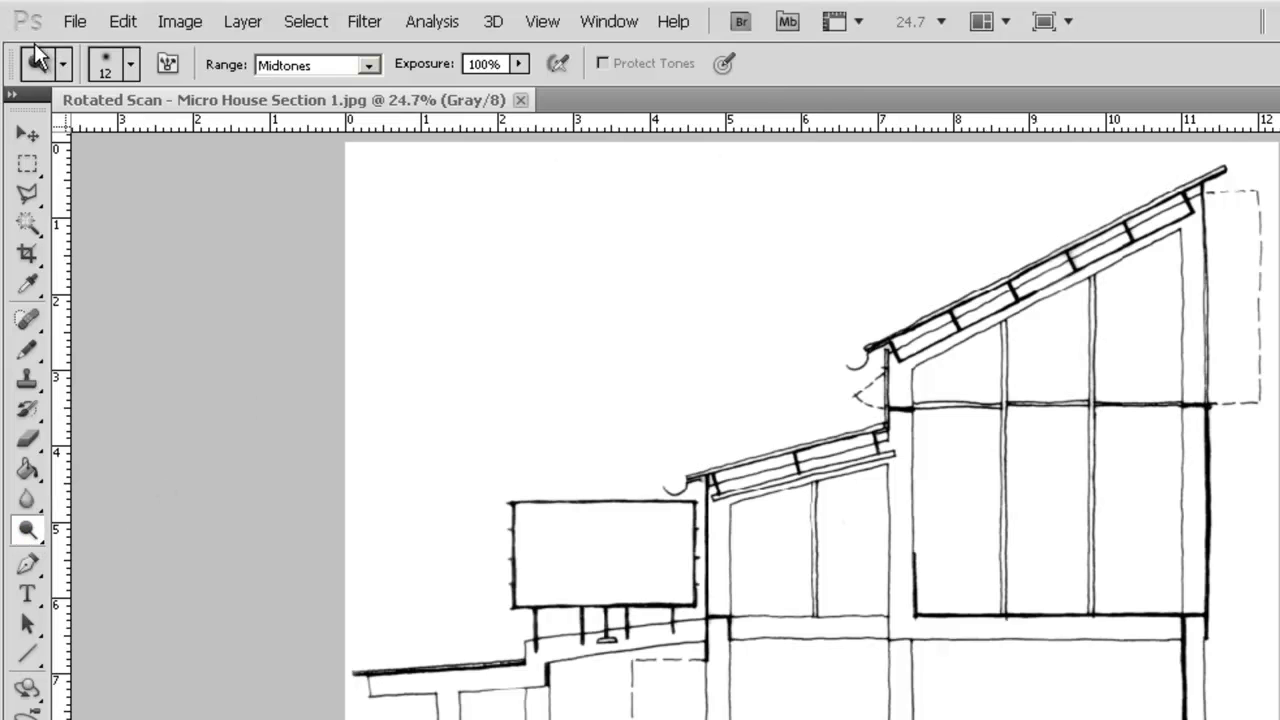
mouse_move(768, 62)
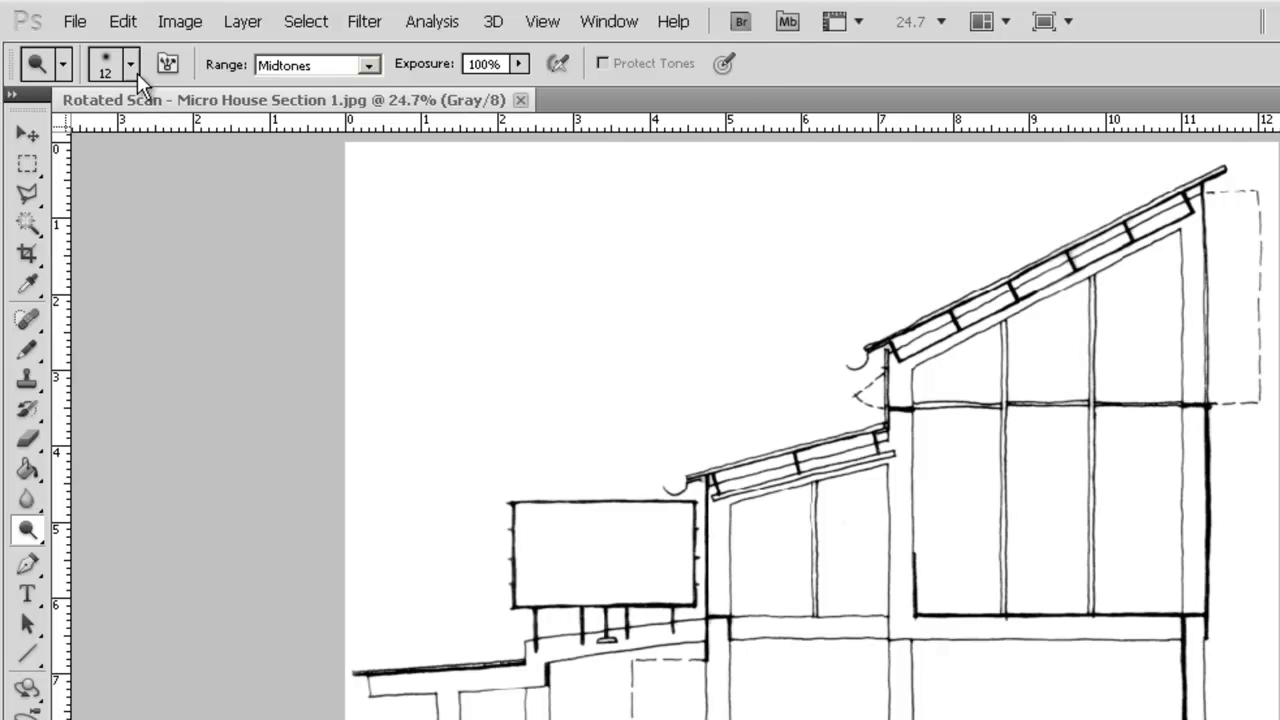
click(130, 64)
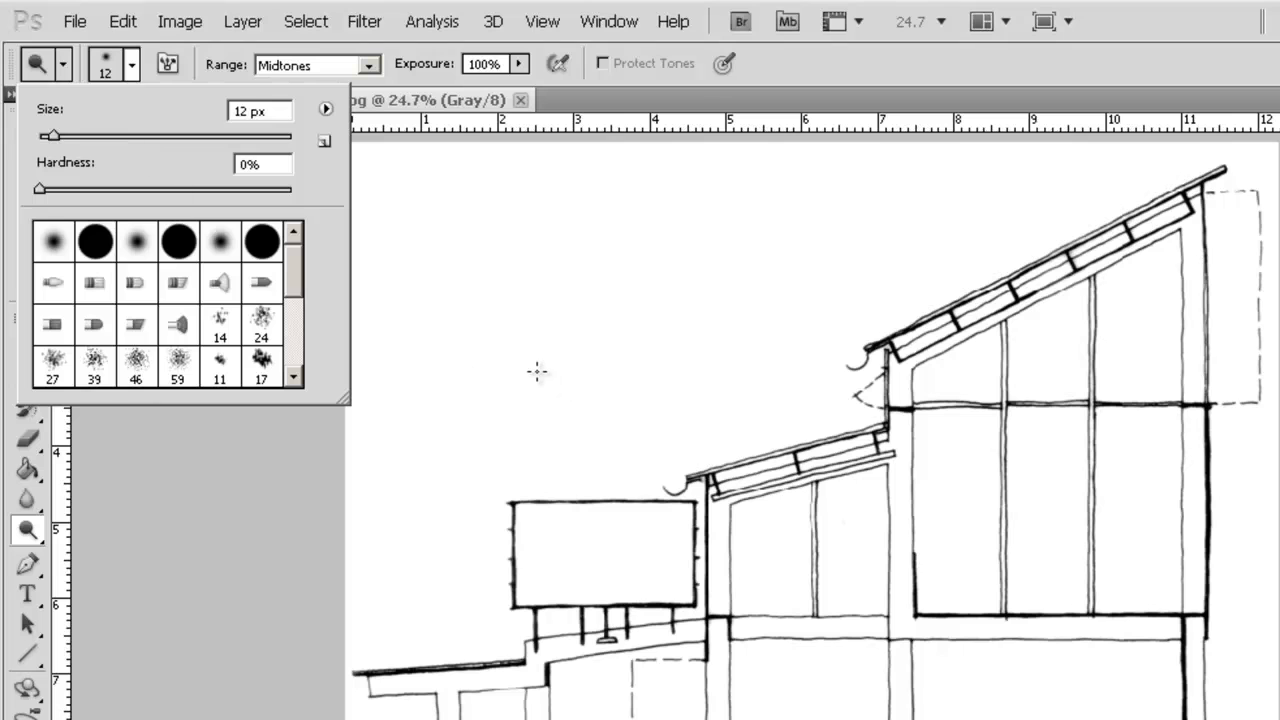
mouse_move(100, 156)
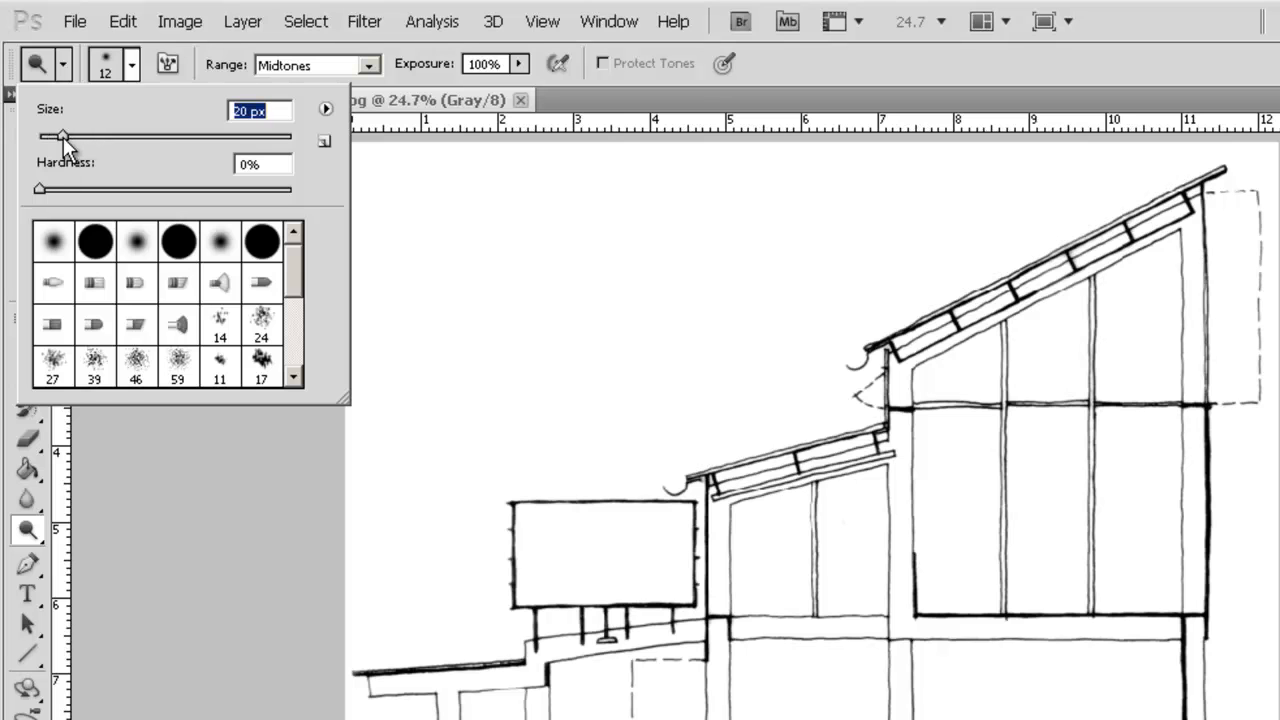
drag(62, 136, 204, 136)
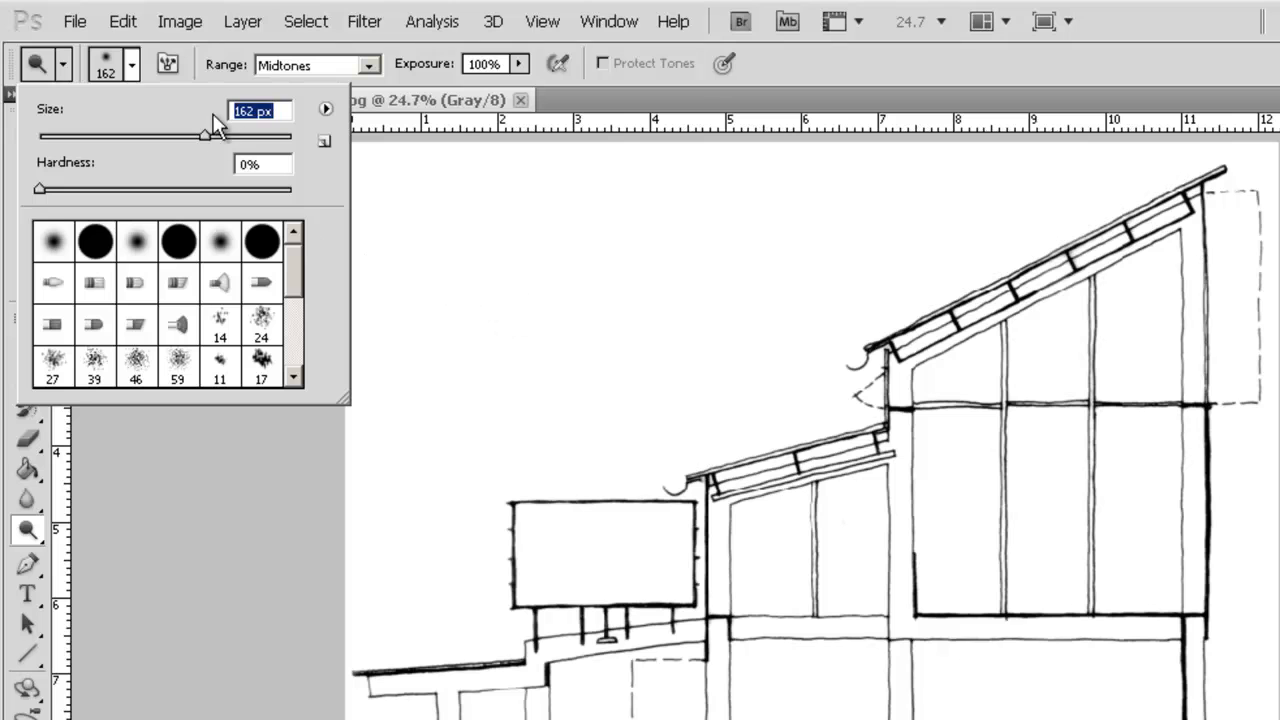
drag(204, 136, 212, 136)
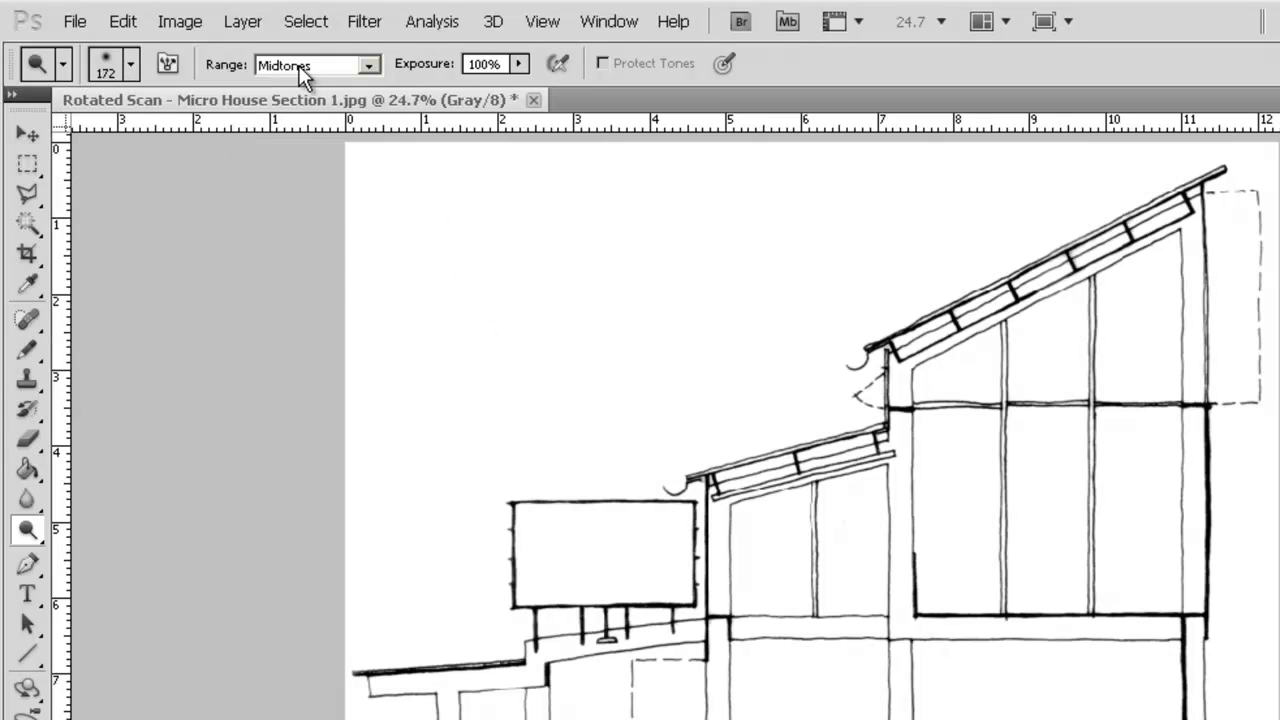
mouse_move(376, 78)
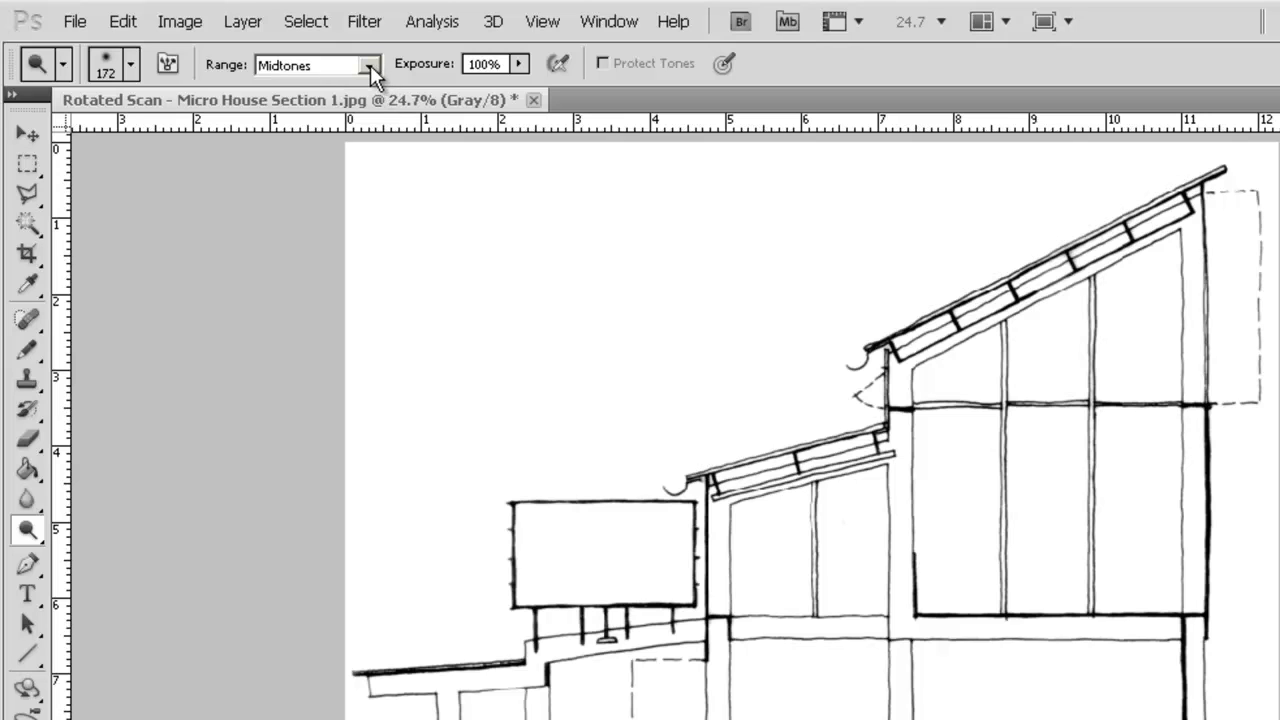
- Limit dodging to Highlights and lower its exposure well below 100%
click(368, 64)
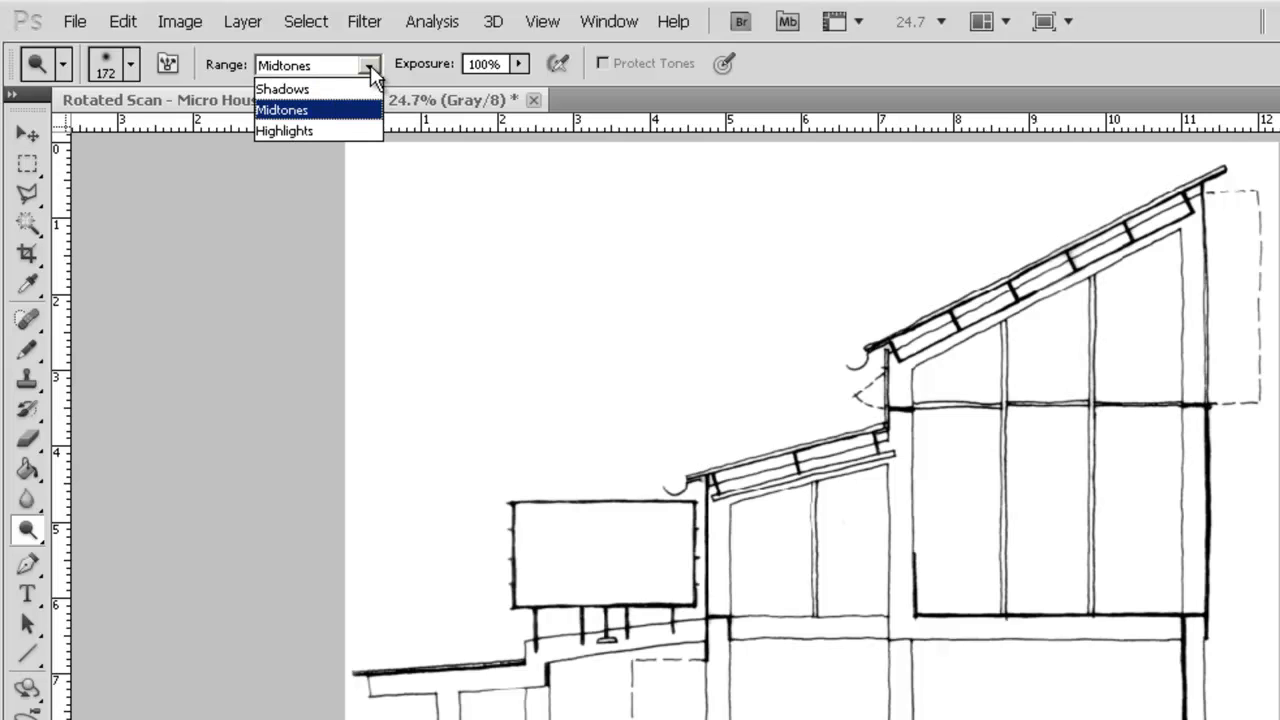
mouse_move(284, 132)
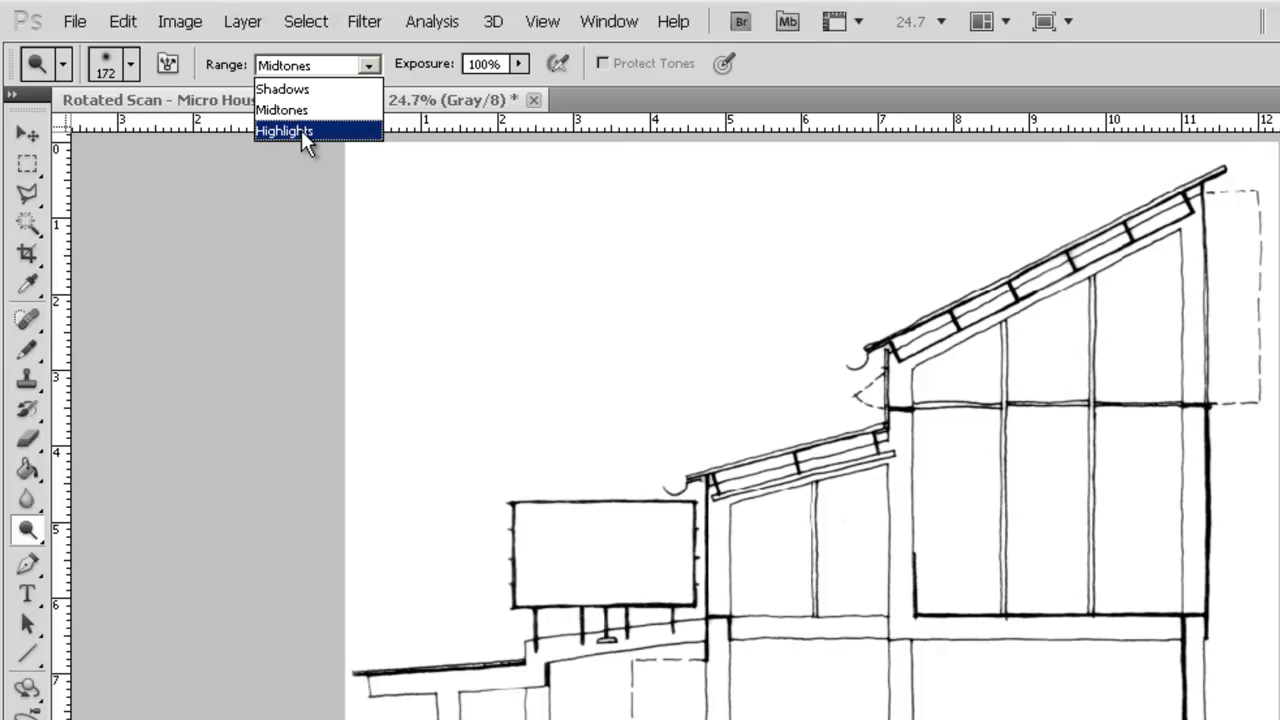
click(284, 132)
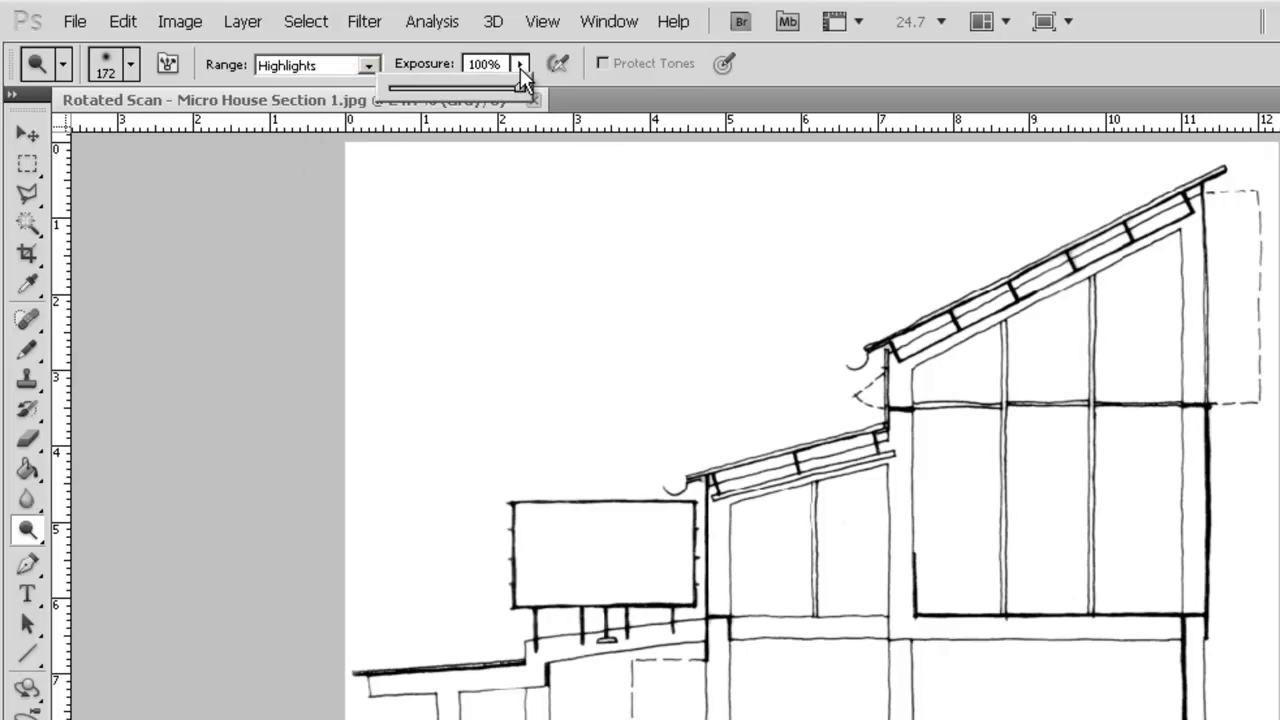
drag(530, 86, 510, 86)
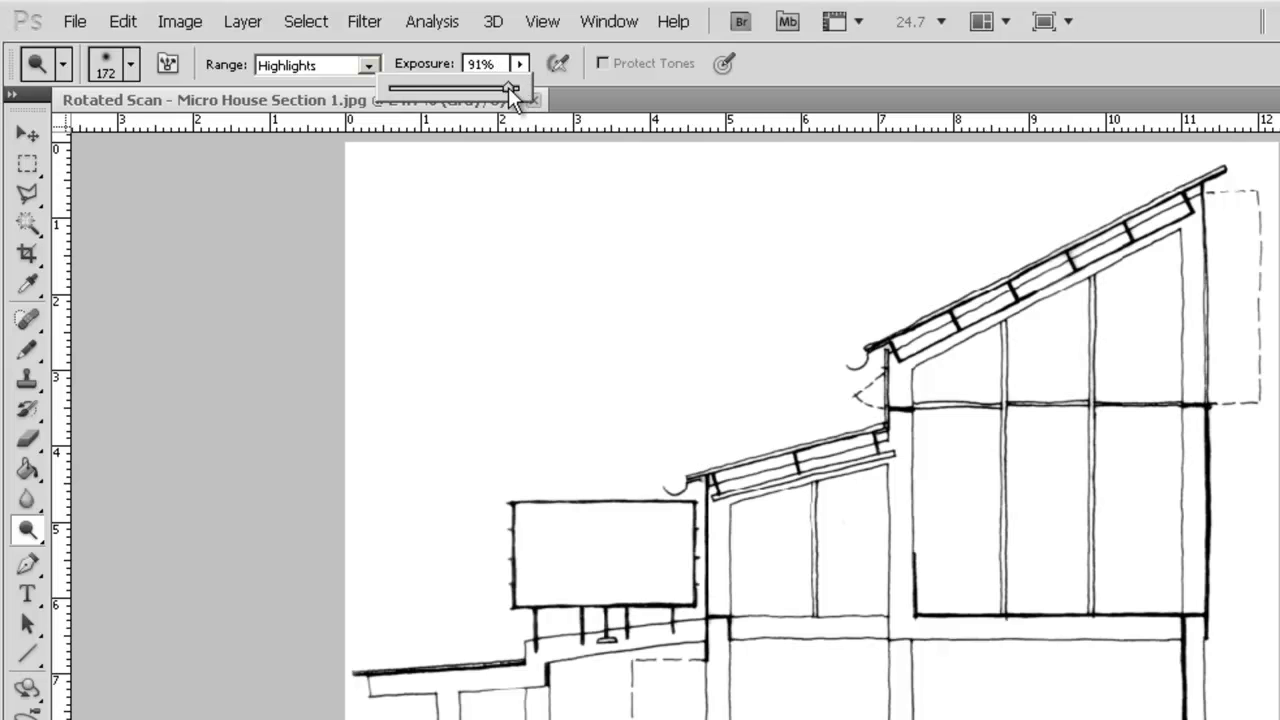
drag(510, 90, 398, 90)
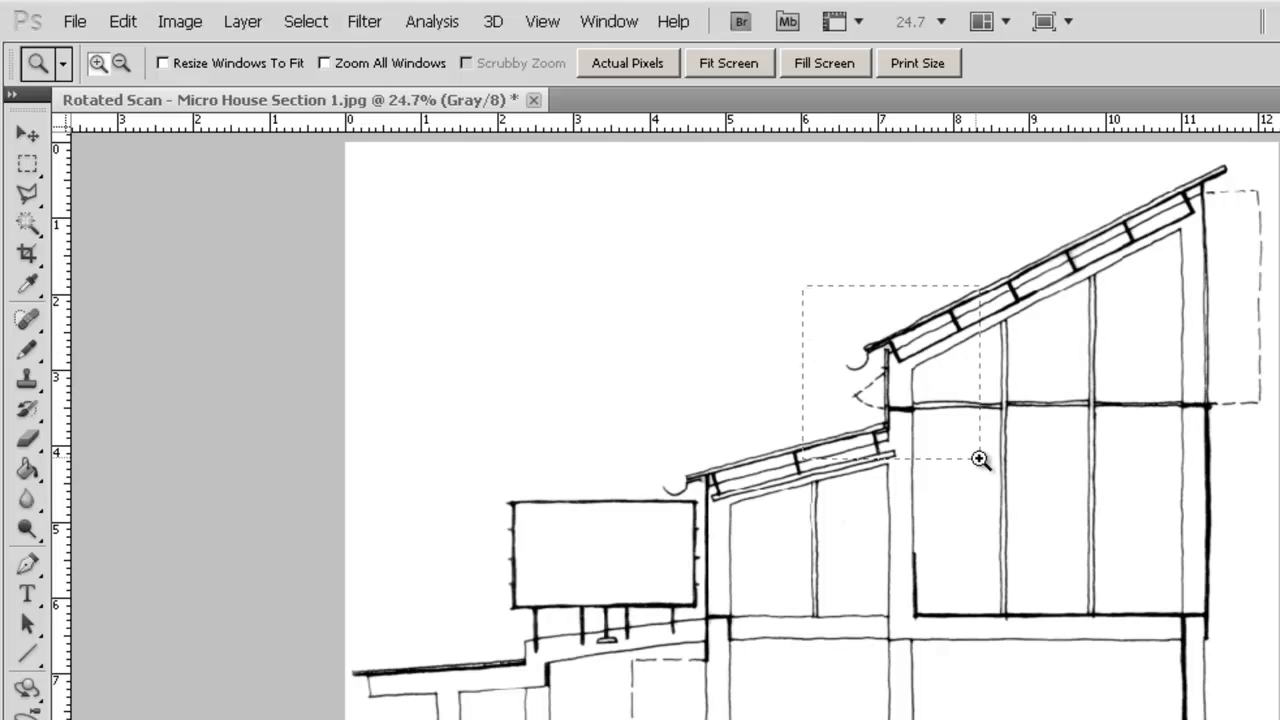
- Zoom into the roof and dodge the grey background around its line work toward white
click(980, 458)
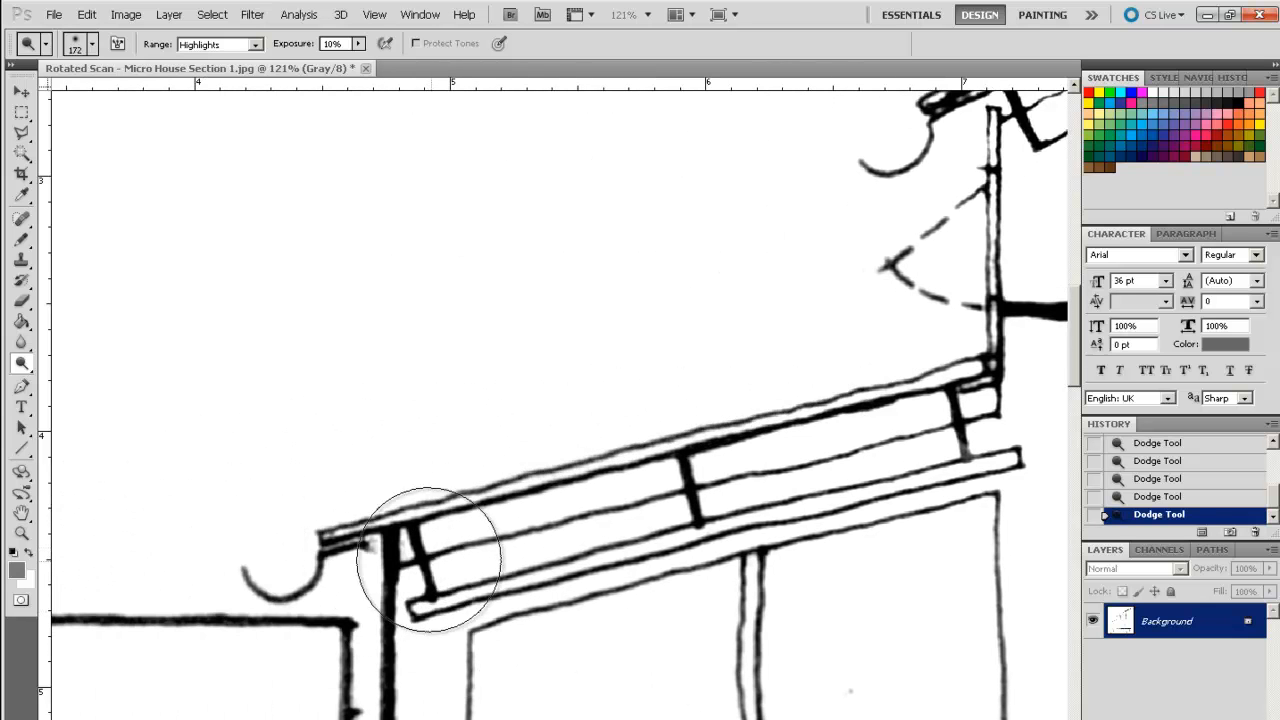
mouse_move(410, 544)
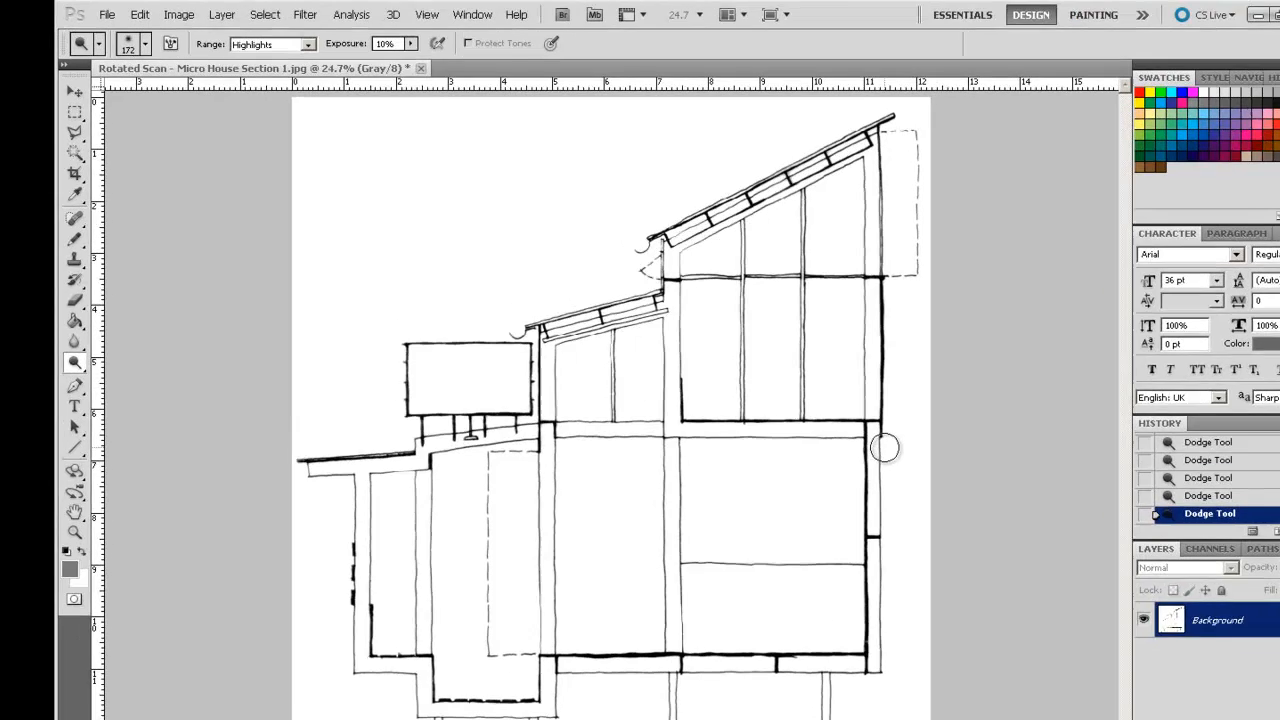
click(178, 14)
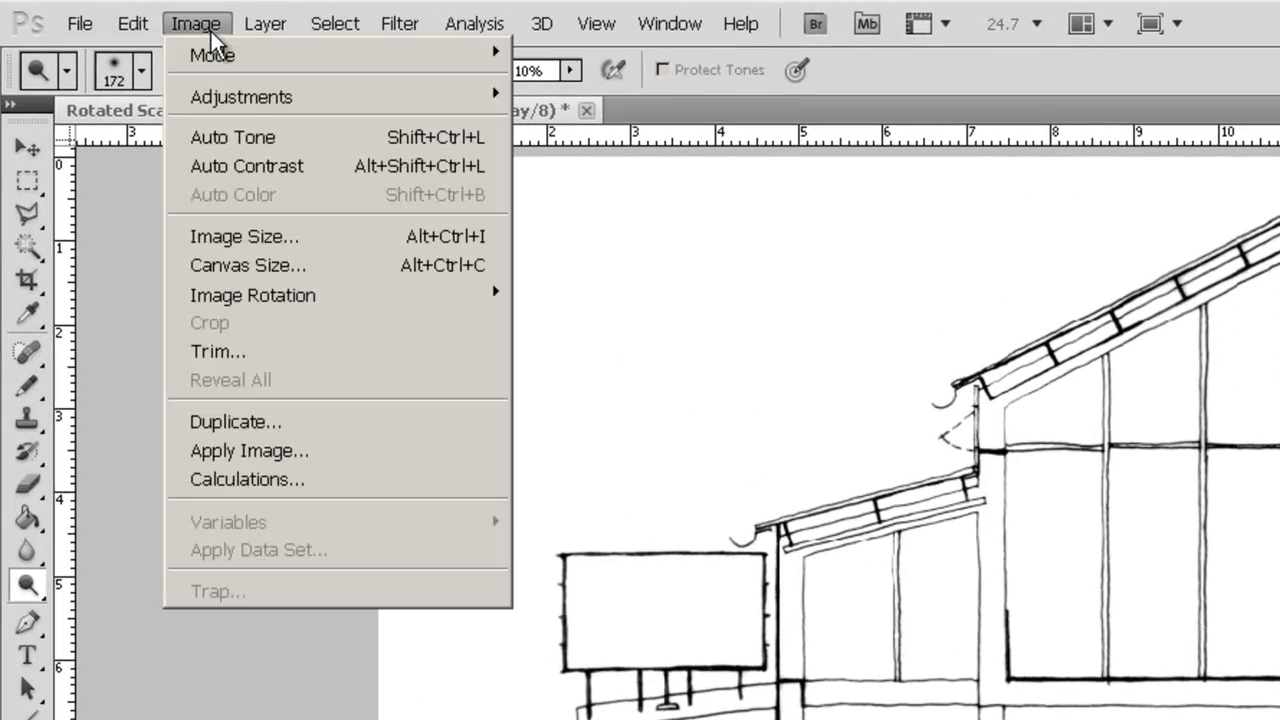
mouse_move(240, 96)
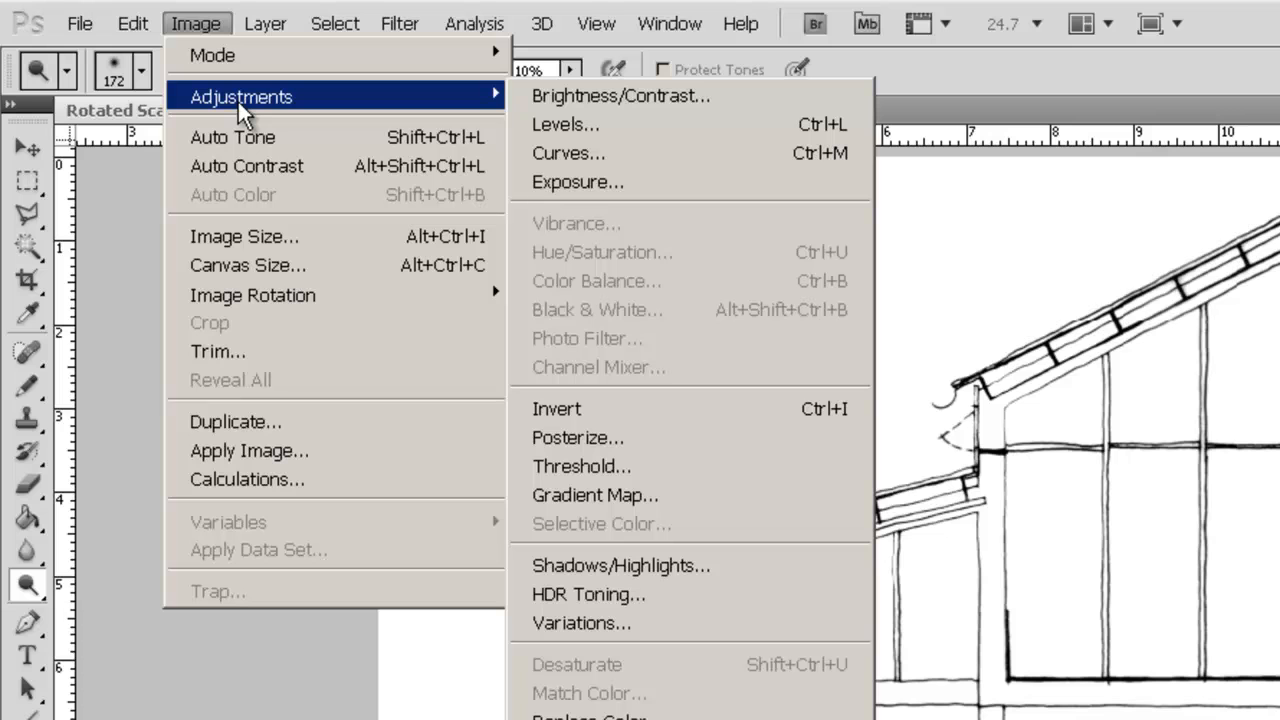
mouse_move(470, 120)
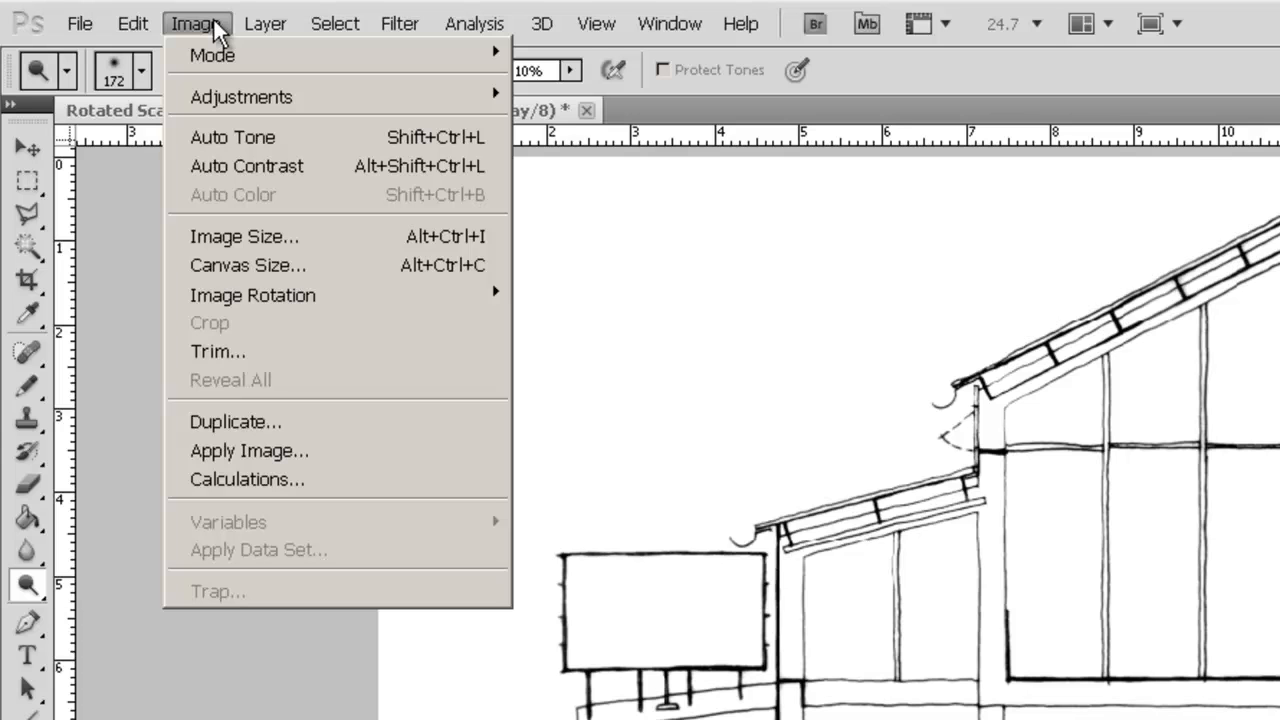
mouse_move(240, 96)
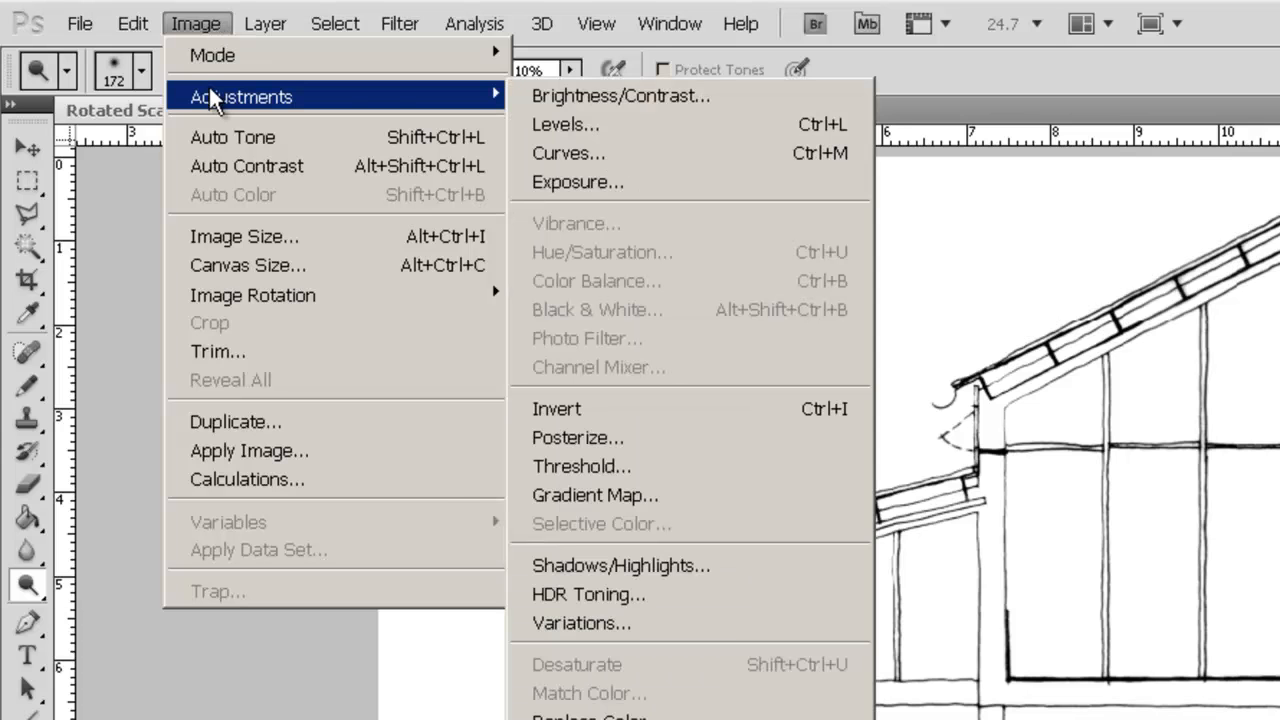
mouse_move(620, 96)
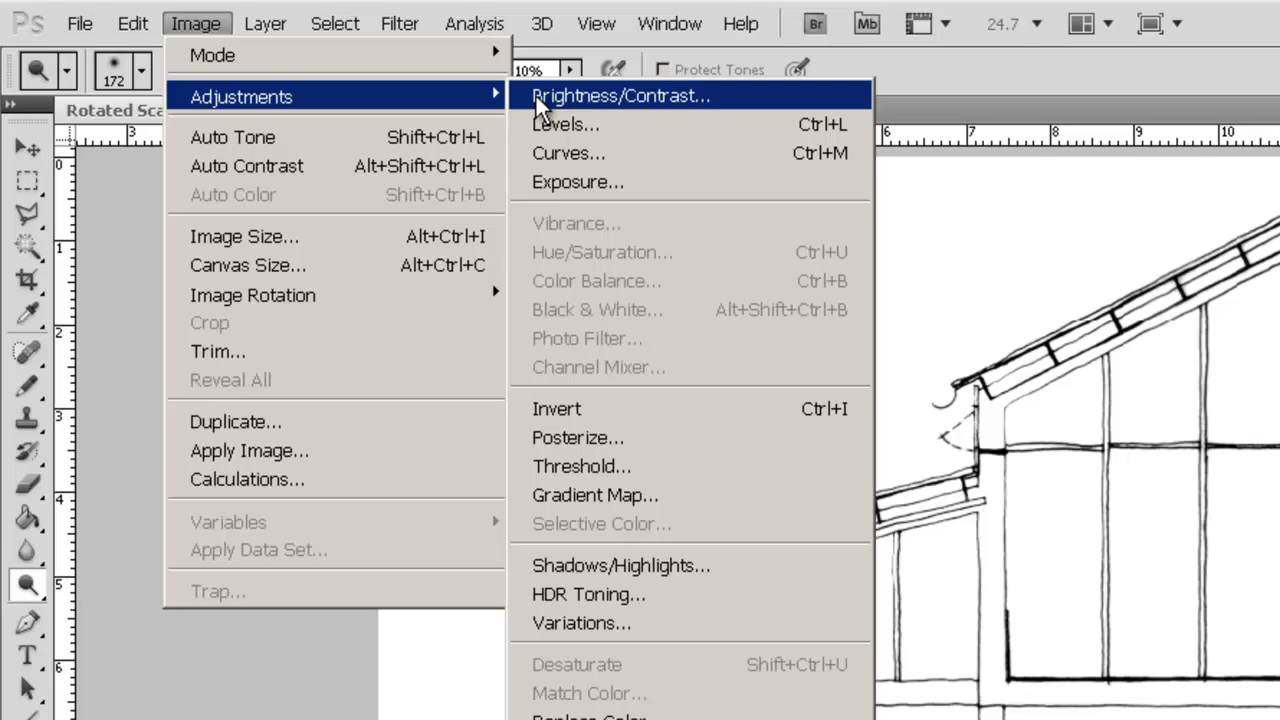
- Apply Brightness/Contrast with brightness about -16 and raised contrast
click(620, 96)
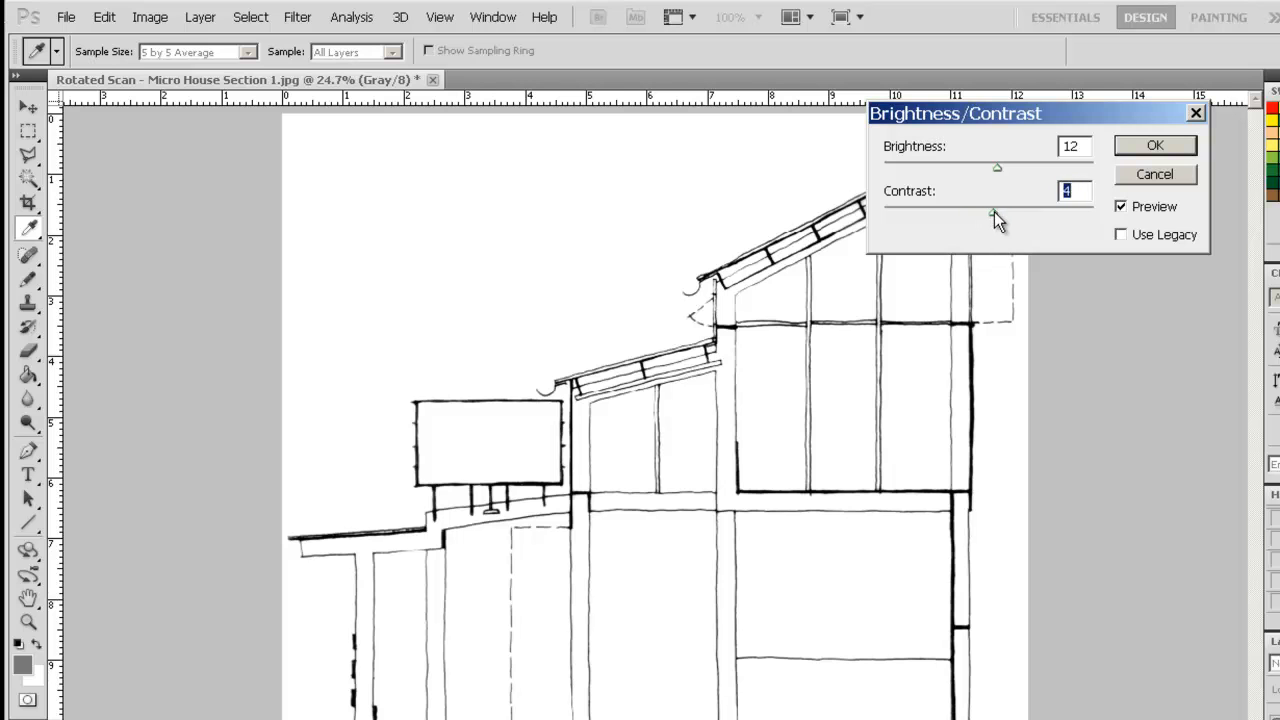
drag(992, 212, 1002, 212)
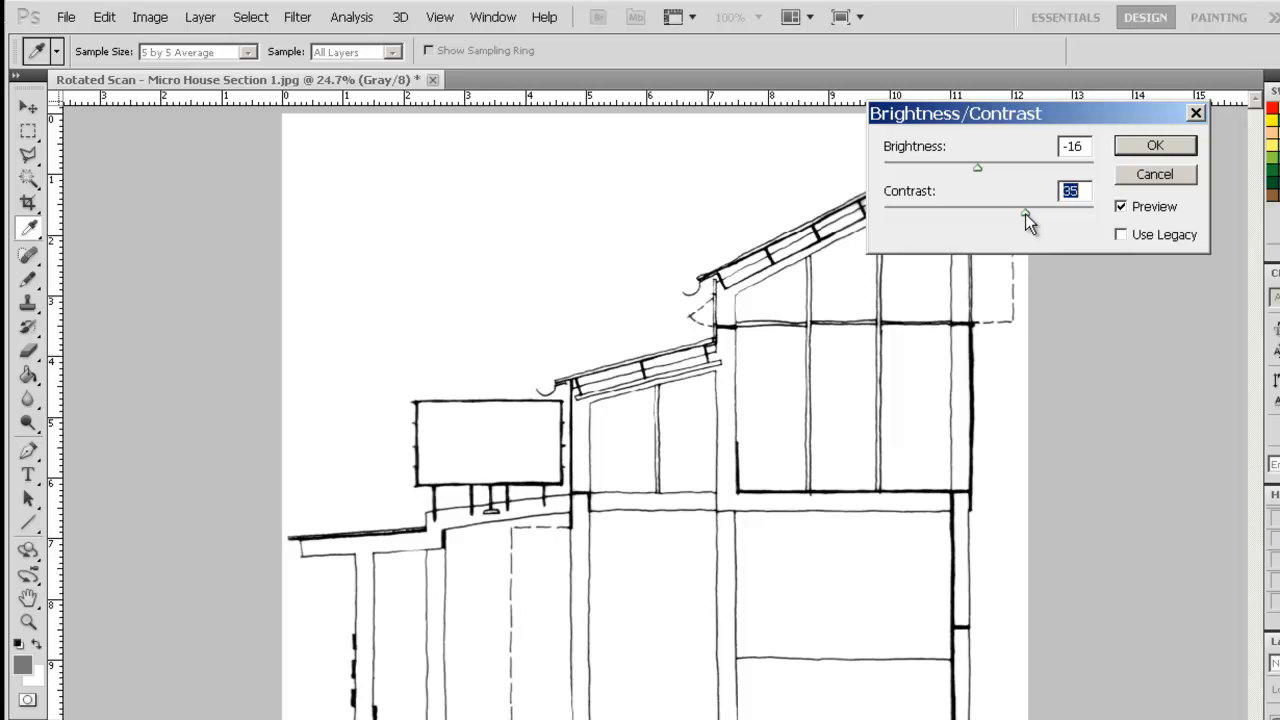
drag(1030, 210, 1022, 212)
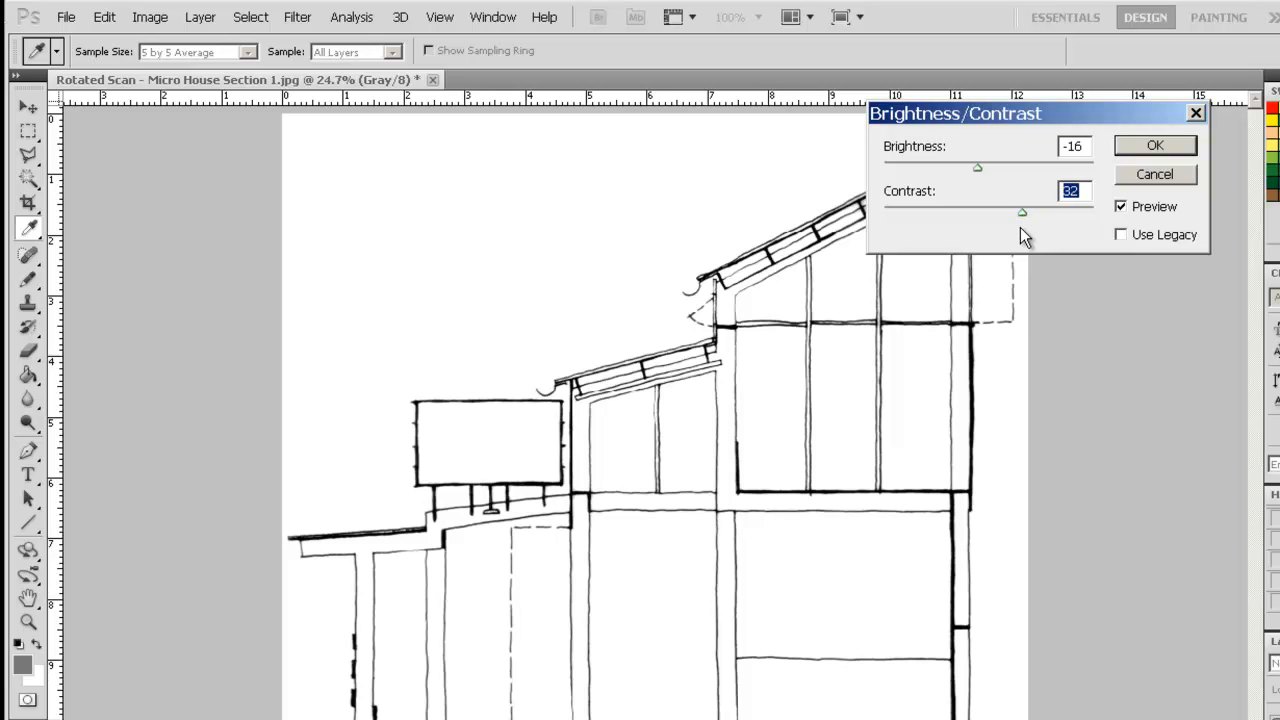
click(1154, 144)
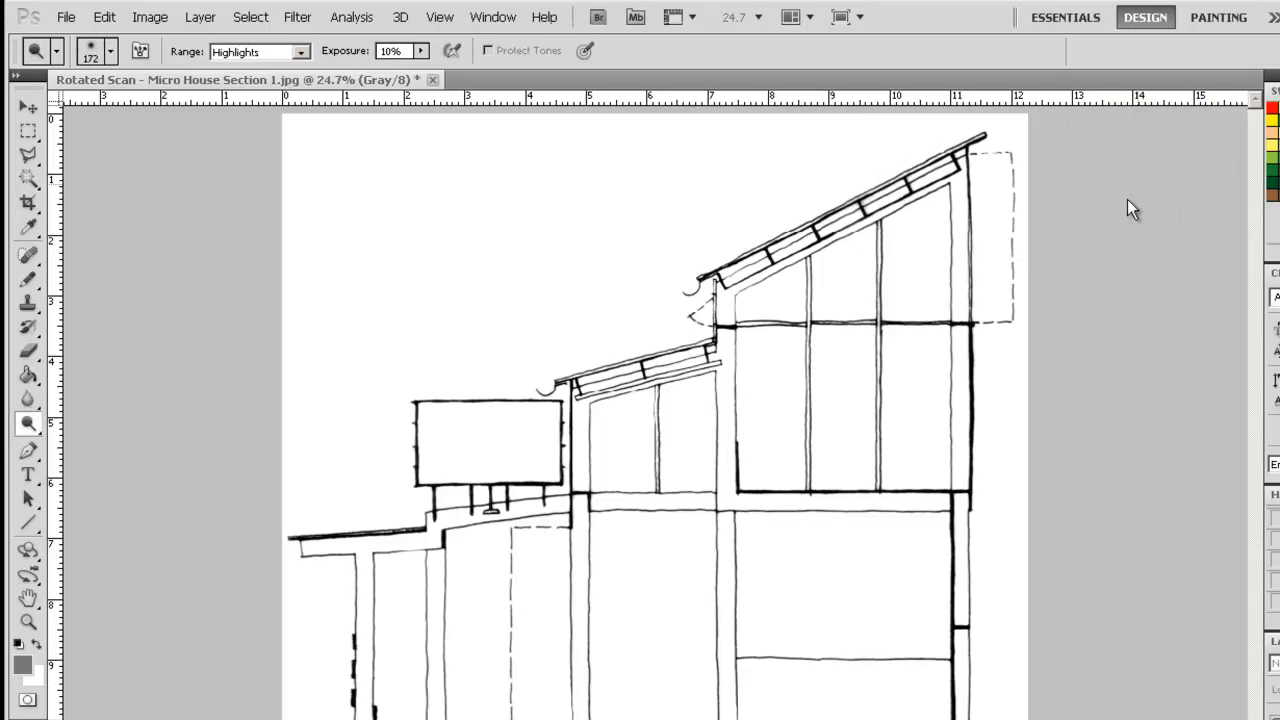
mouse_move(840, 198)
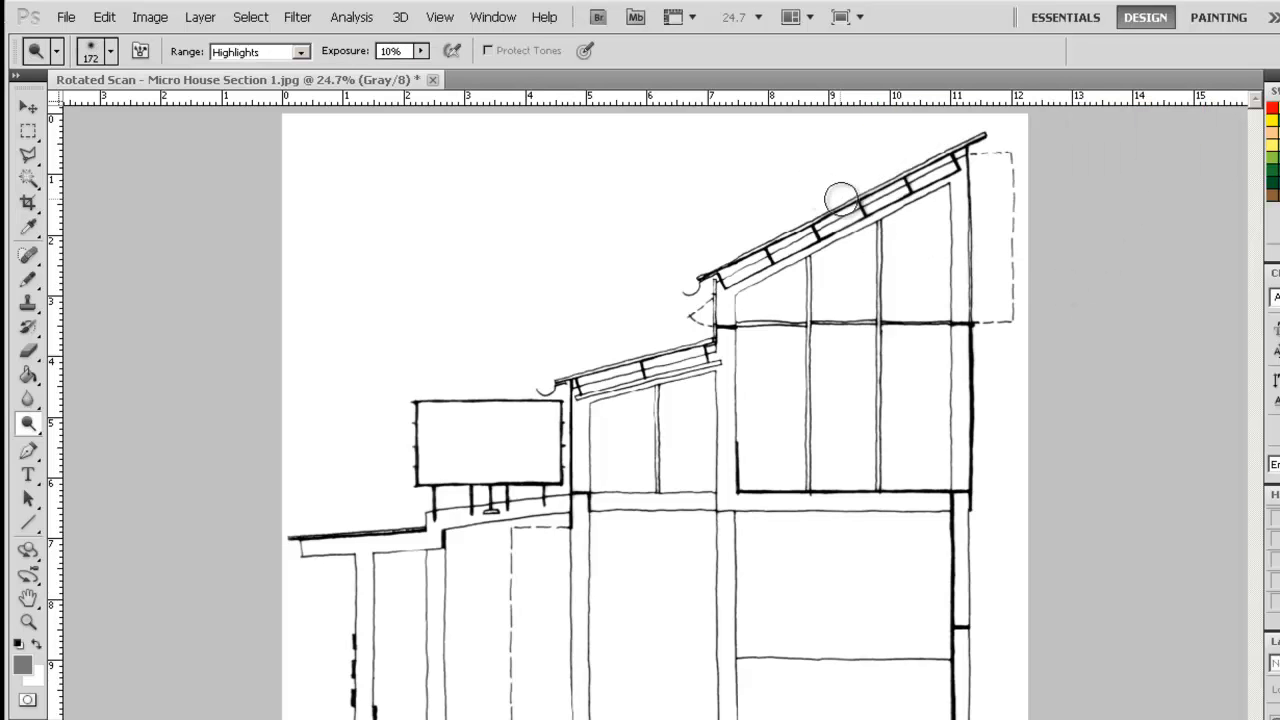
mouse_move(904, 228)
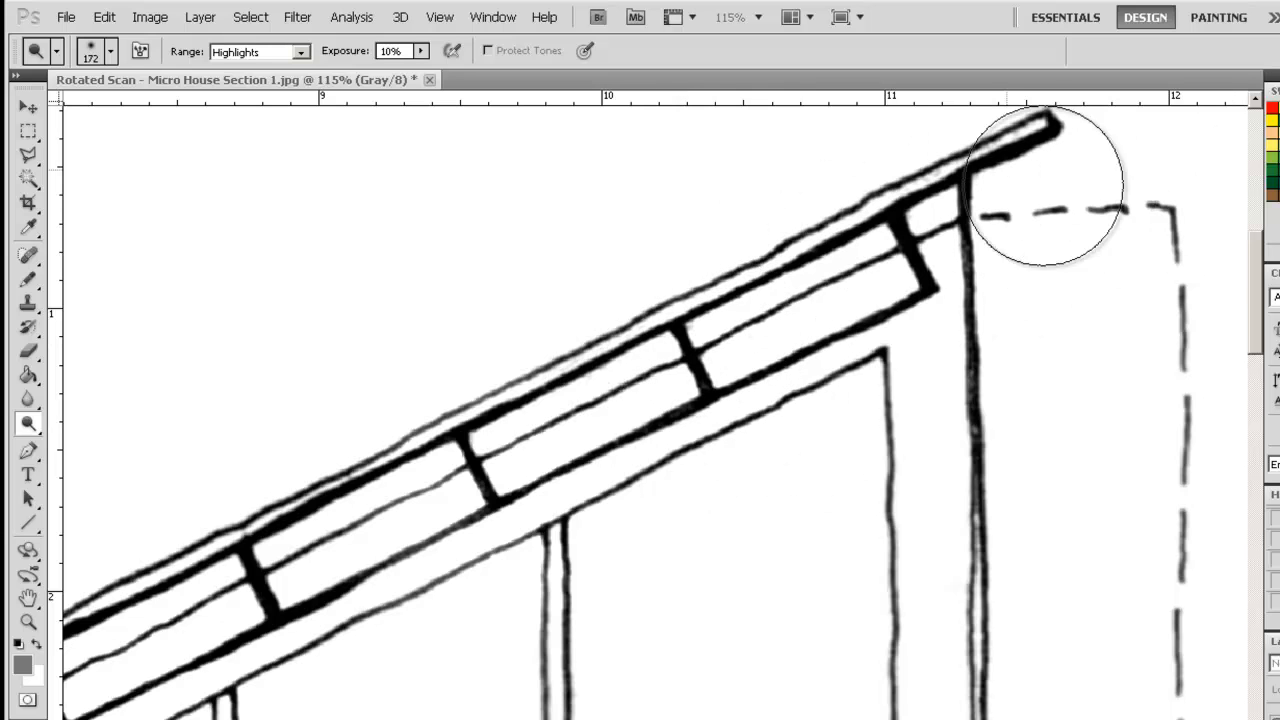
mouse_move(436, 520)
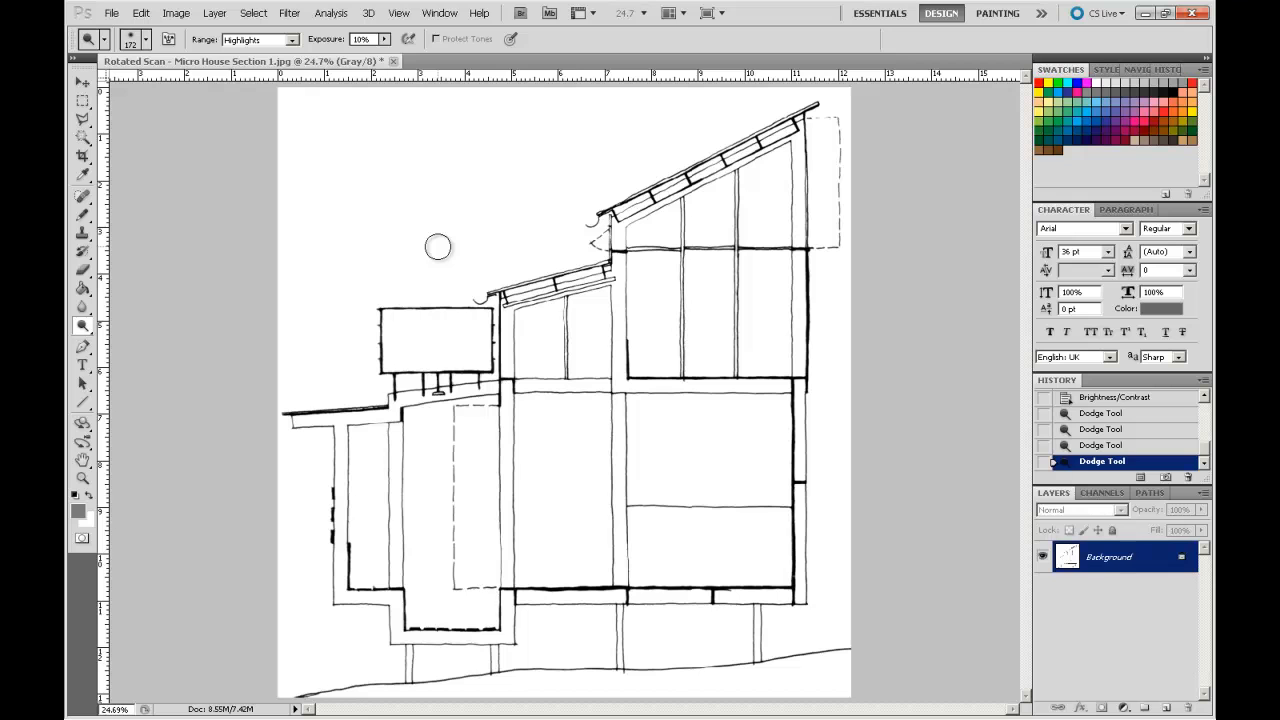
mouse_move(680, 280)
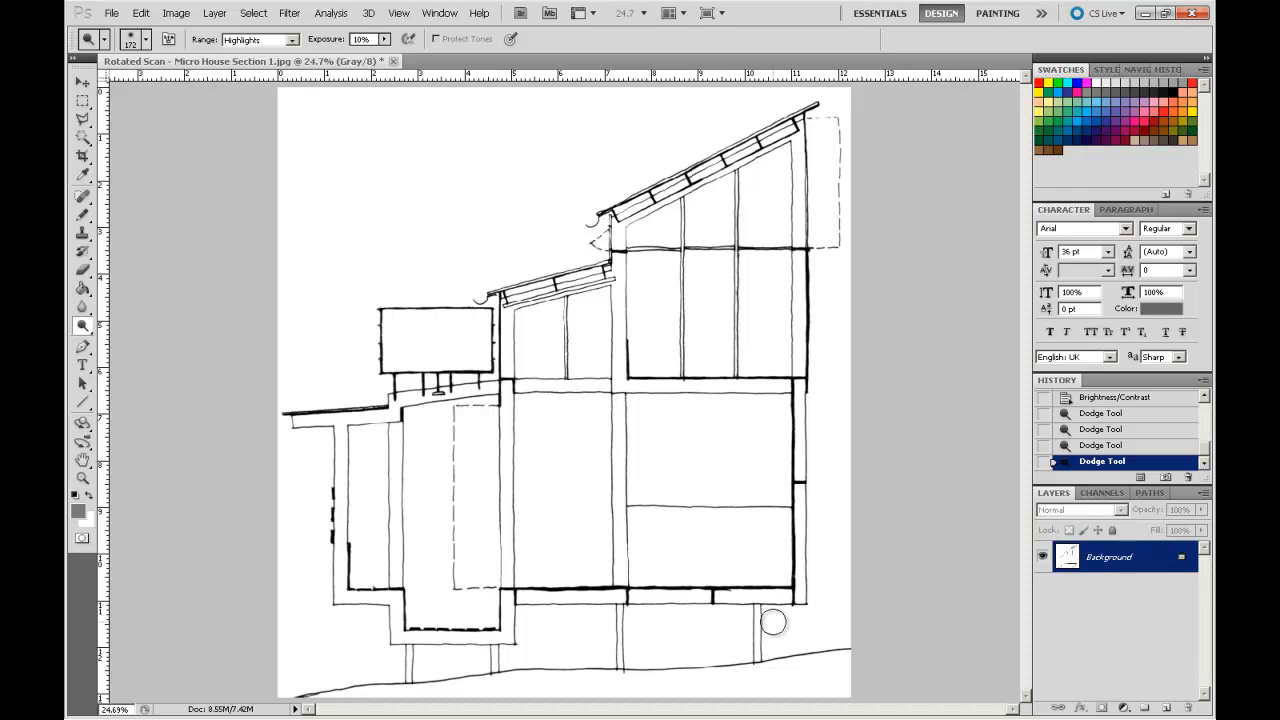
mouse_move(780, 616)
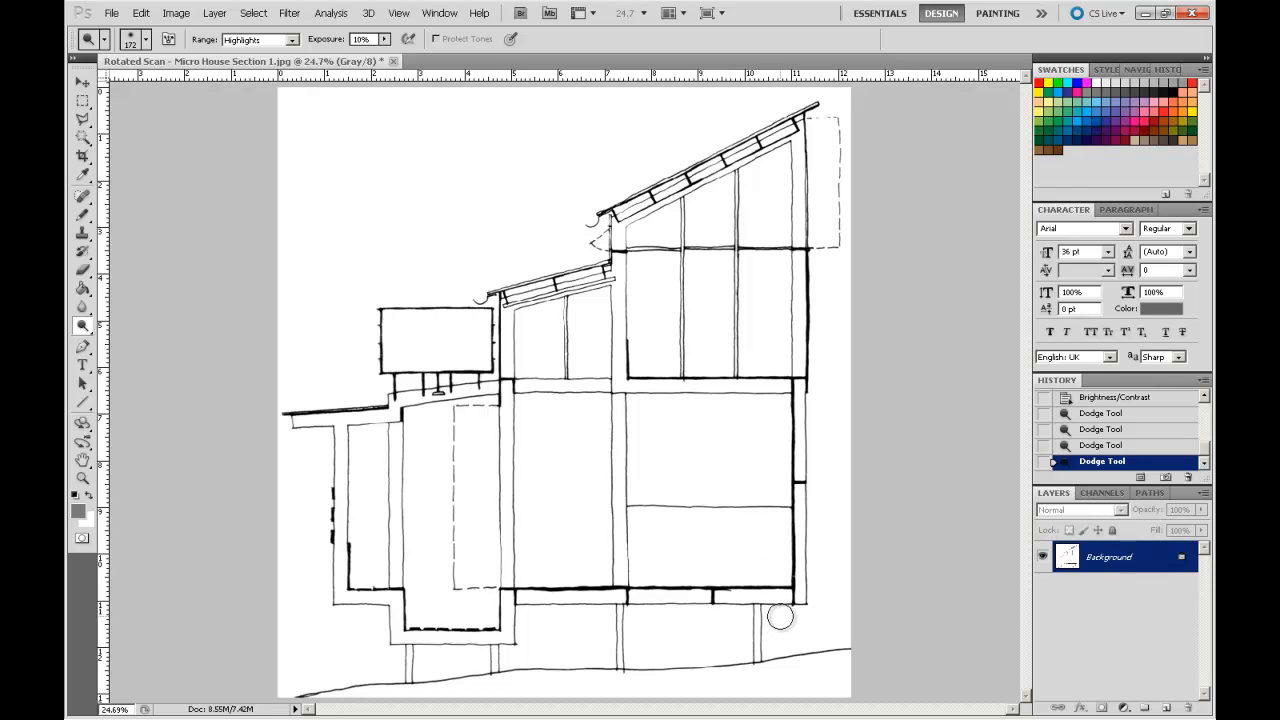
mouse_move(576, 576)
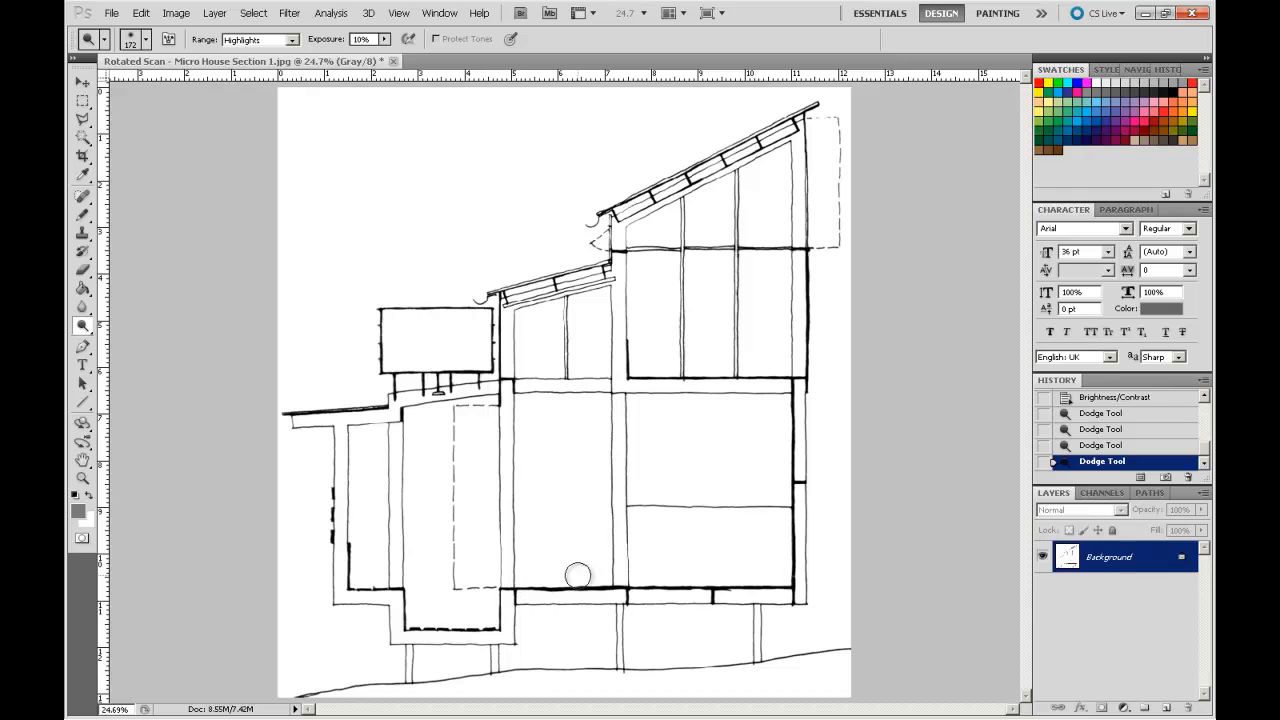
mouse_move(724, 448)
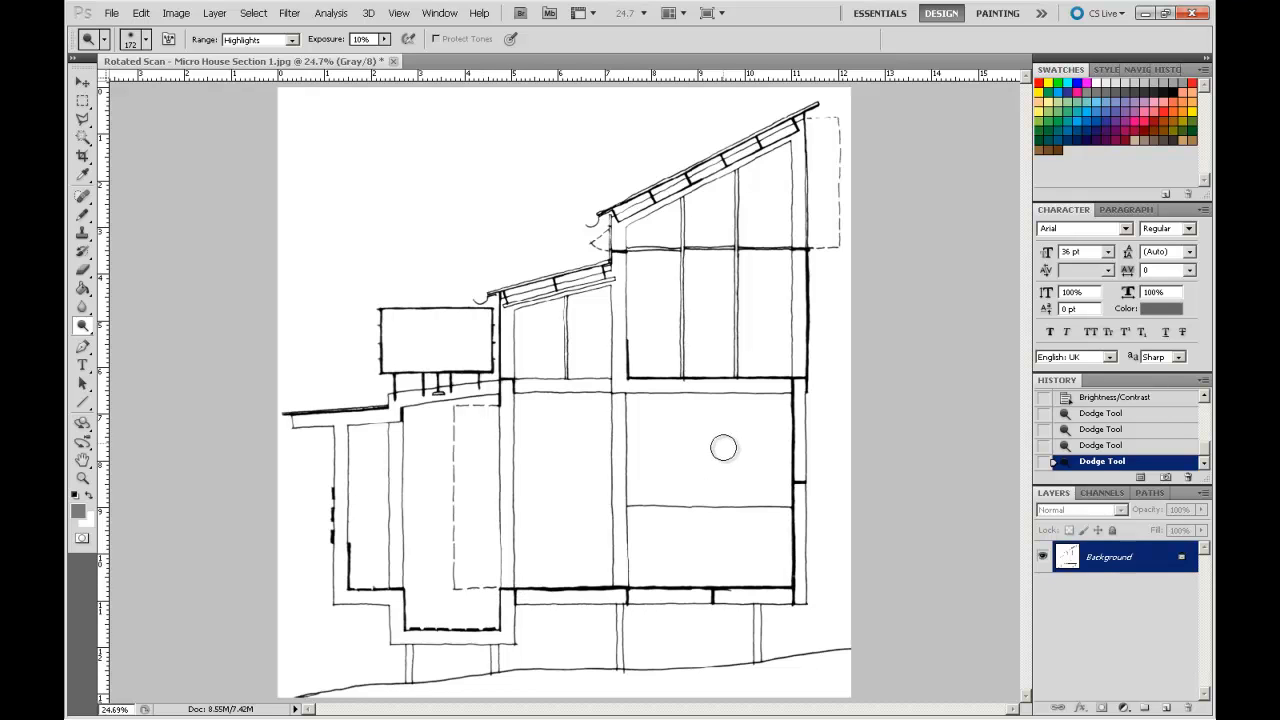
mouse_move(664, 330)
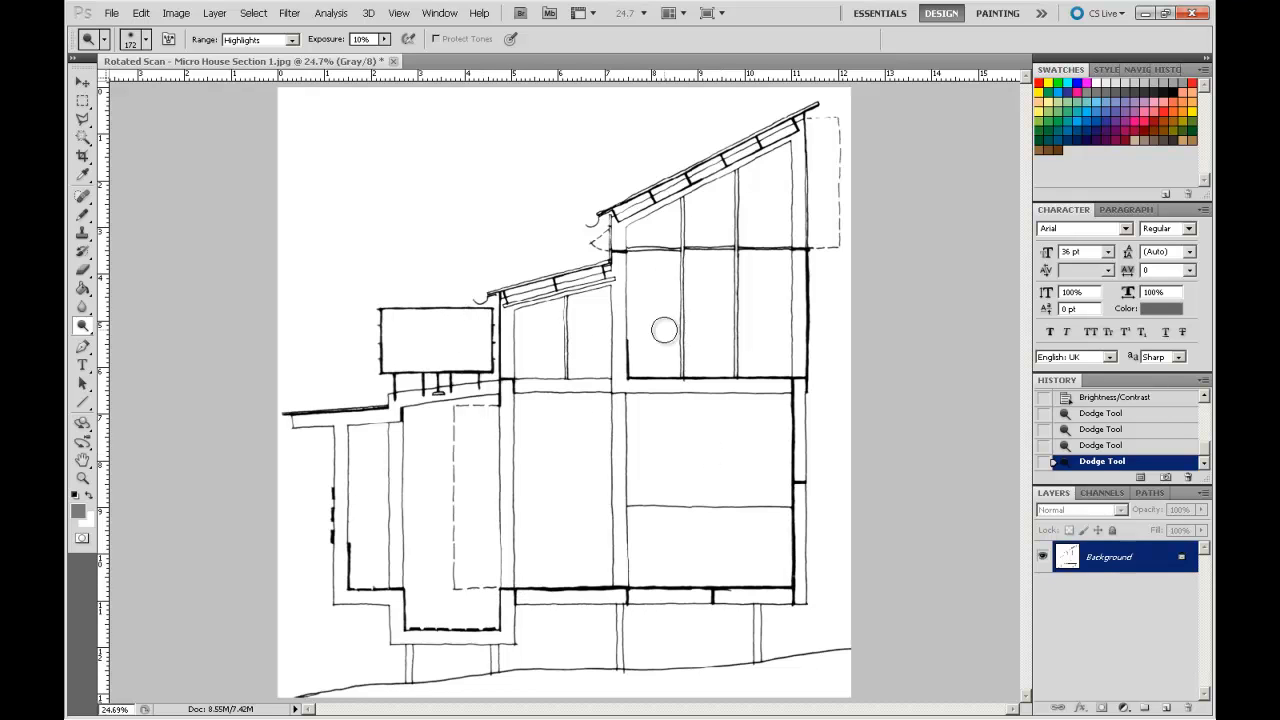
mouse_move(716, 290)
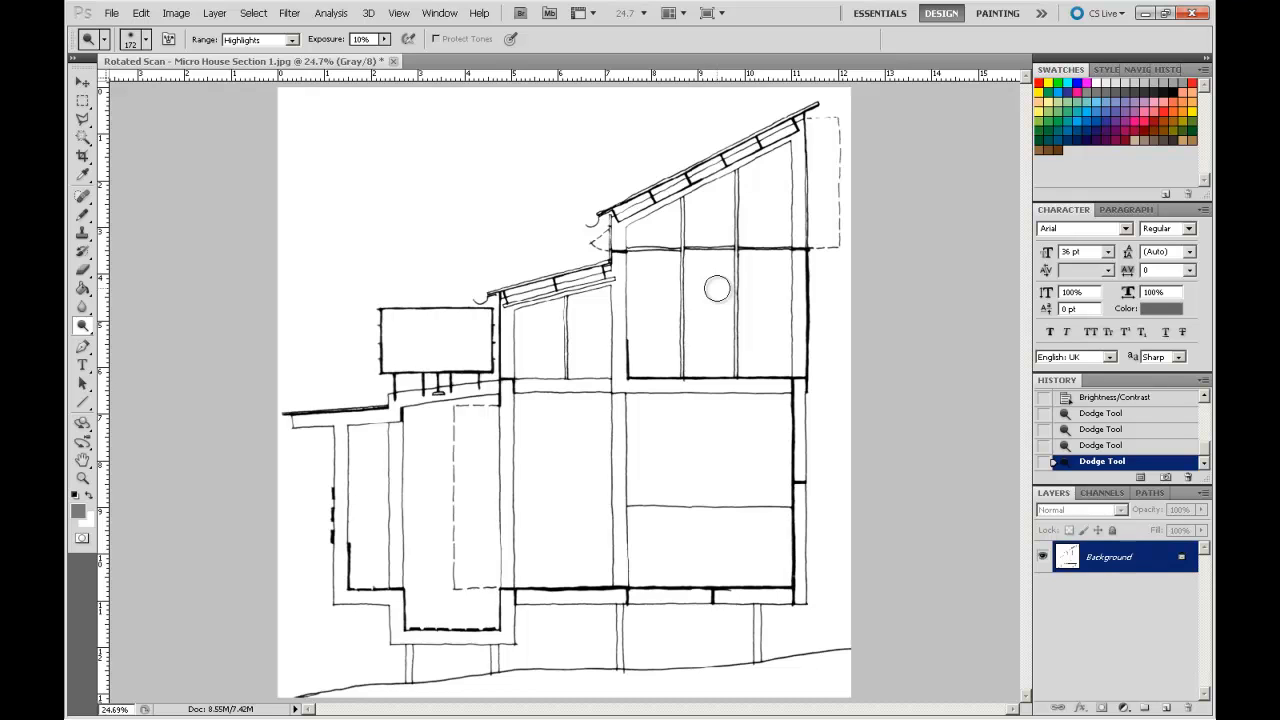
mouse_move(678, 408)
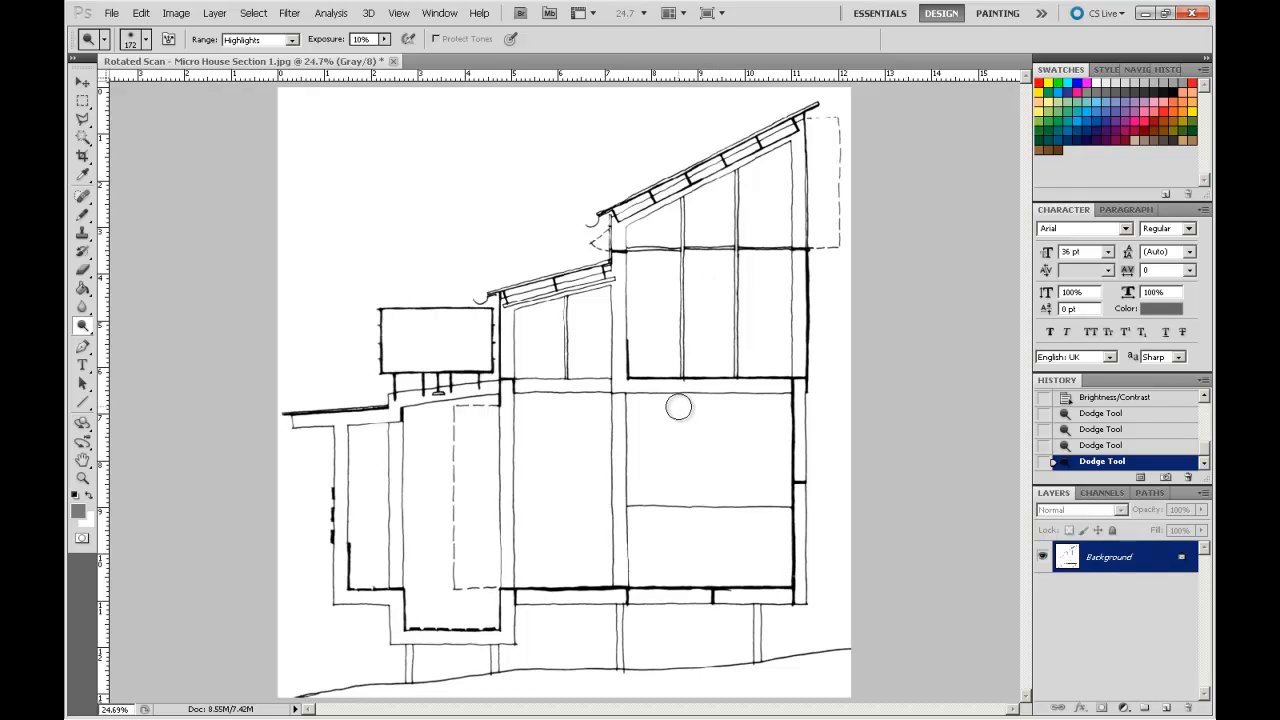
mouse_move(678, 402)
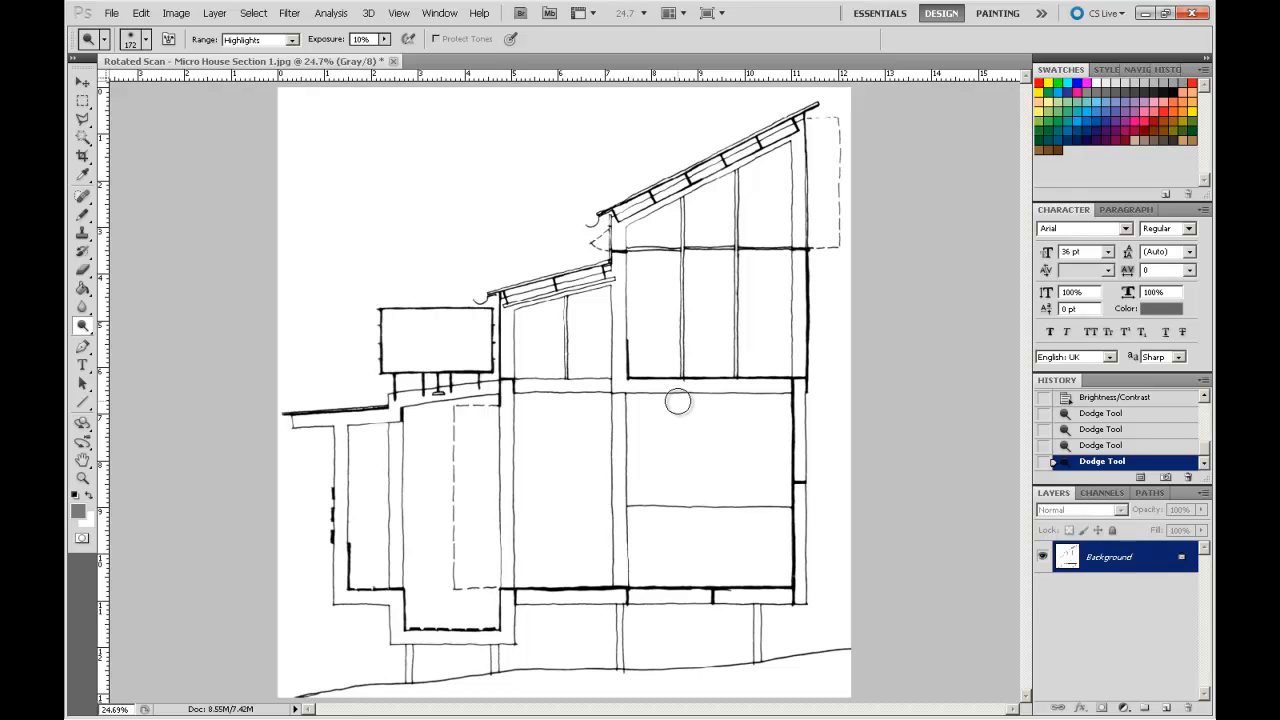
mouse_move(446, 302)
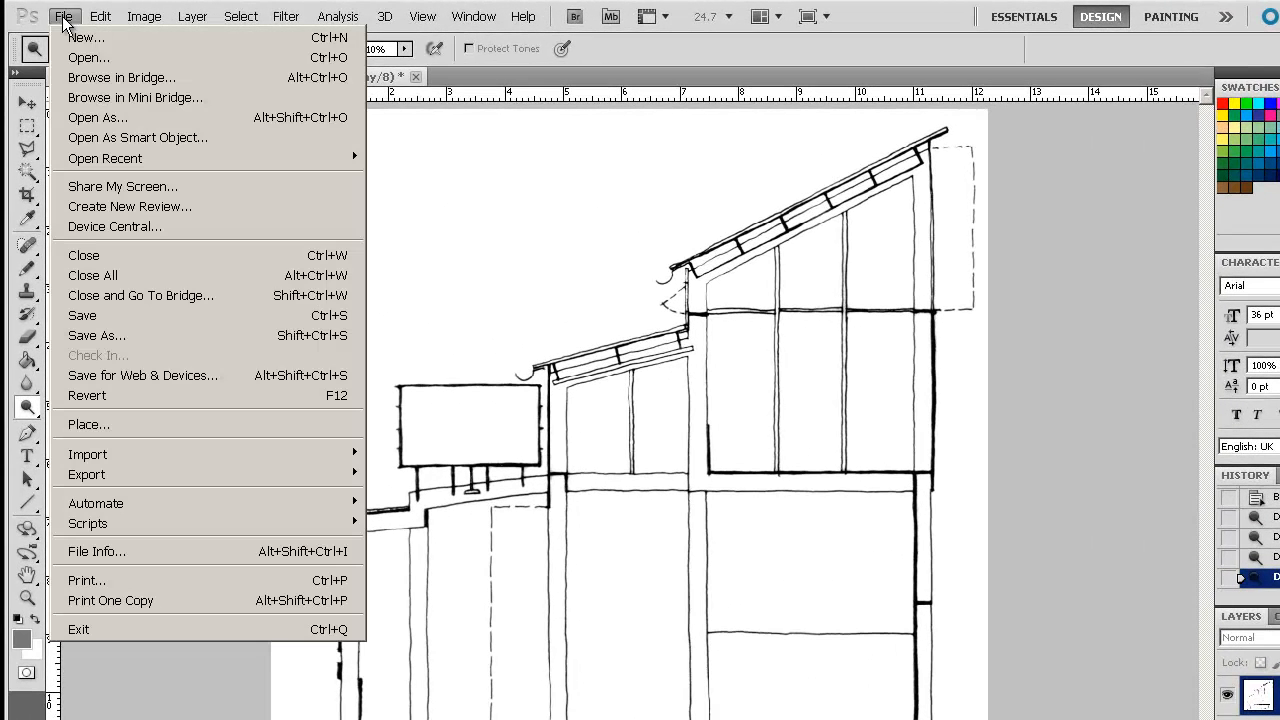
- Open Raw Scan - Flooded Houses Typologies.jpg as a second document beside the micro house section
click(88, 56)
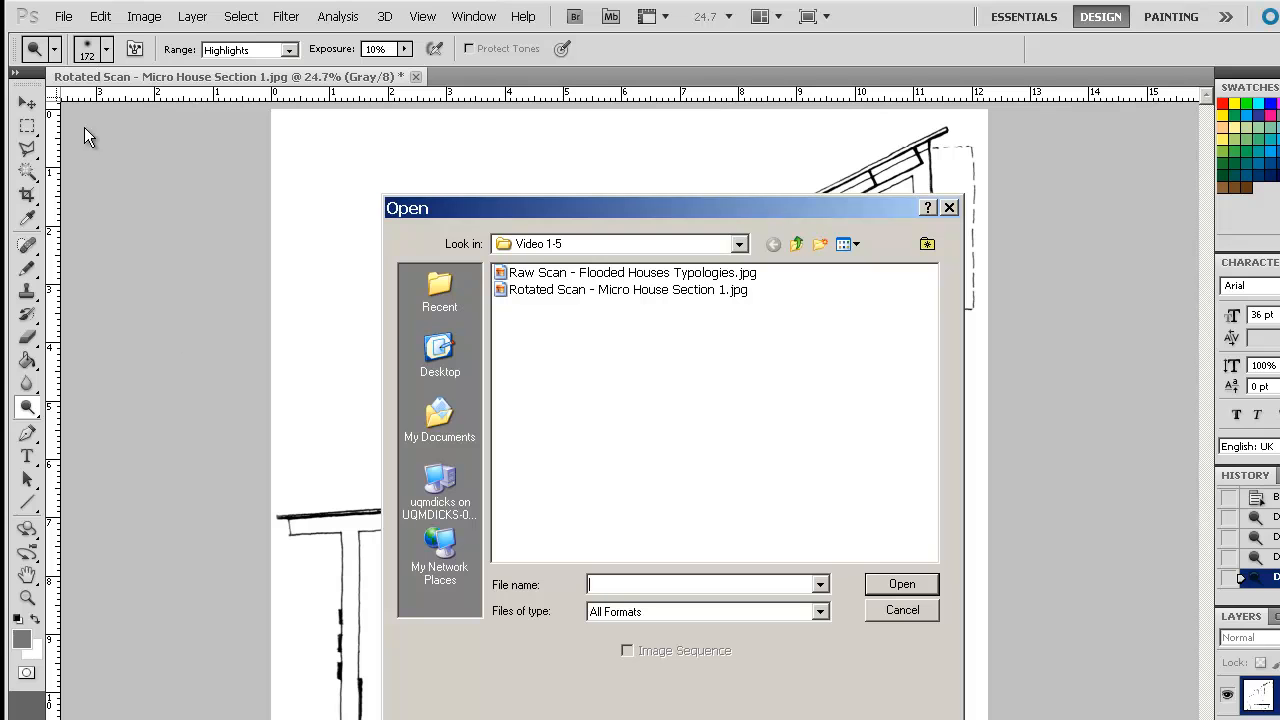
mouse_move(556, 288)
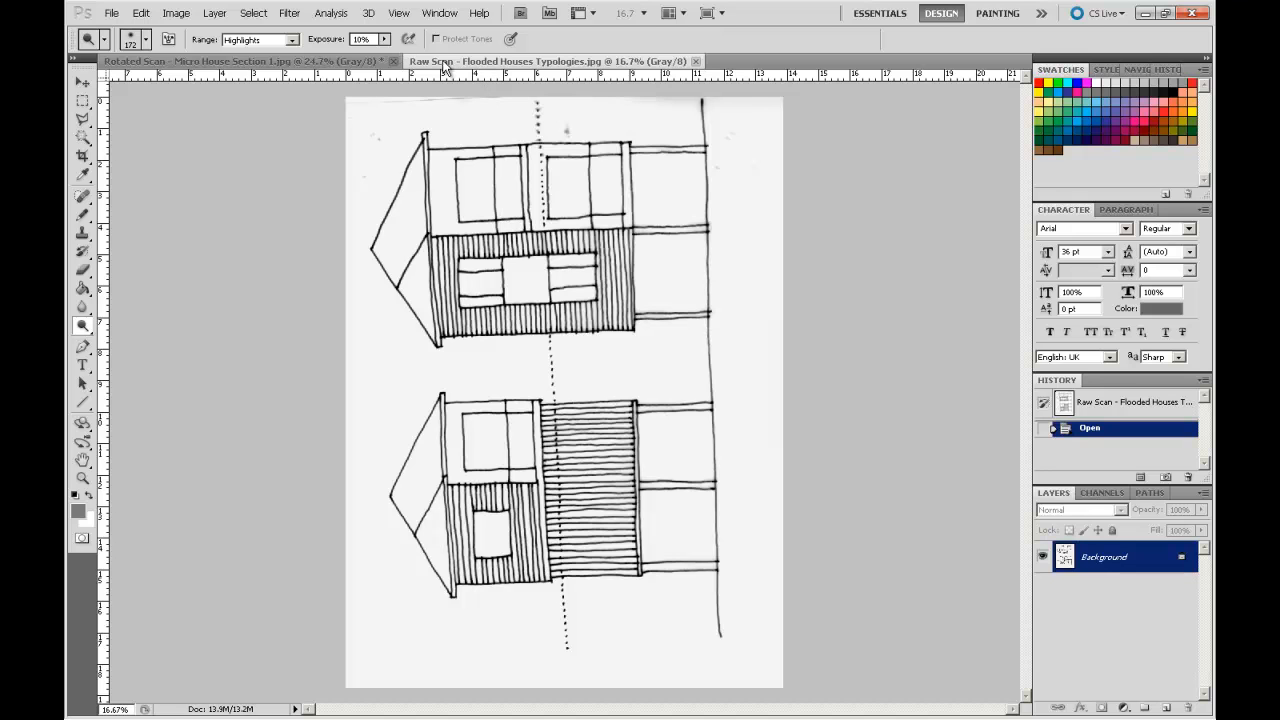
mouse_move(516, 66)
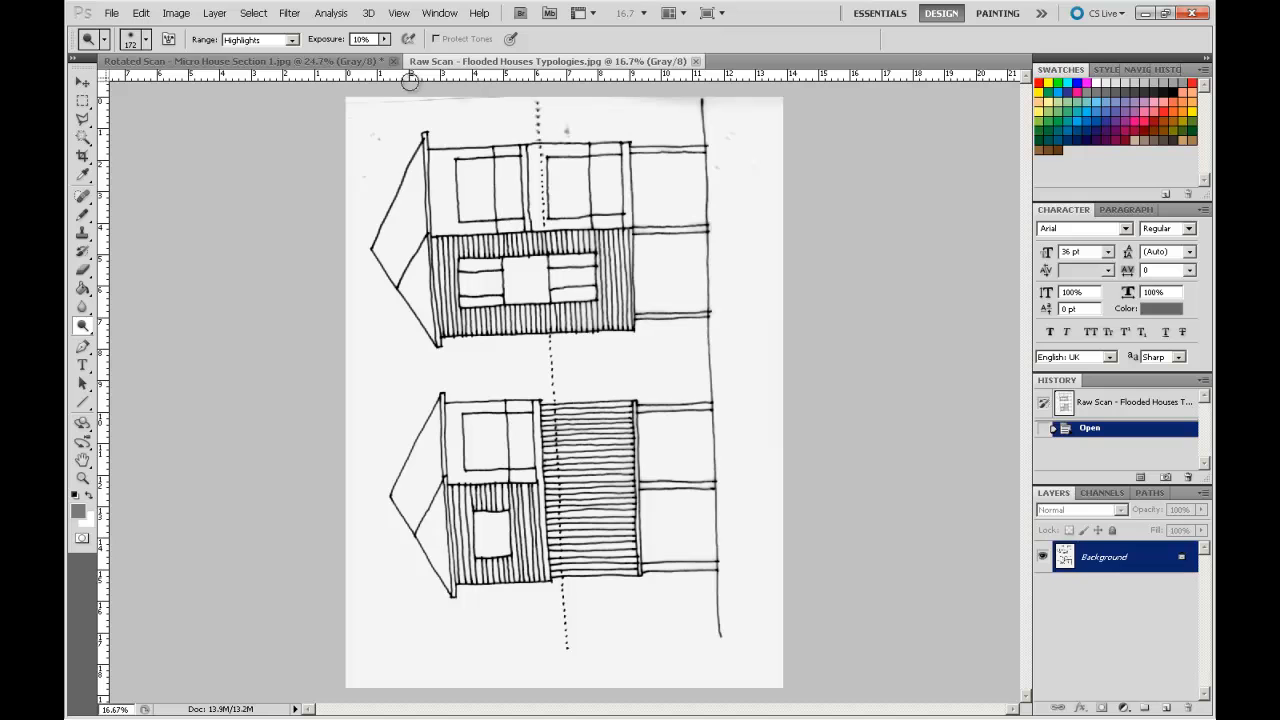
click(244, 60)
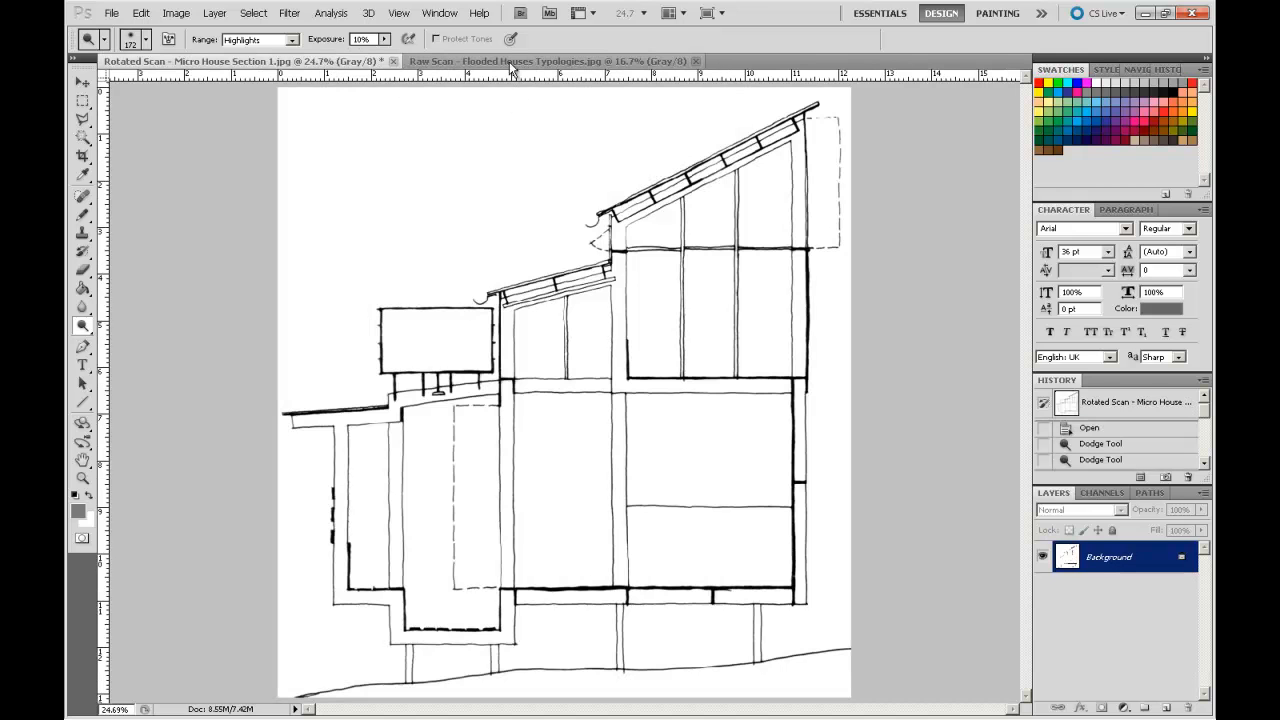
click(540, 60)
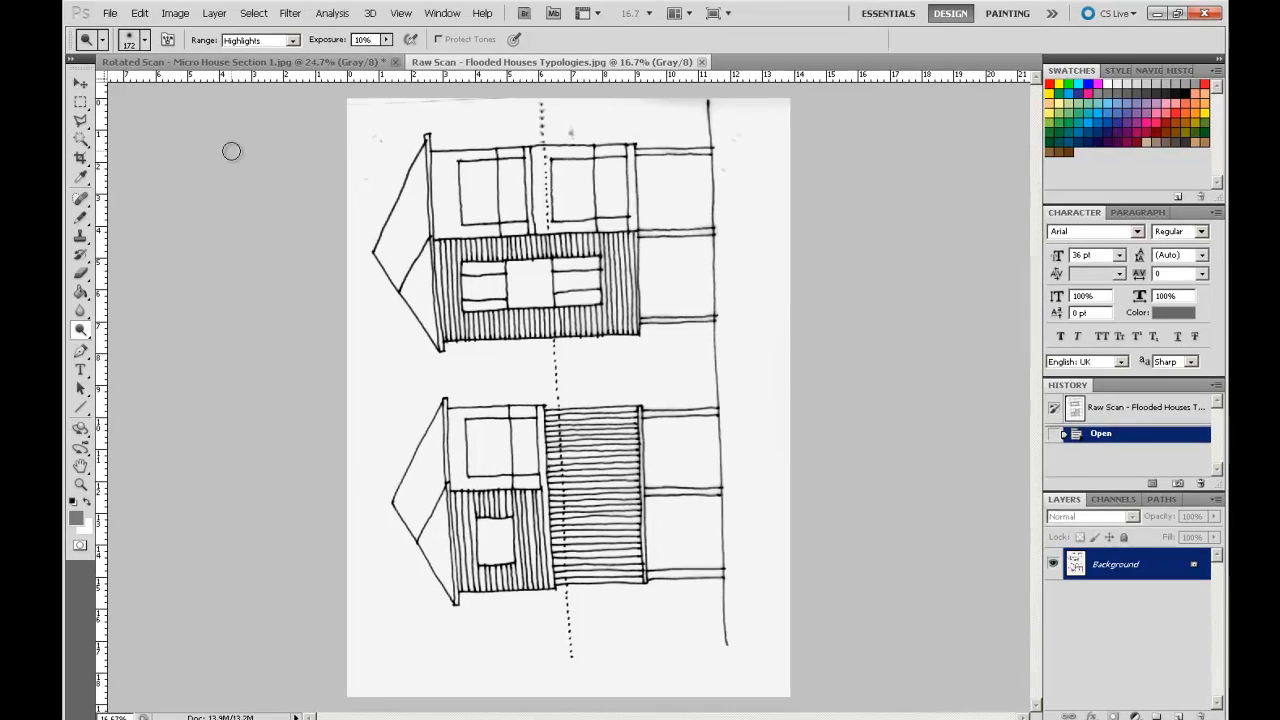
click(176, 12)
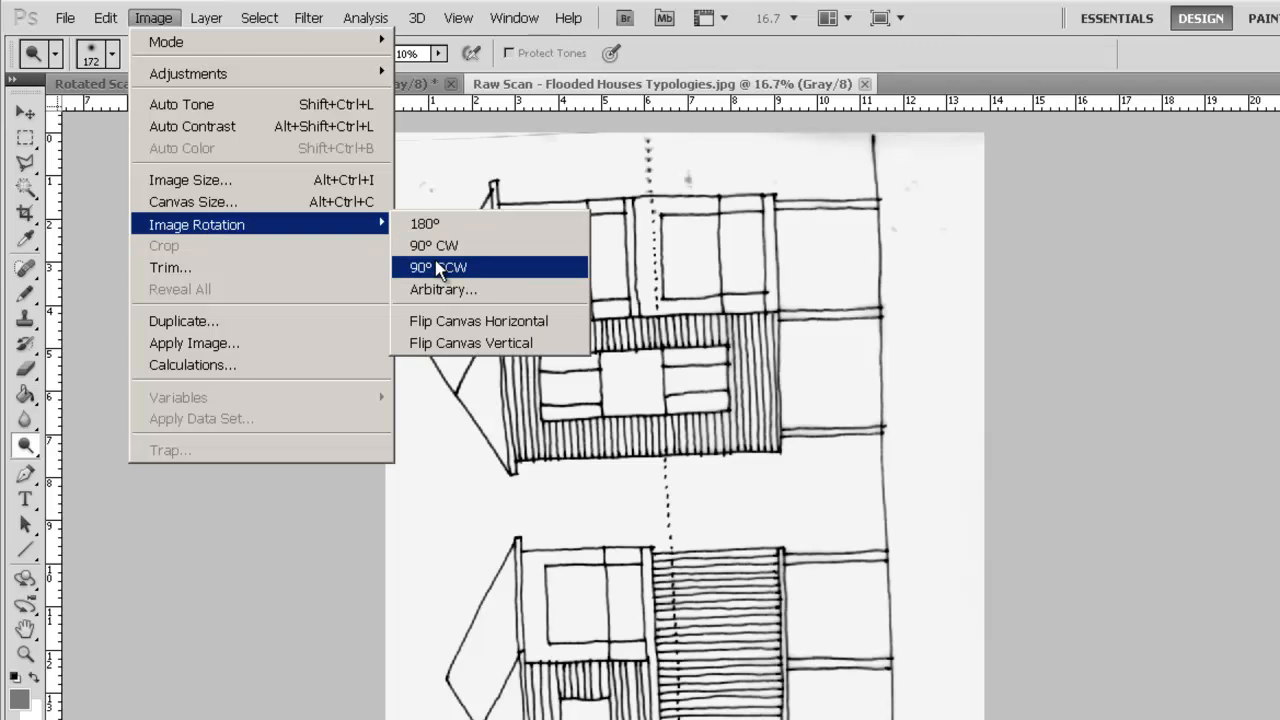
- Rotate the scan 90° CCW, straighten it along the ruler line and crop around the two stilt houses
click(436, 268)
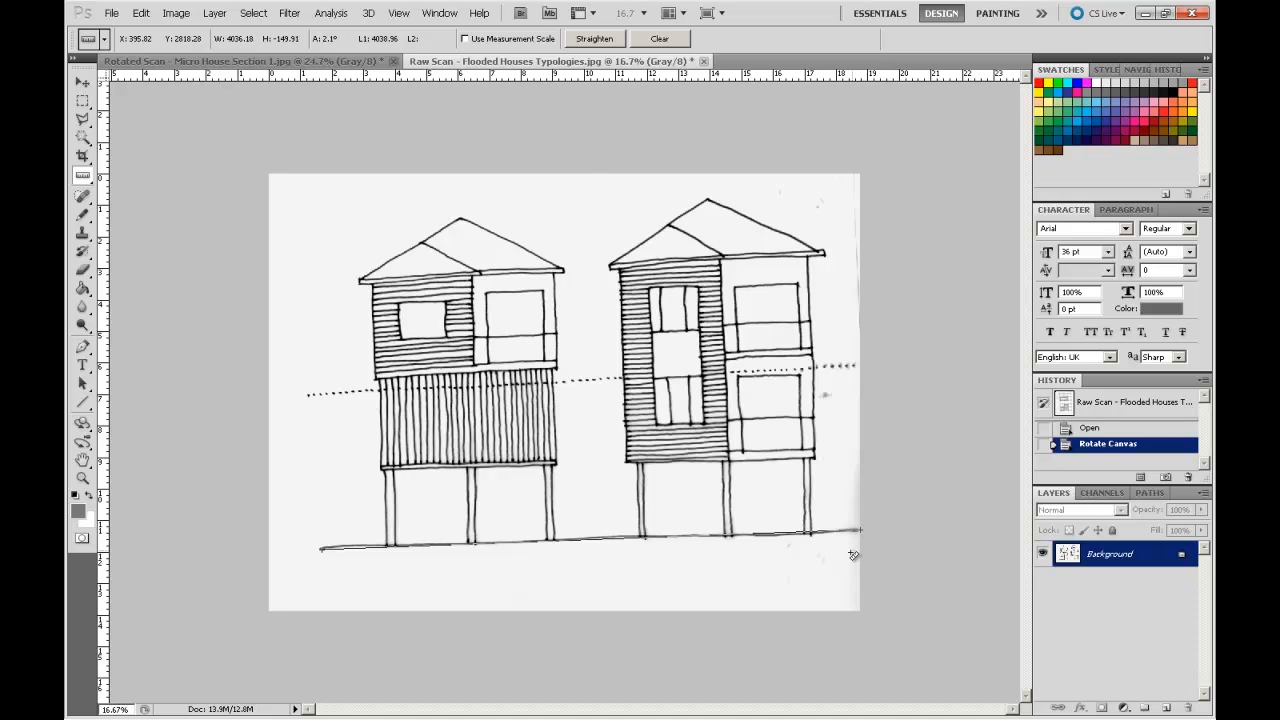
click(592, 38)
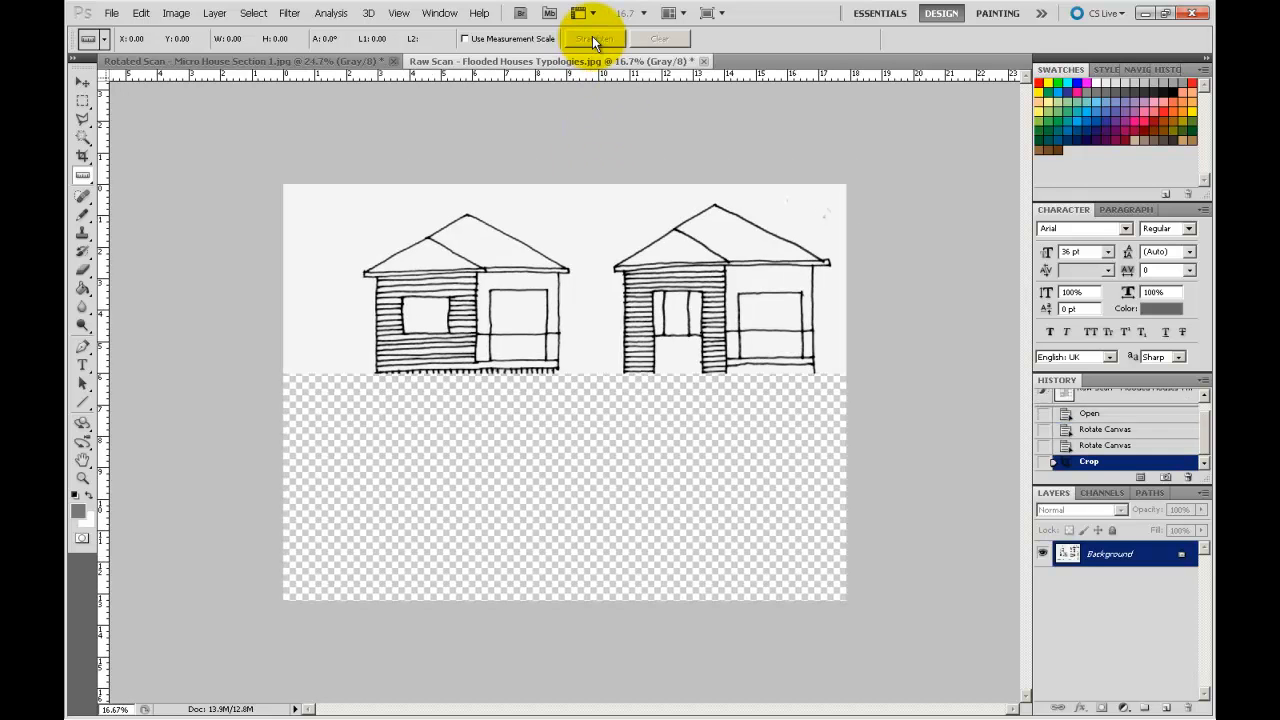
click(592, 38)
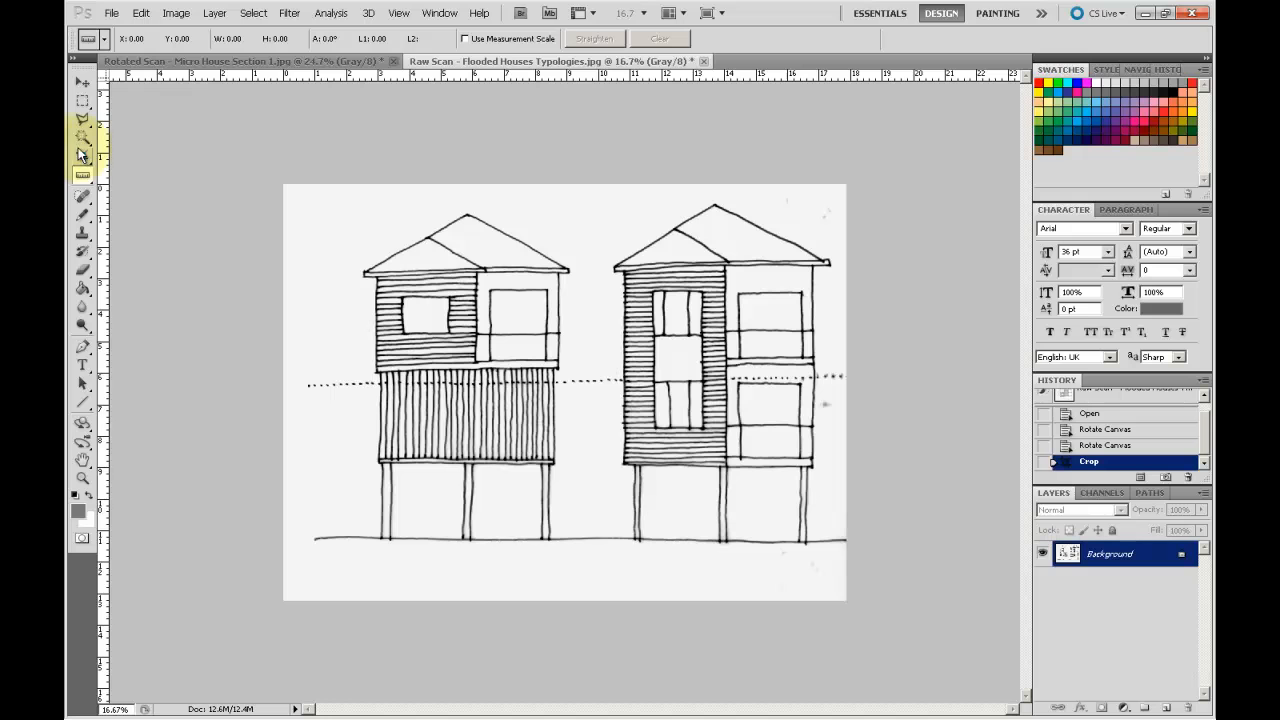
click(84, 156)
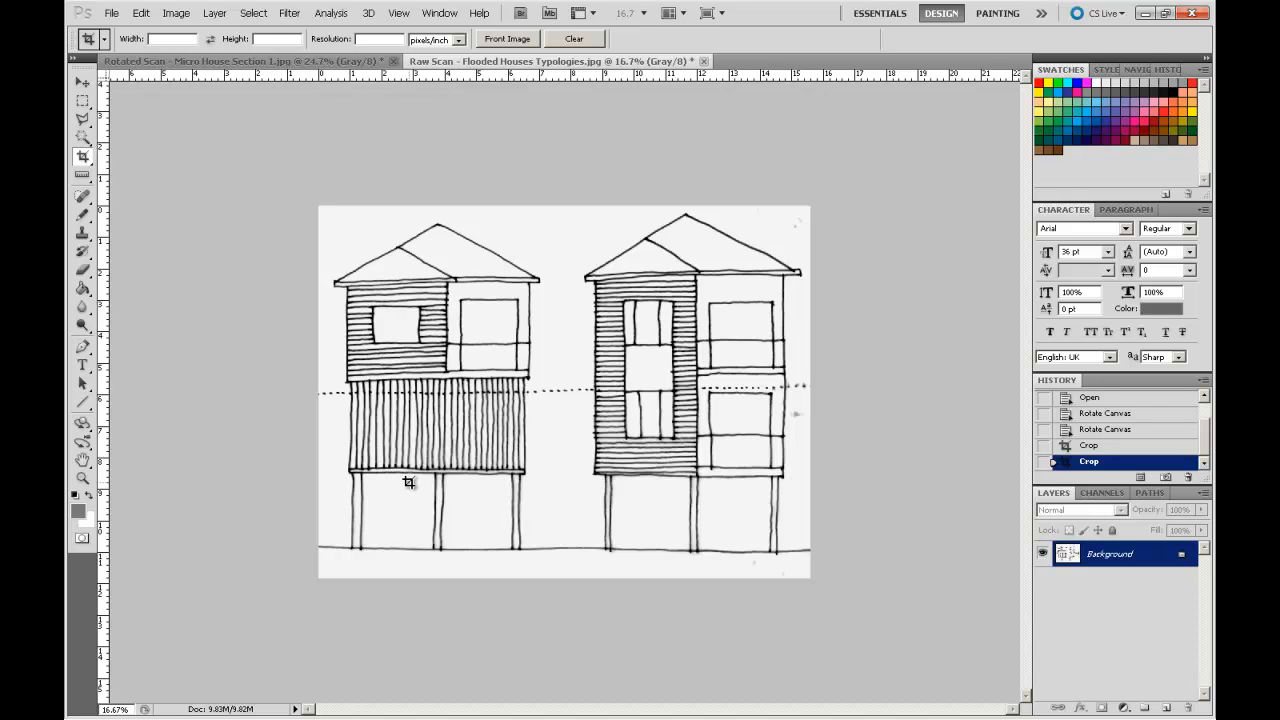
mouse_move(308, 528)
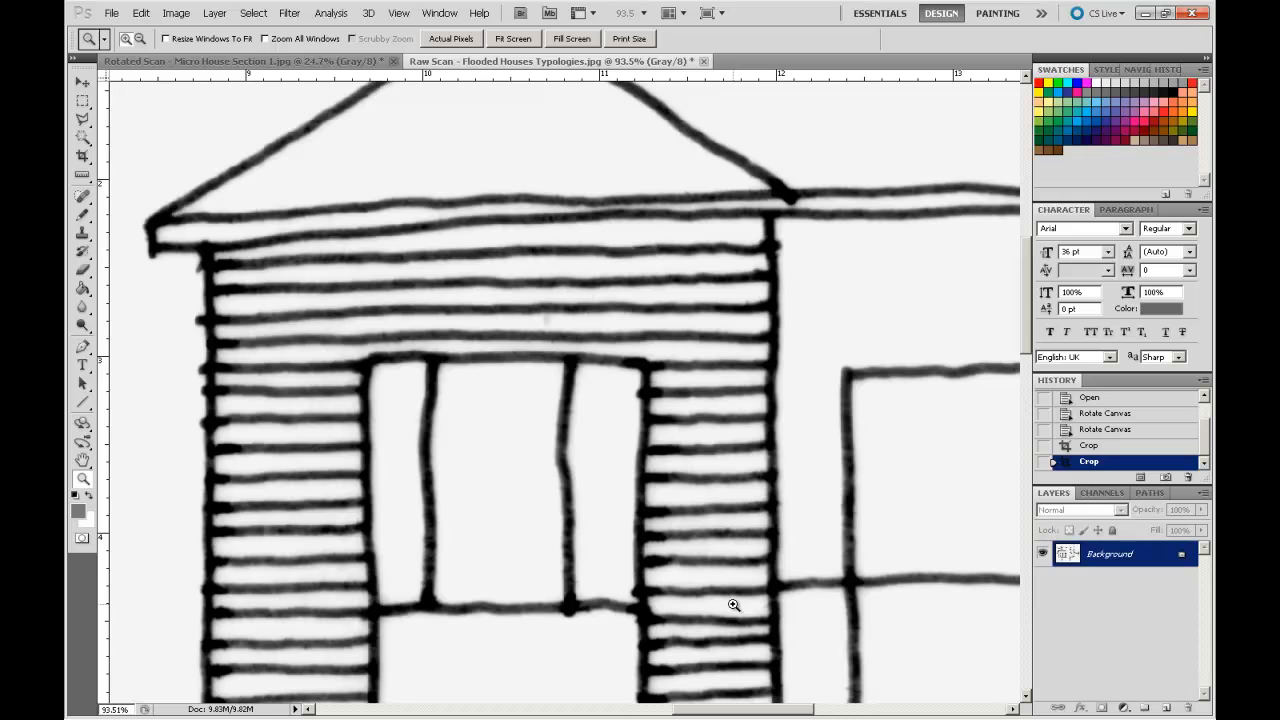
mouse_move(380, 354)
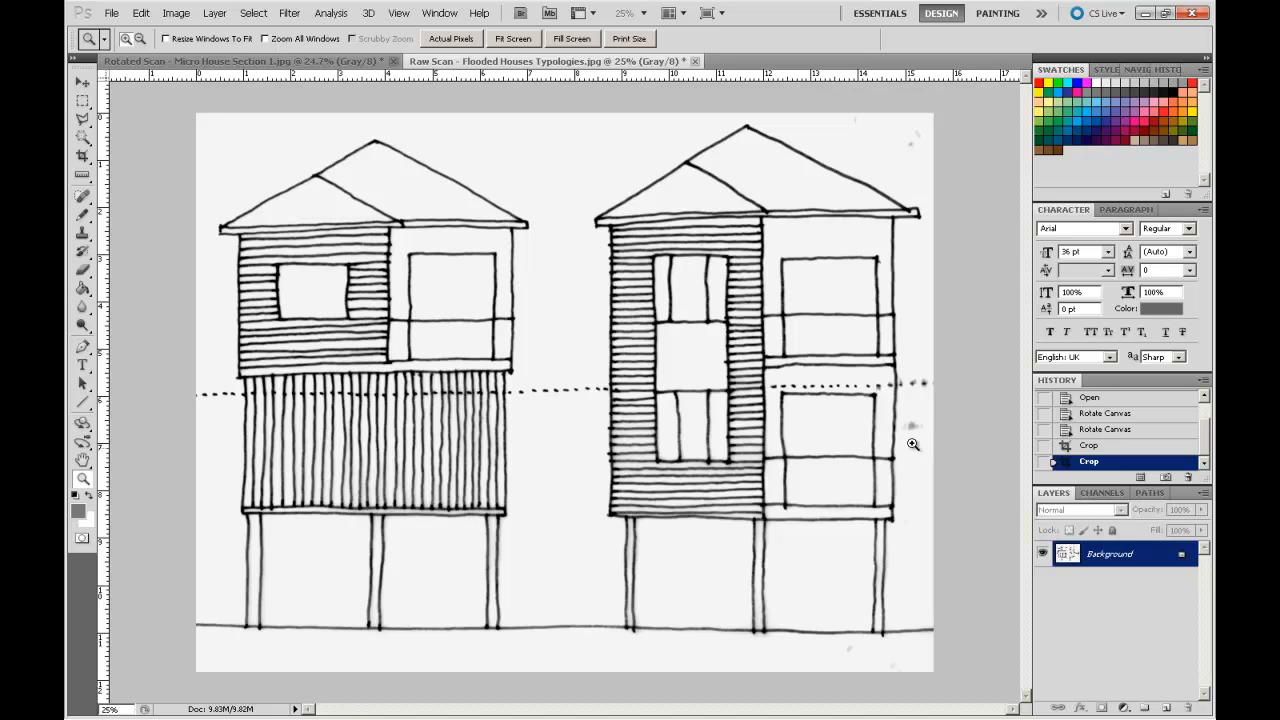
mouse_move(654, 596)
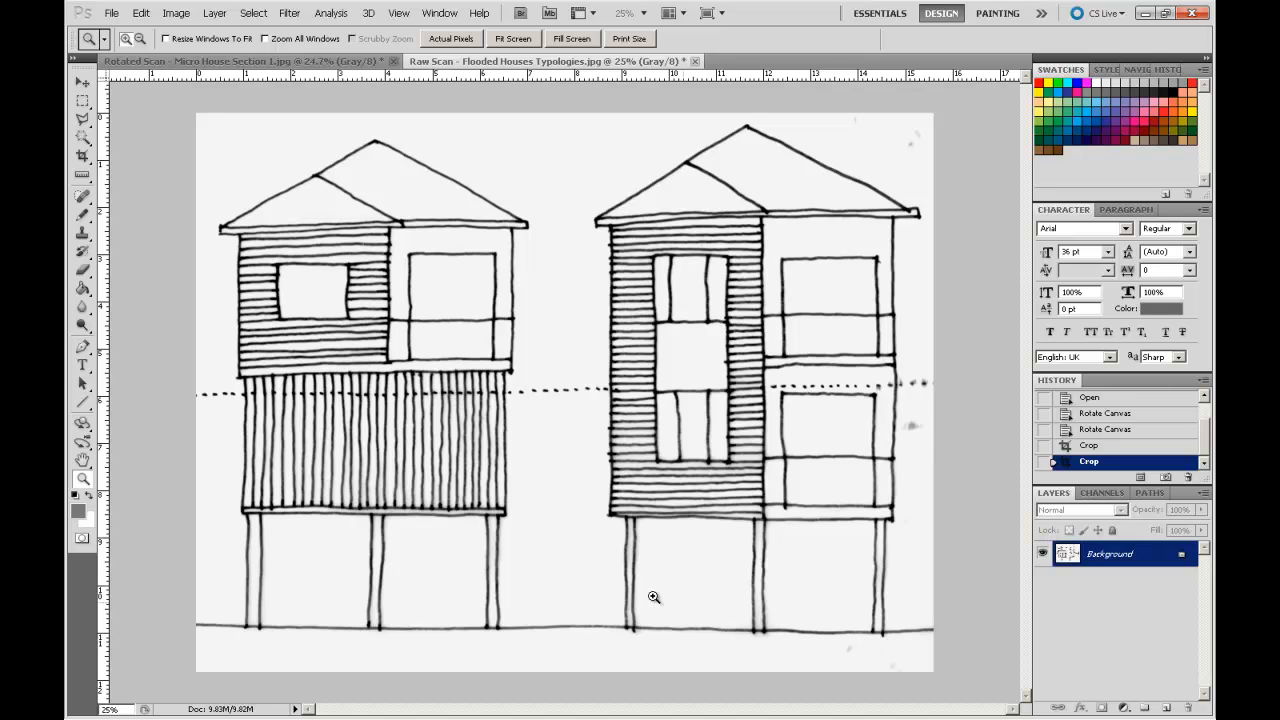
- Dodge the grey background of the flooded houses scan lighter with the Highlights range
click(84, 328)
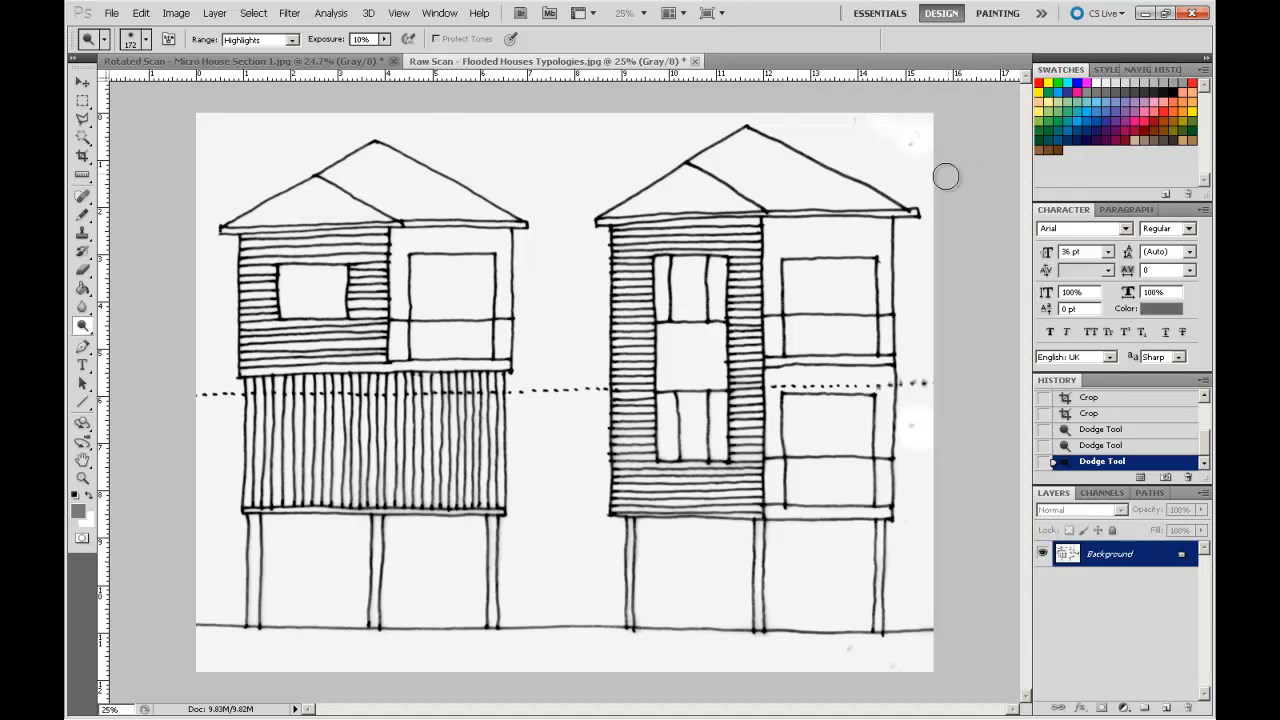
click(84, 272)
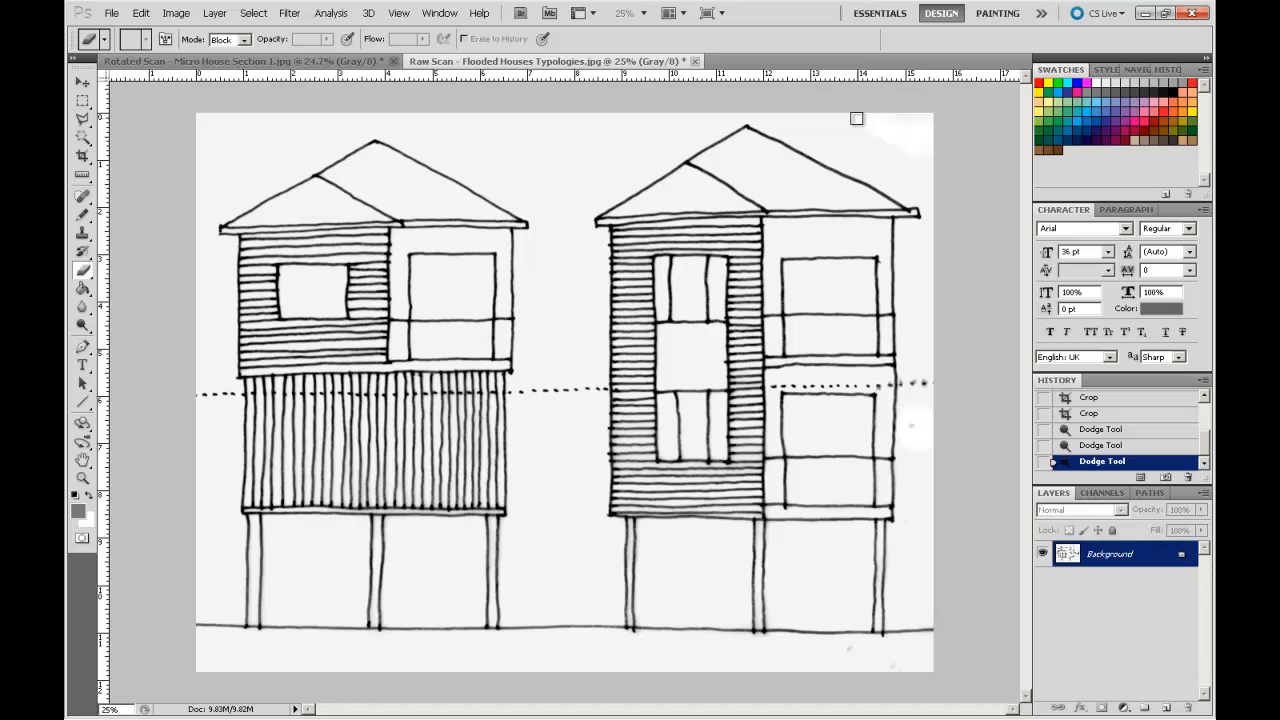
- Set the Eraser to Brush mode at reduced opacity and rub out stray marks
click(84, 252)
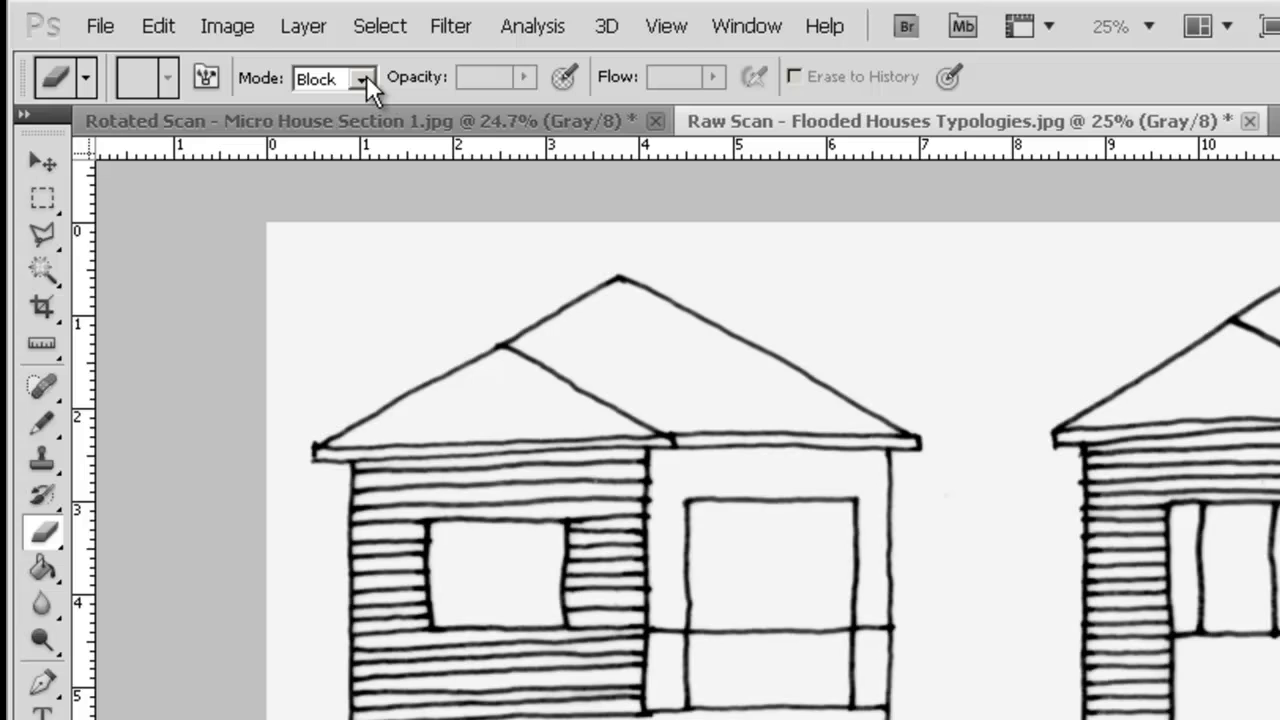
click(362, 78)
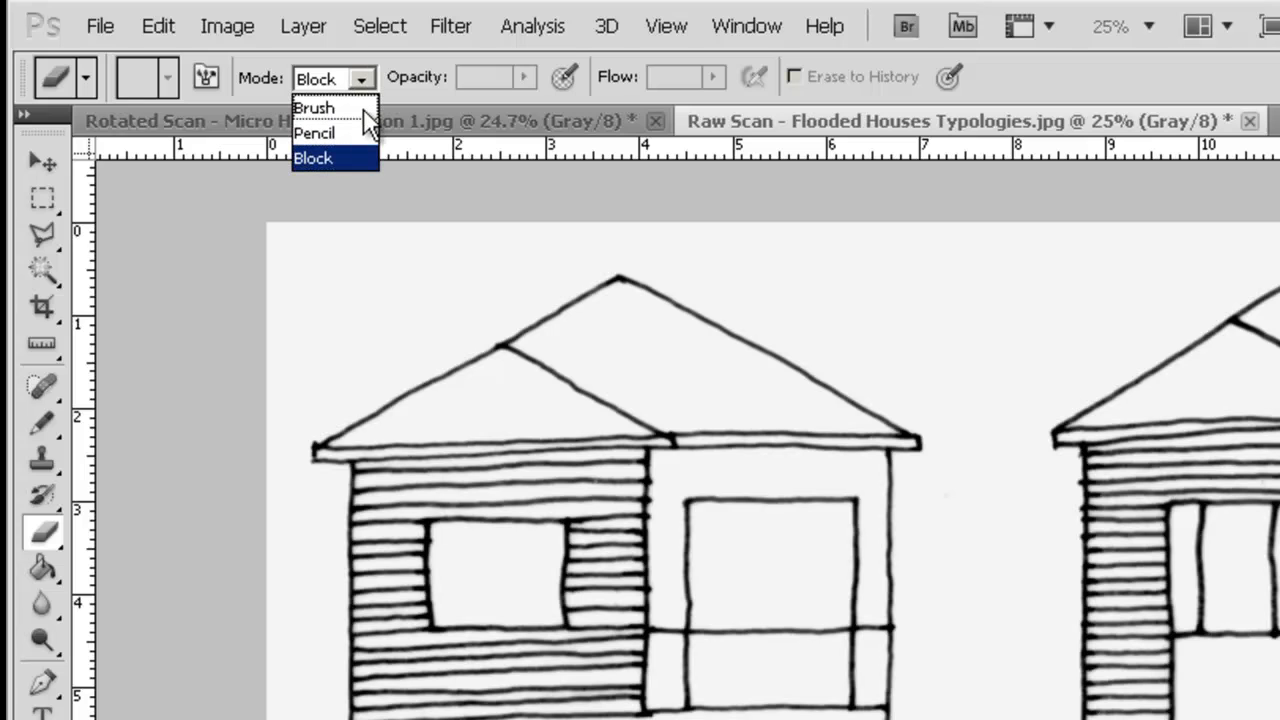
click(314, 108)
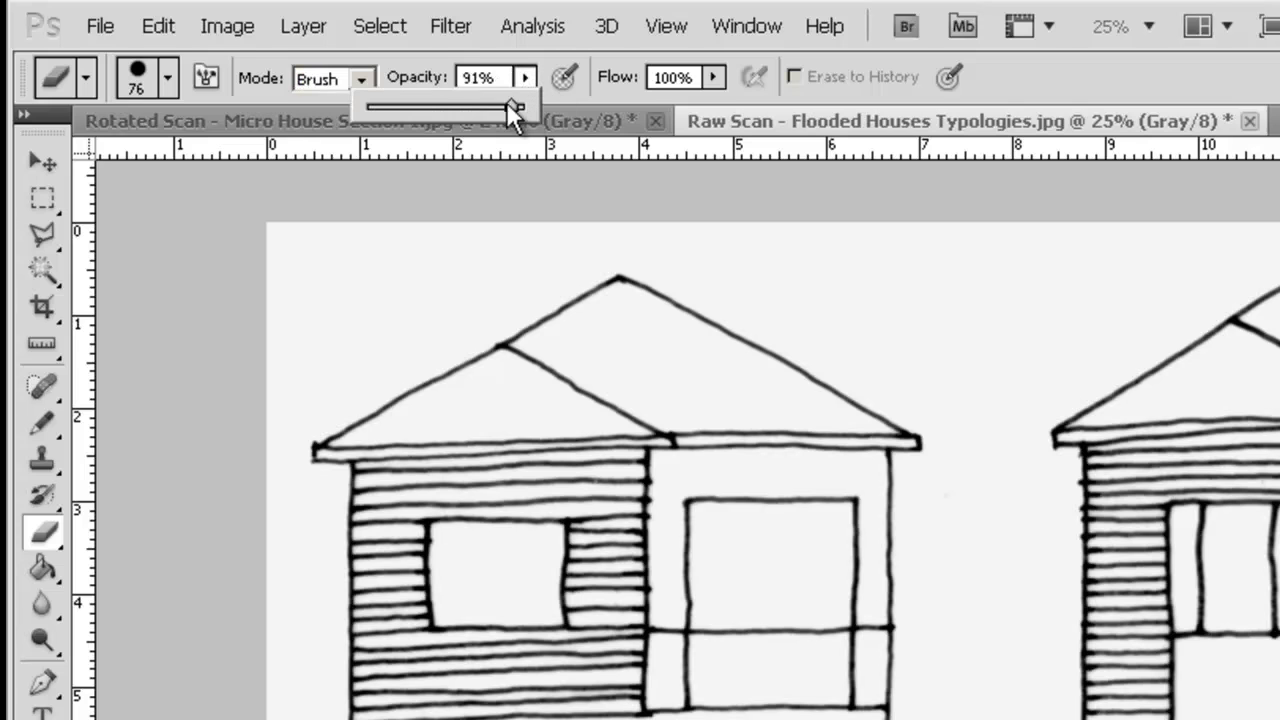
drag(518, 104, 440, 104)
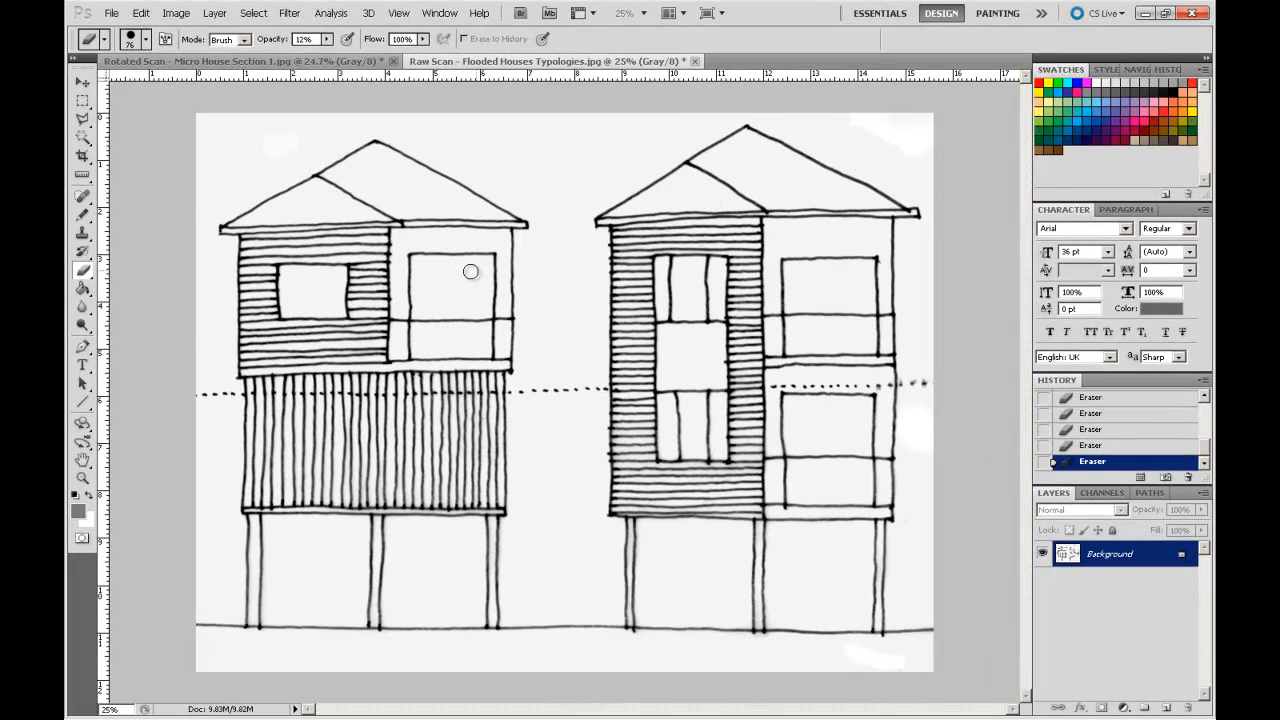
- In Brightness/Contrast, lower brightness to -54 and raise contrast to 46
click(176, 12)
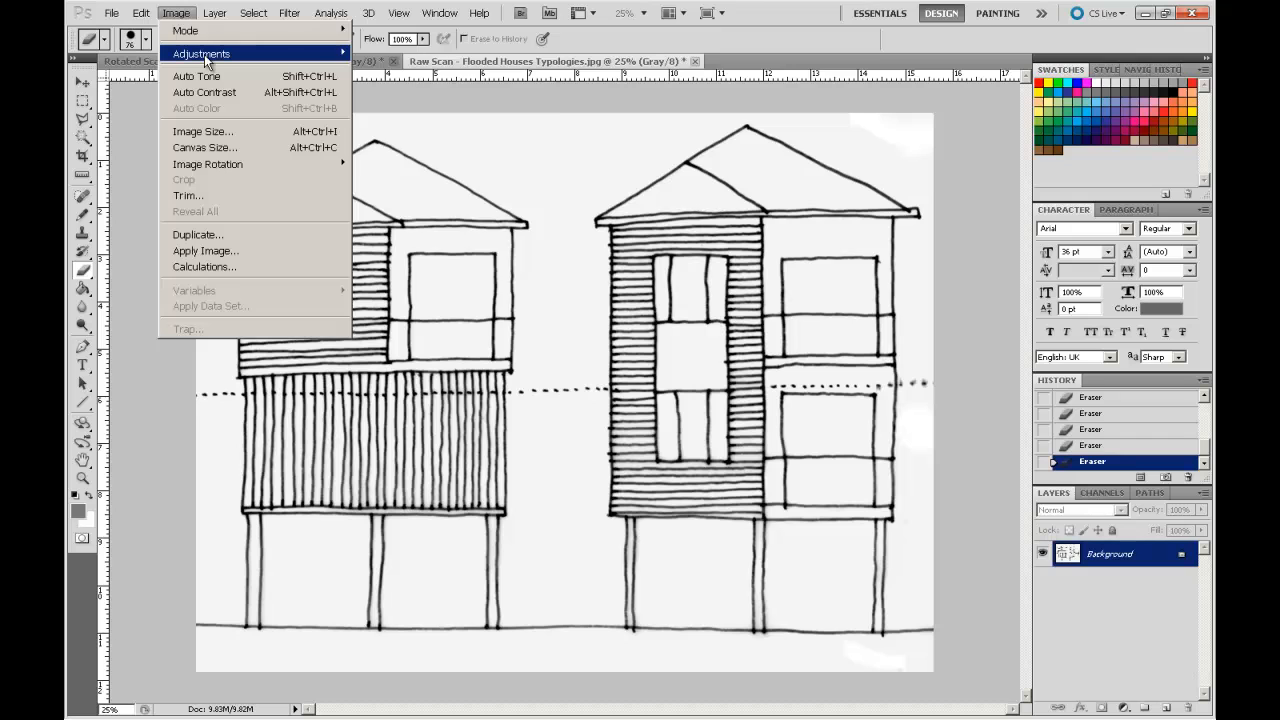
click(200, 52)
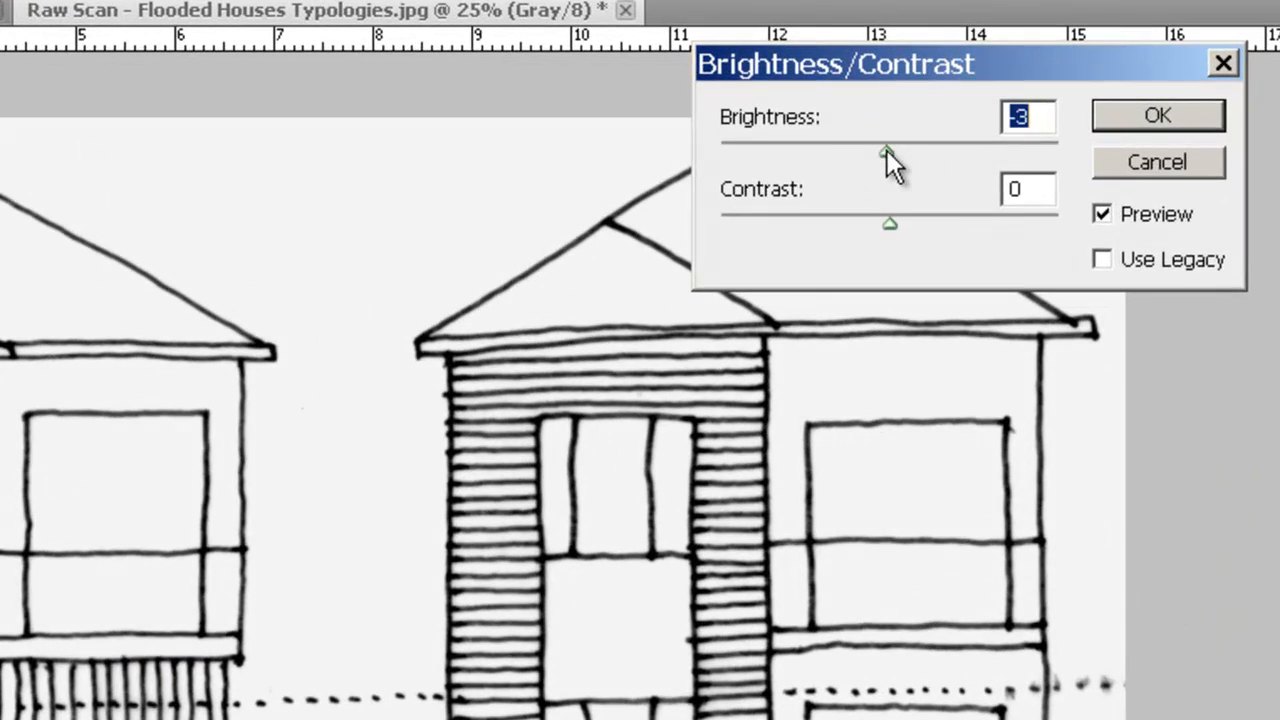
drag(888, 148, 856, 148)
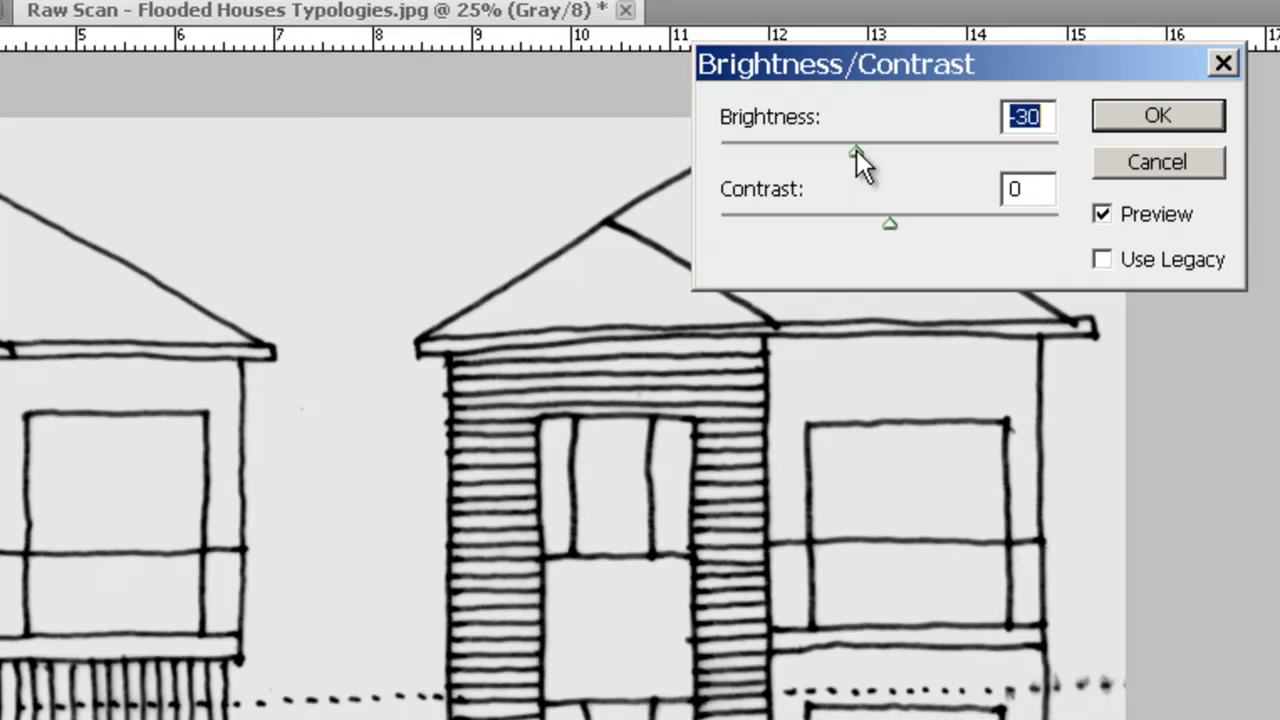
drag(856, 150, 836, 150)
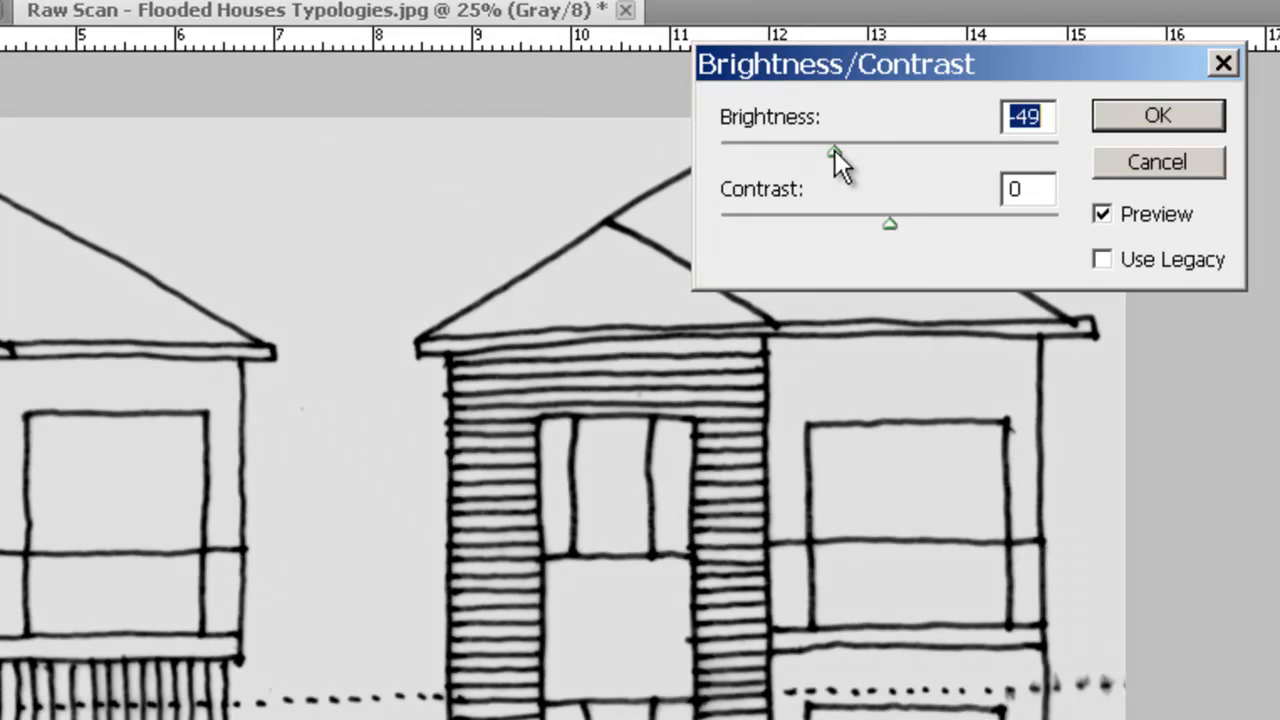
mouse_move(918, 240)
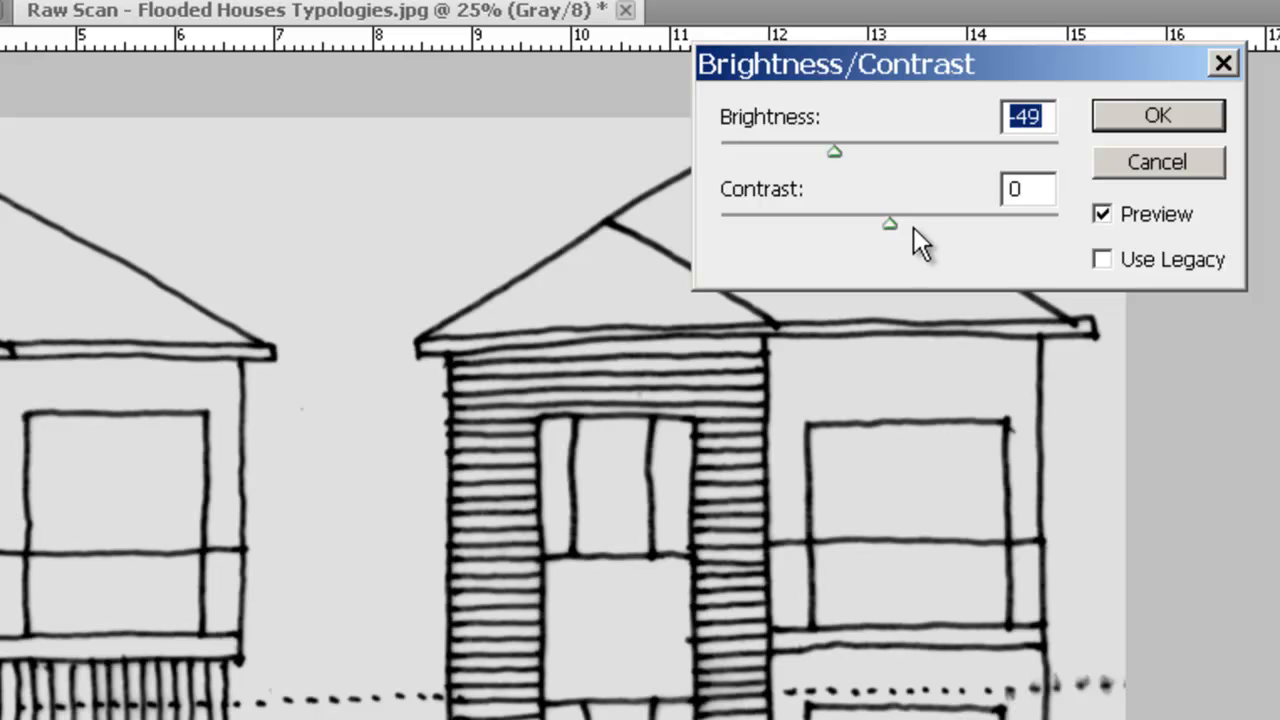
drag(888, 222, 962, 222)
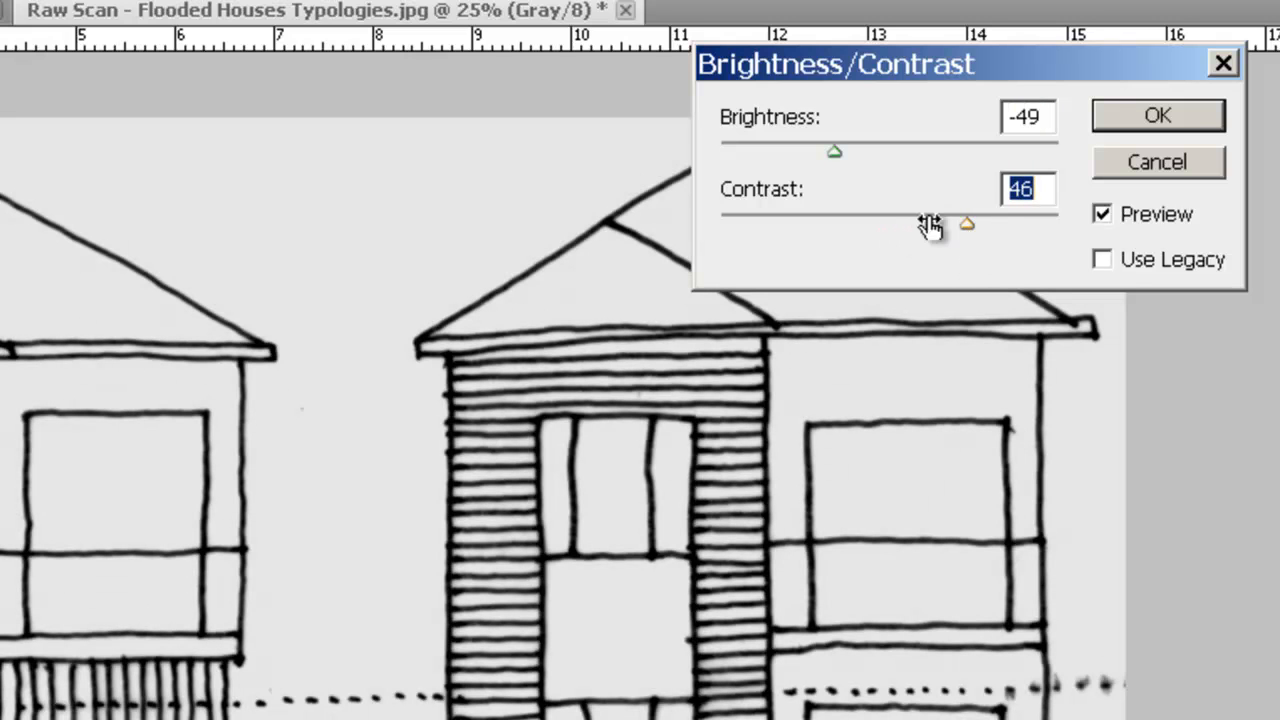
drag(836, 152, 828, 152)
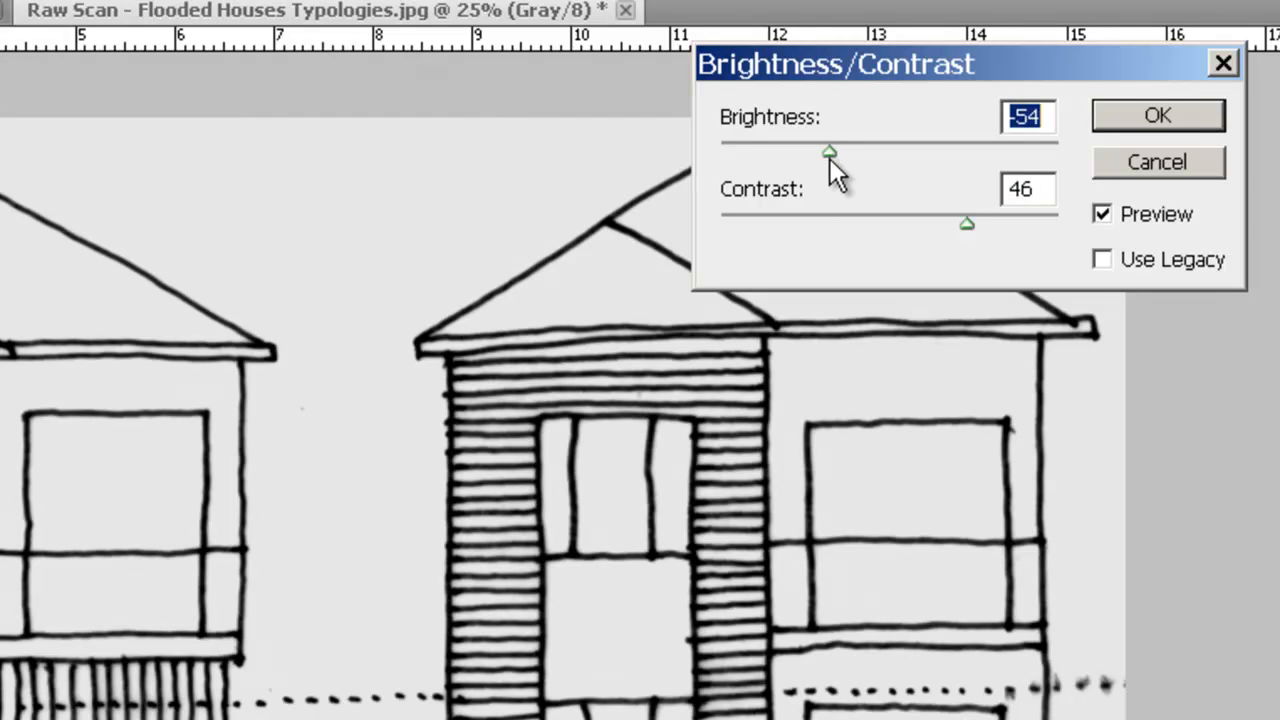
mouse_move(560, 444)
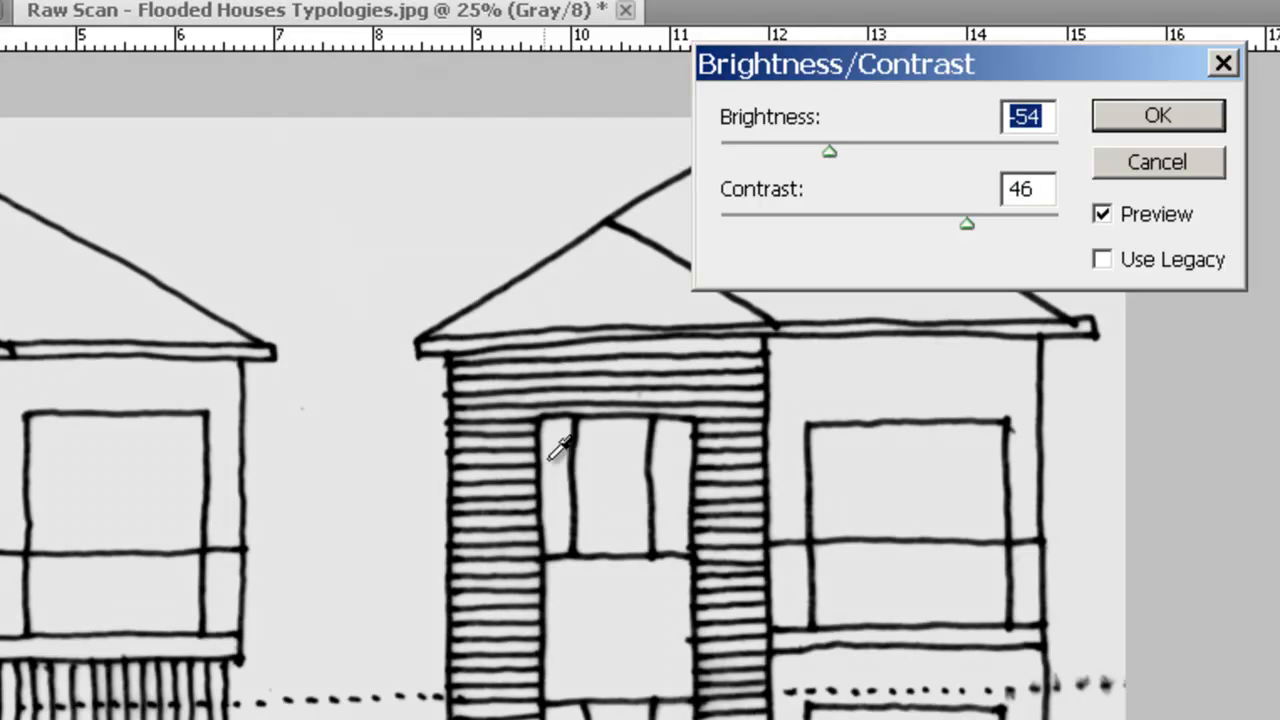
mouse_move(830, 188)
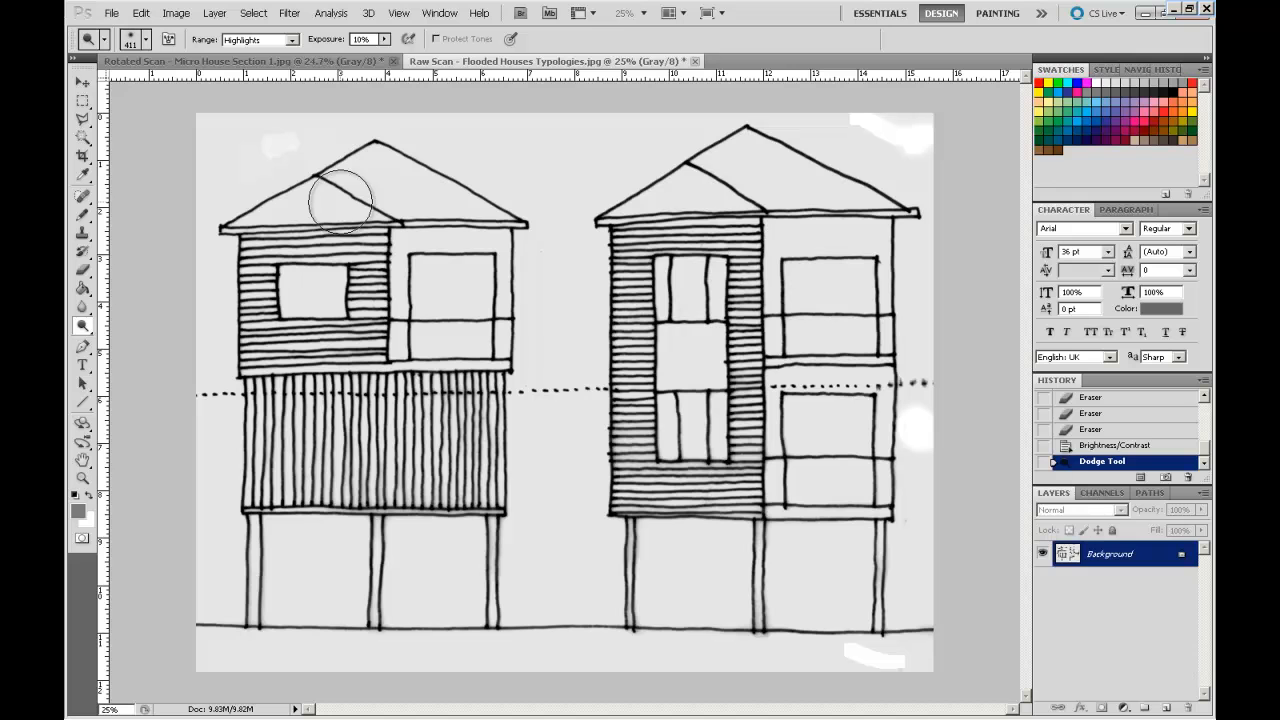
- Dodge the grey background beside and above the left roof, among its stilts, and beside the right house
drag(344, 200, 250, 144)
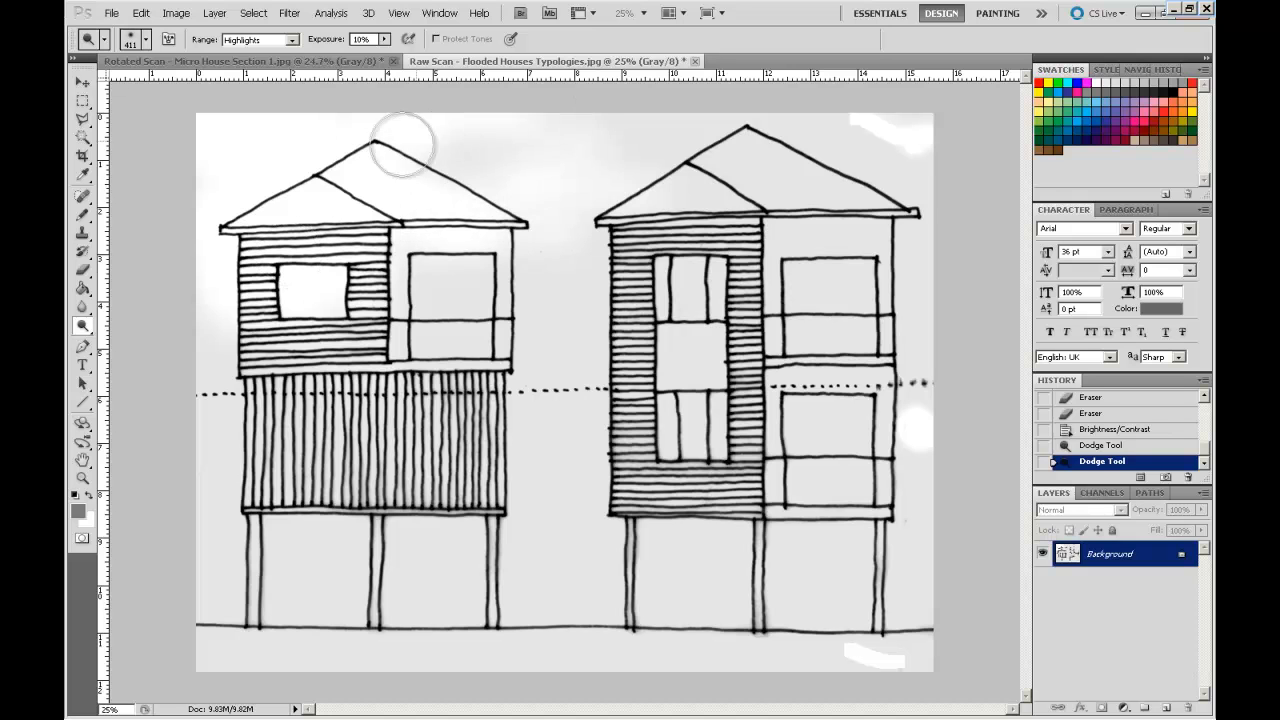
drag(404, 144, 656, 130)
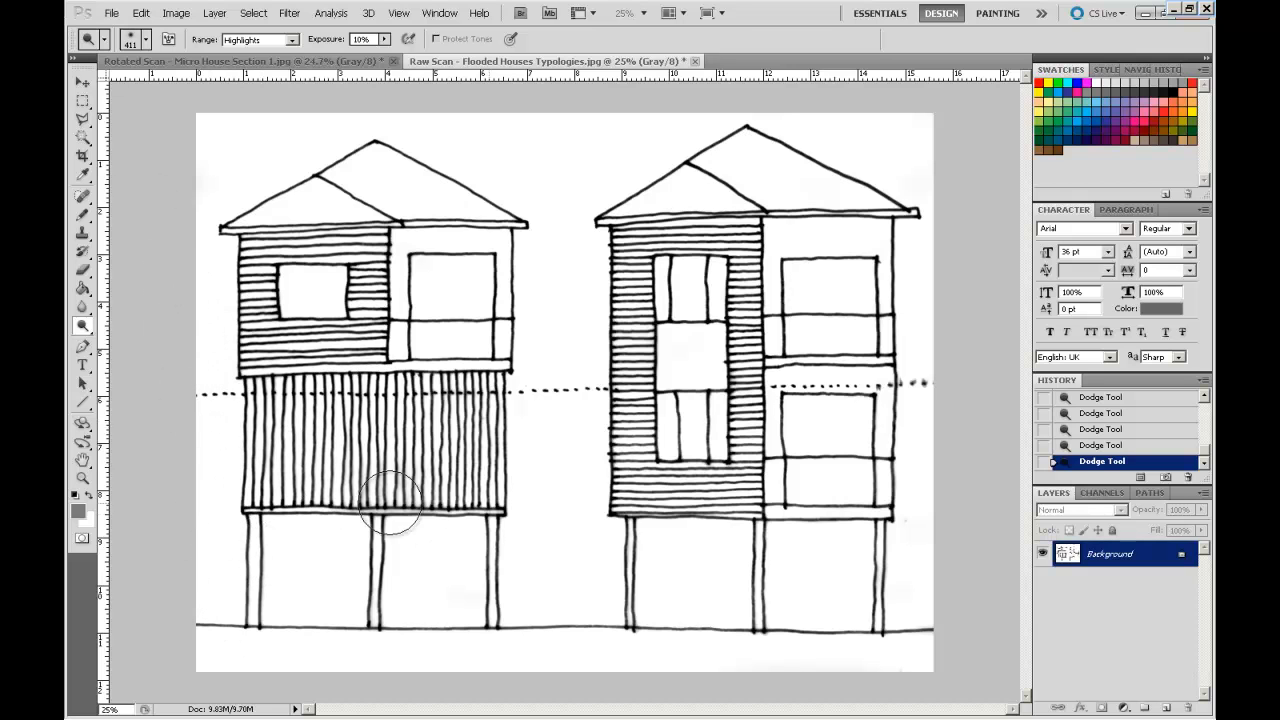
drag(390, 500, 342, 210)
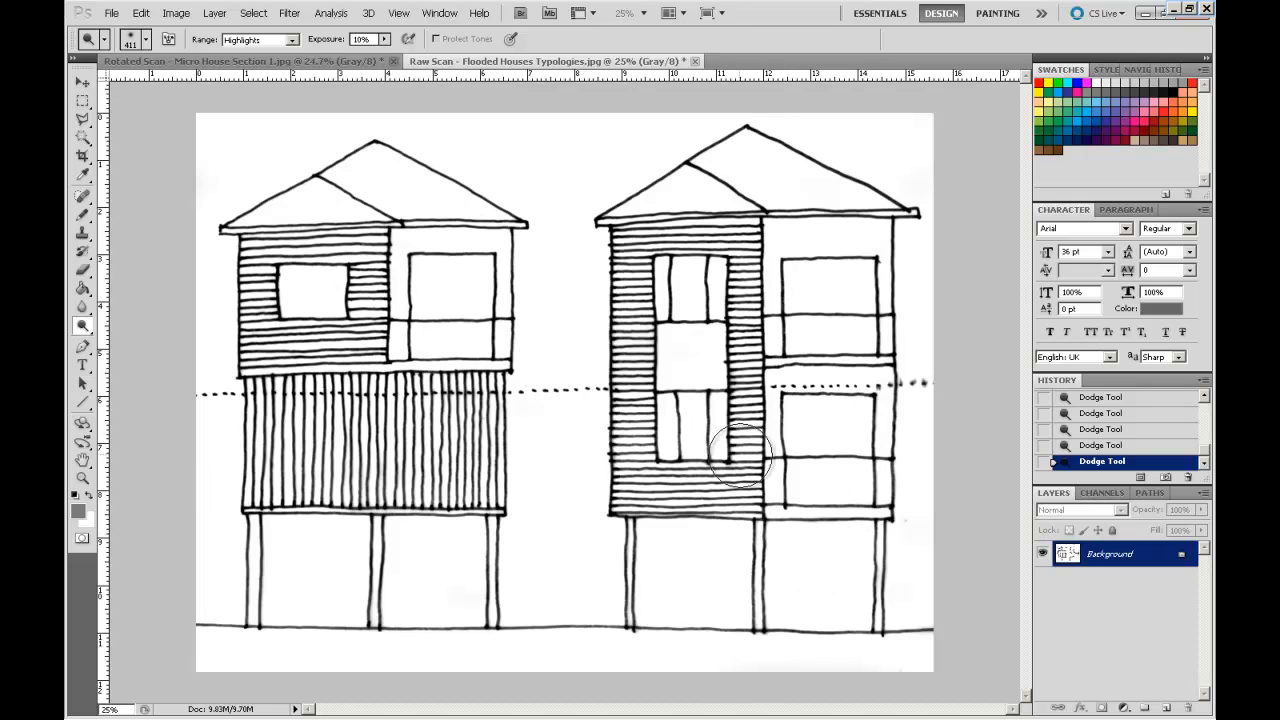
mouse_move(610, 330)
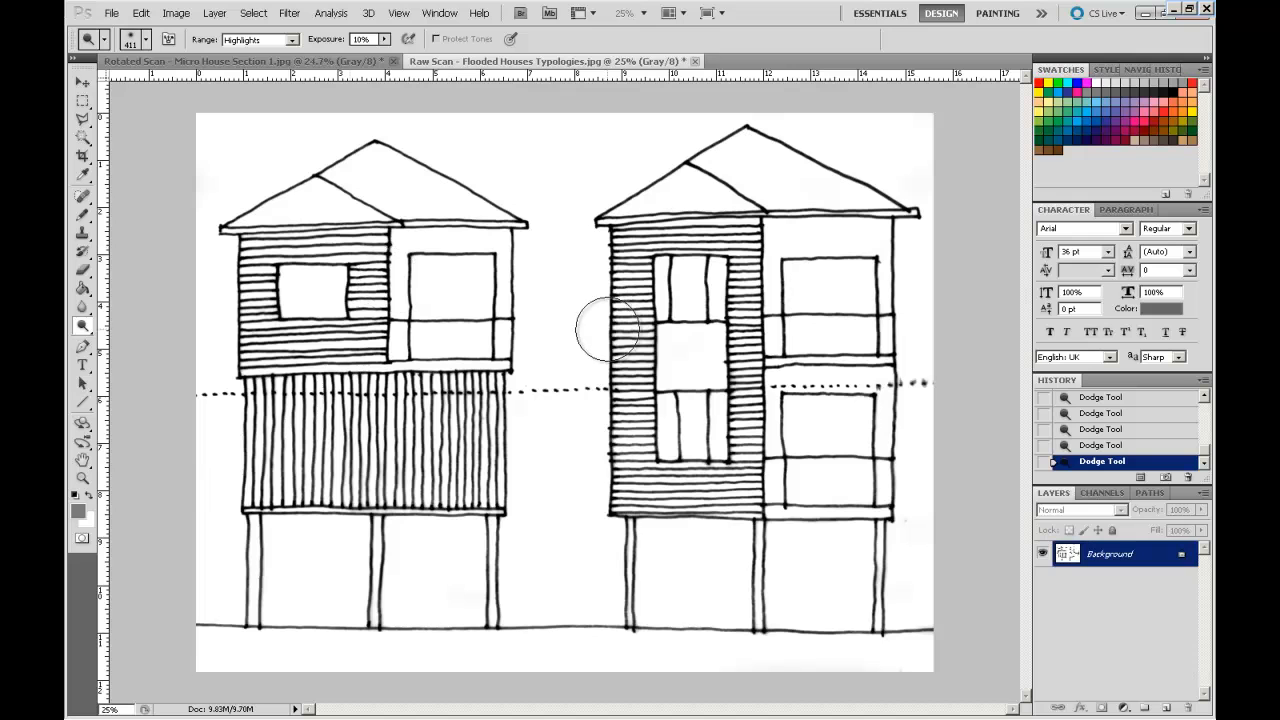
click(84, 480)
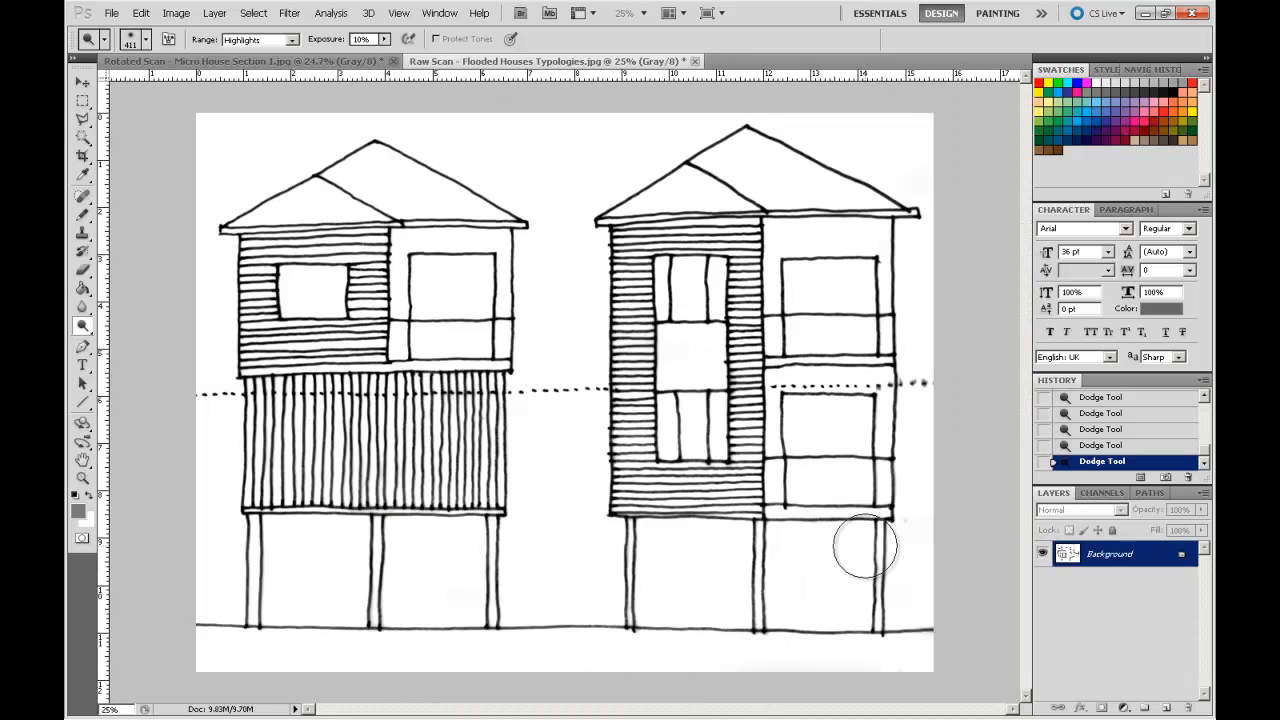
- Apply a second Brightness/Contrast adjustment with brightness about -46 and a contrast nudge
click(176, 12)
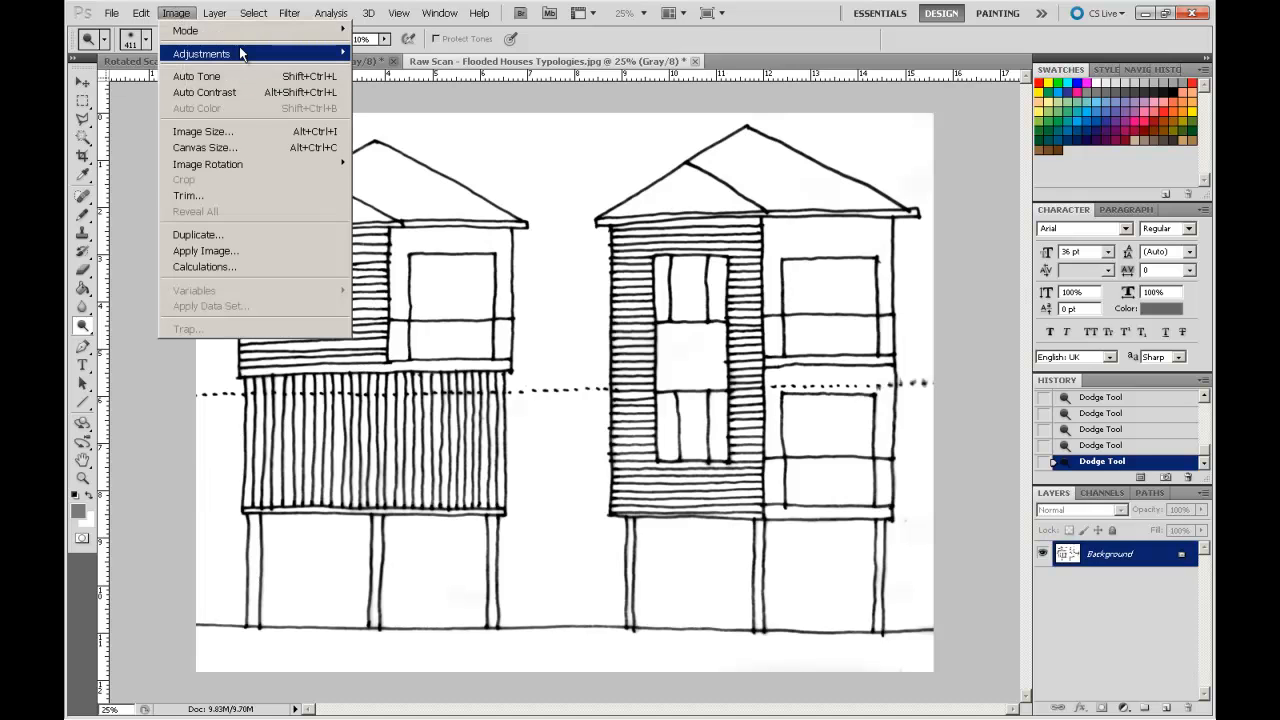
click(200, 54)
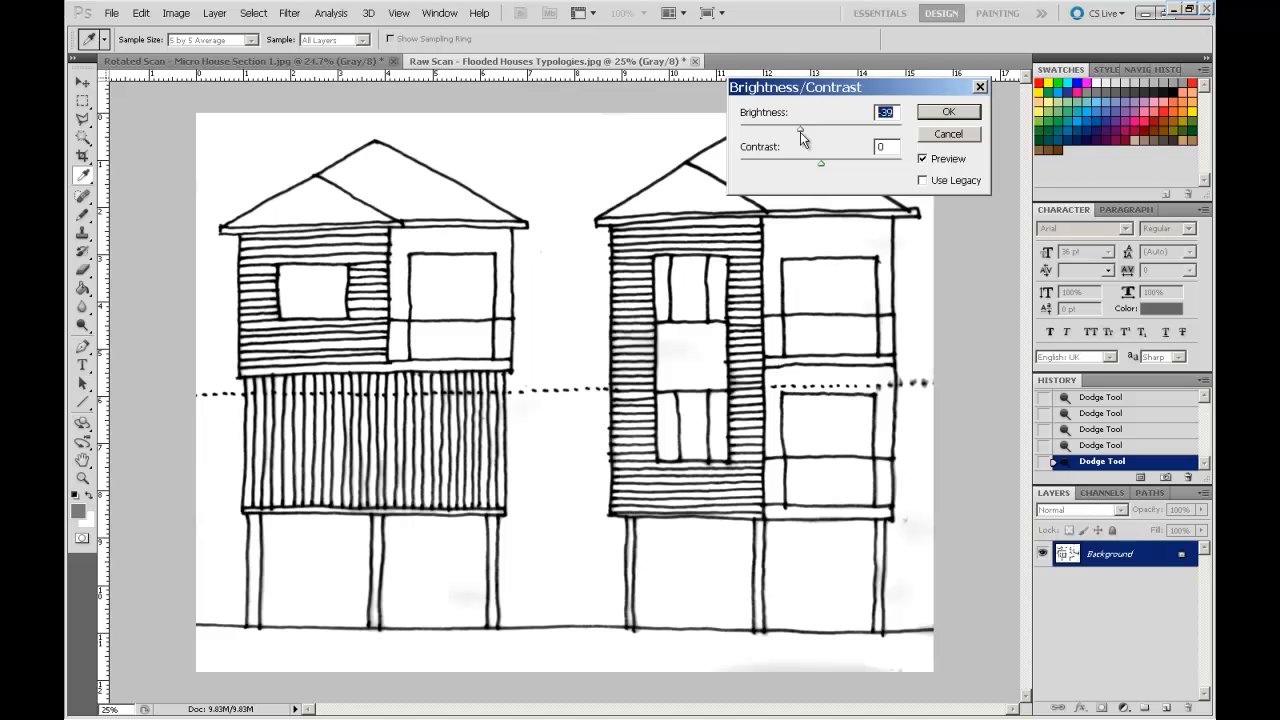
drag(800, 132, 820, 132)
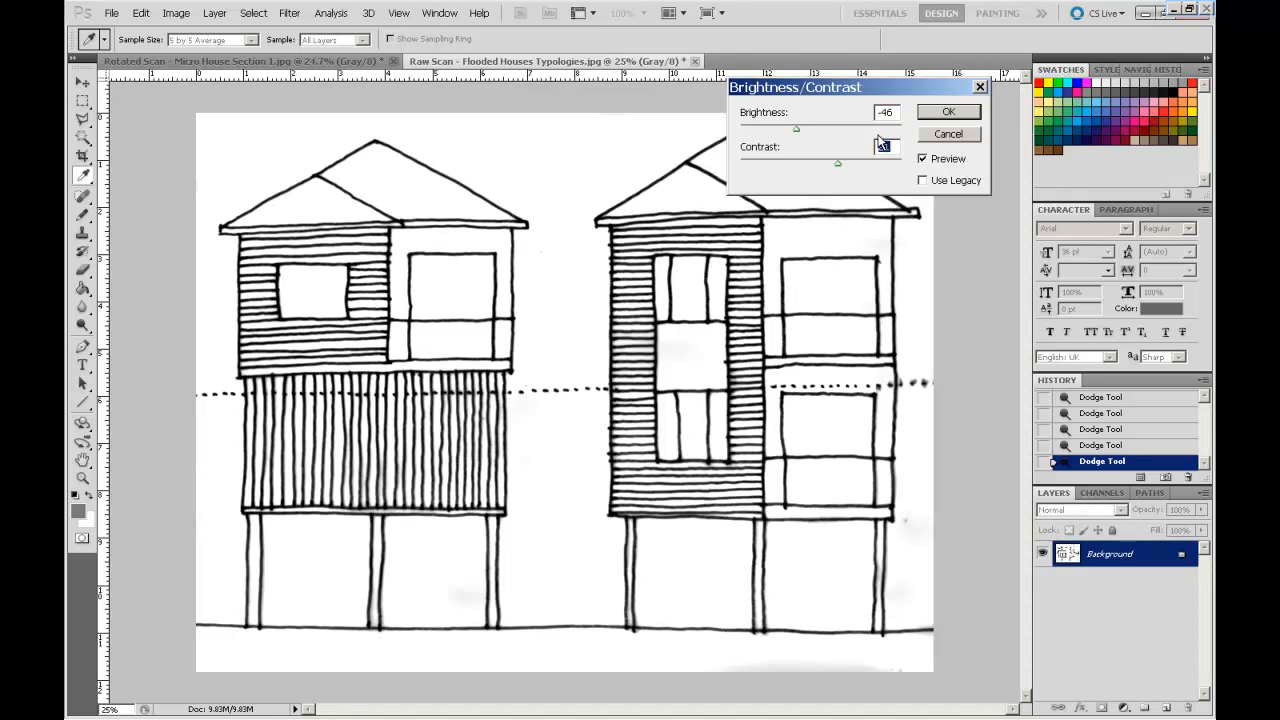
click(948, 112)
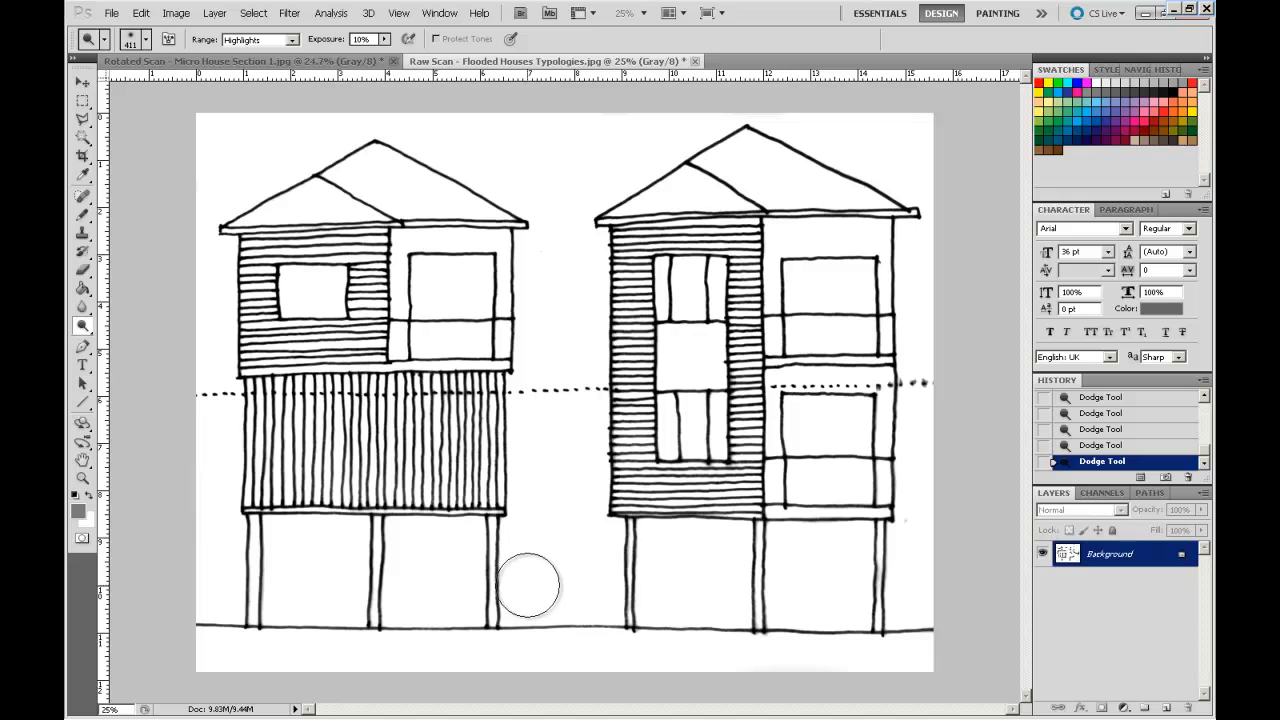
mouse_move(672, 196)
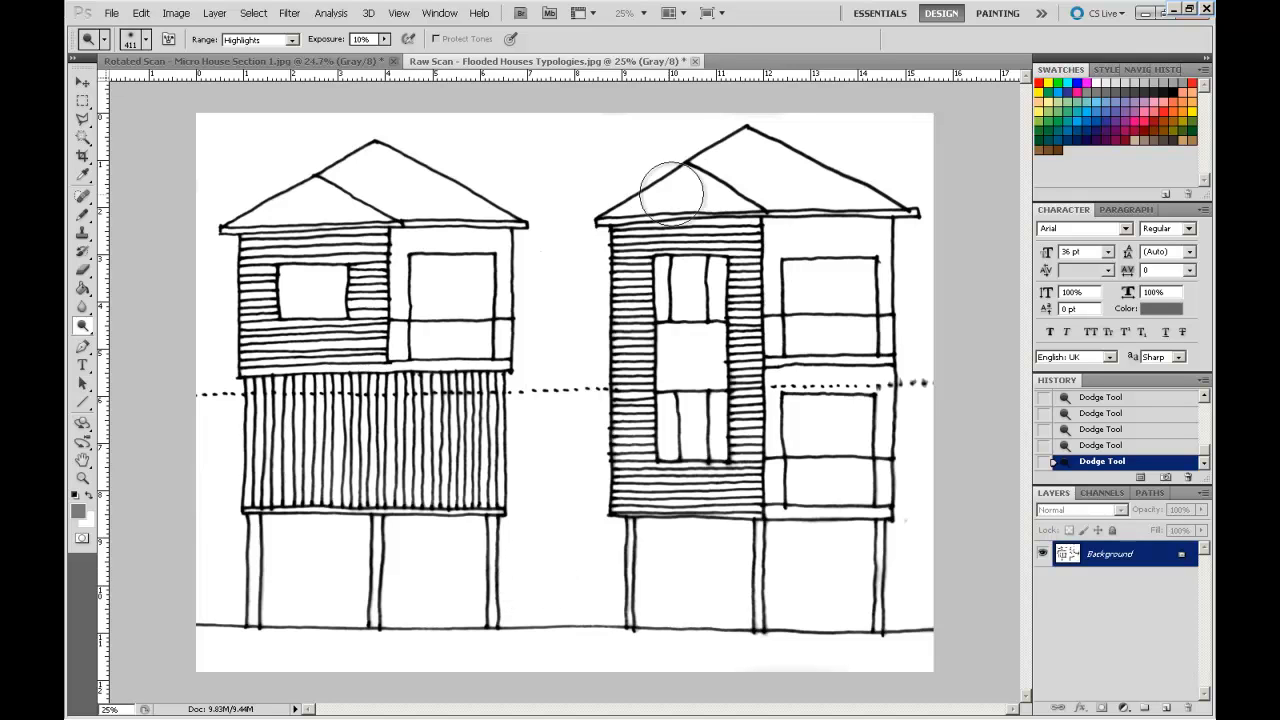
mouse_move(860, 280)
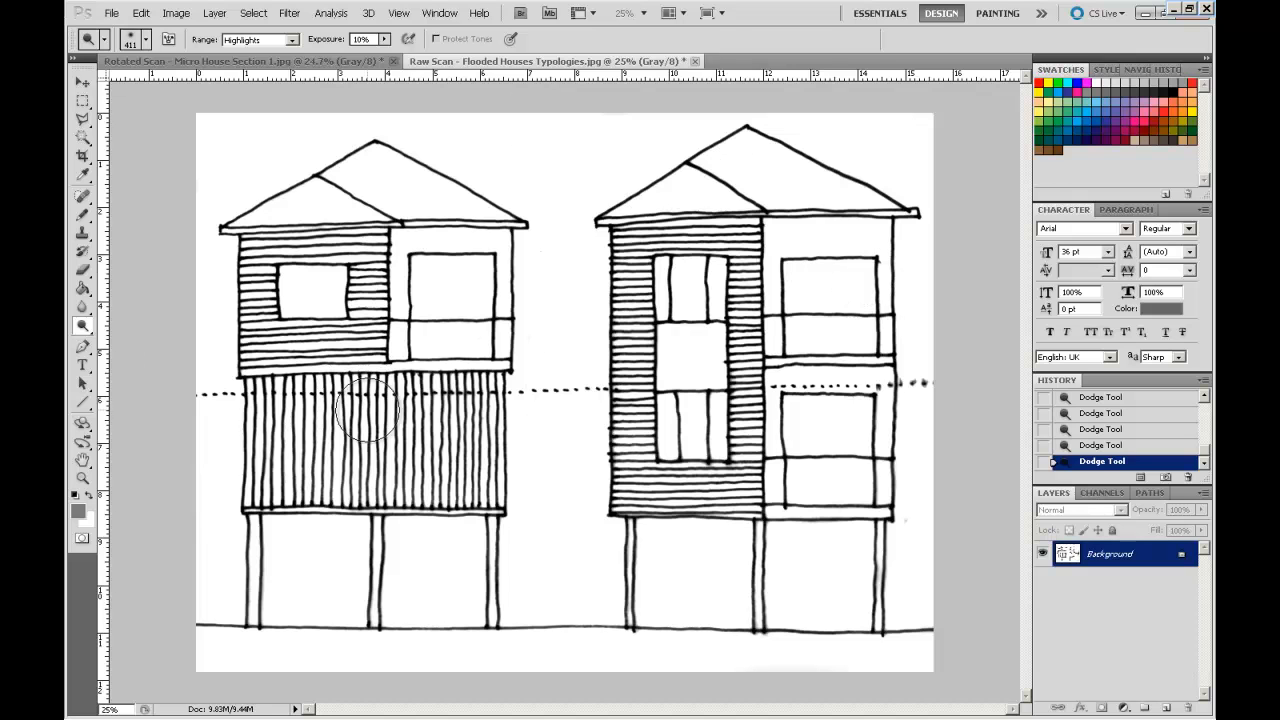
mouse_move(580, 604)
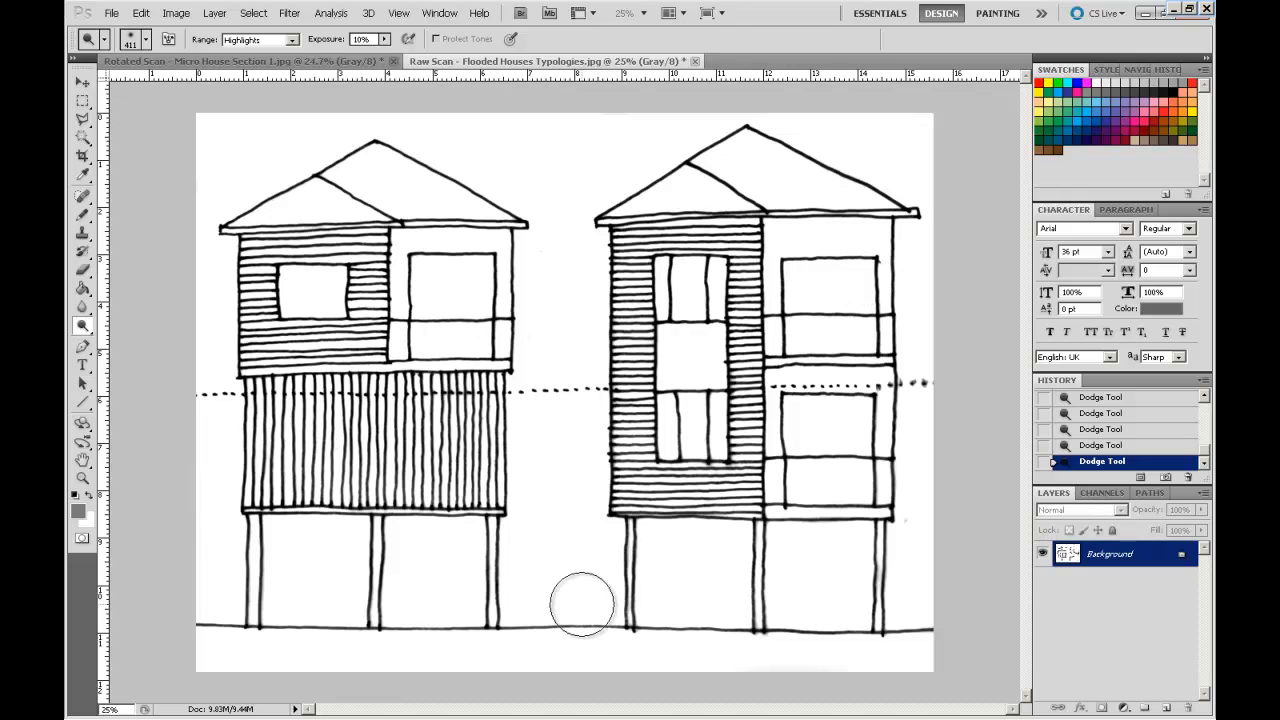
mouse_move(882, 584)
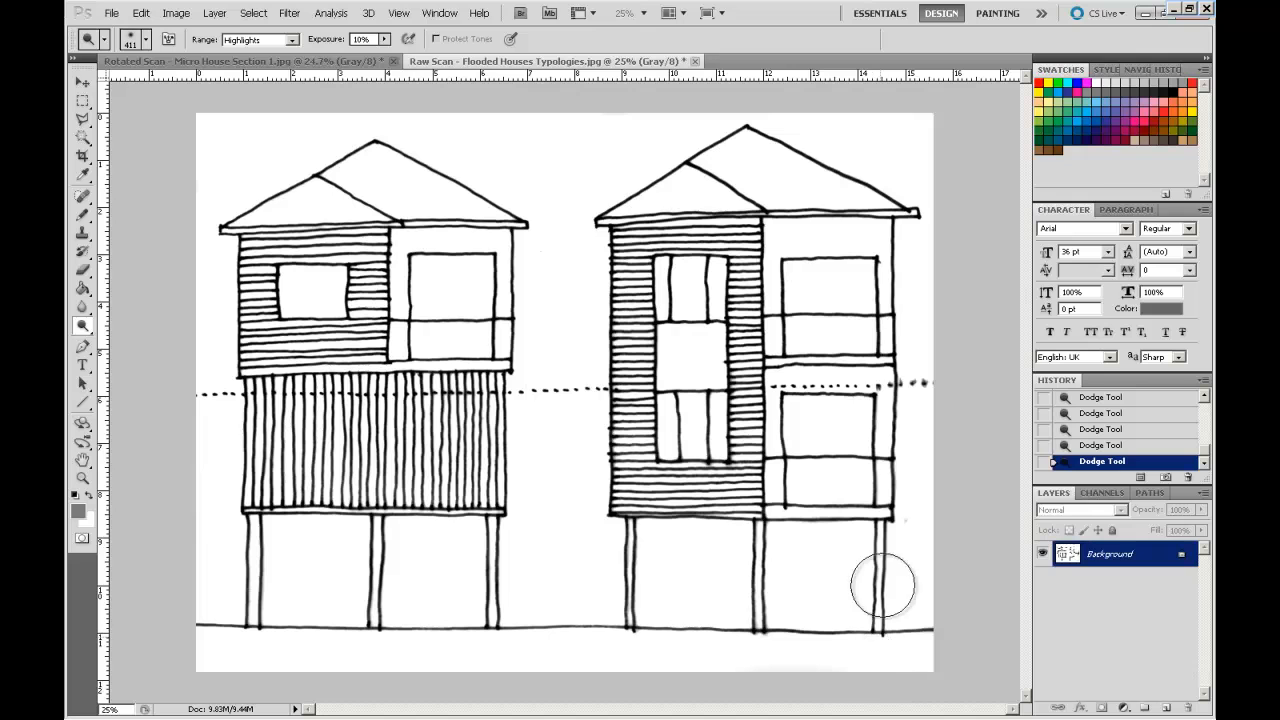
mouse_move(564, 552)
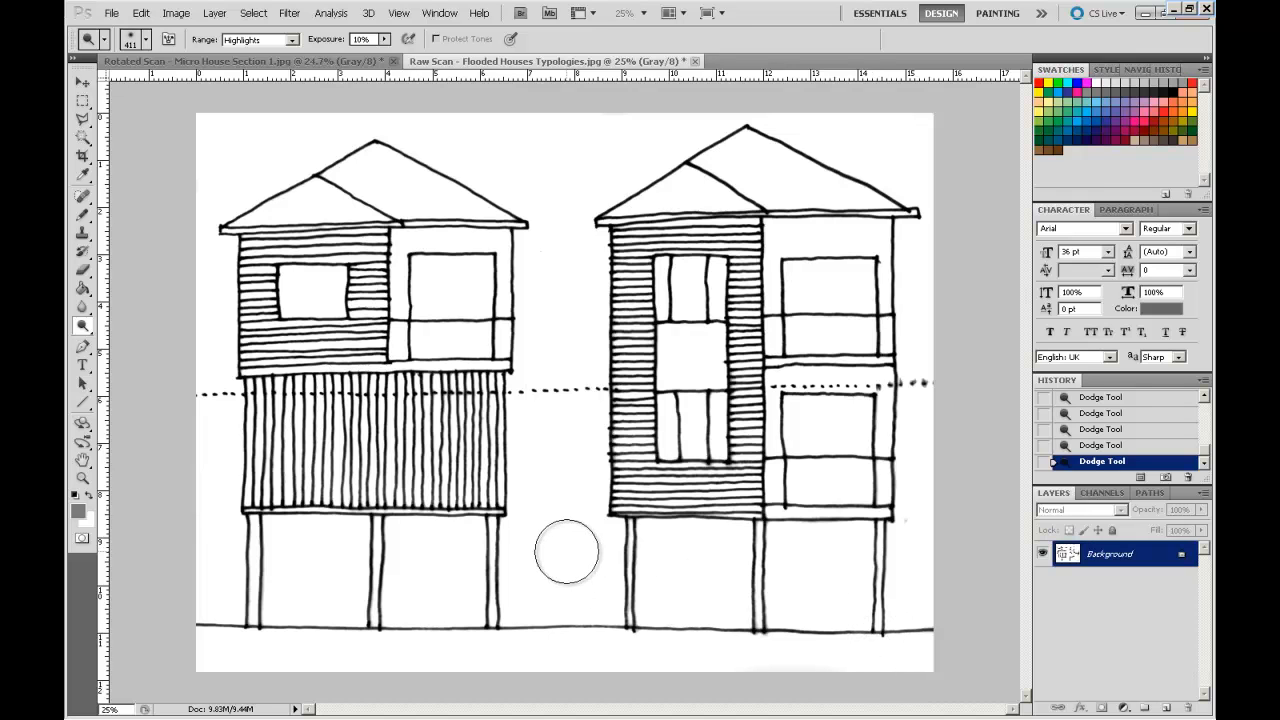
mouse_move(400, 122)
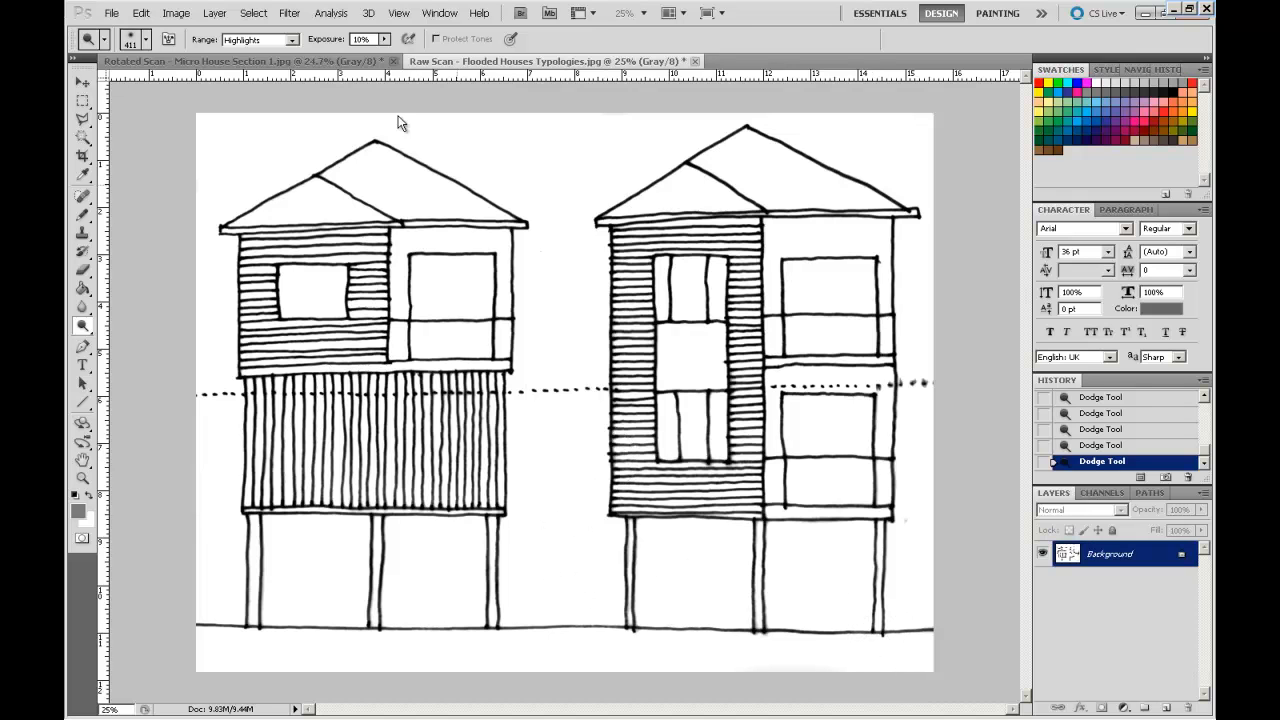
mouse_move(568, 196)
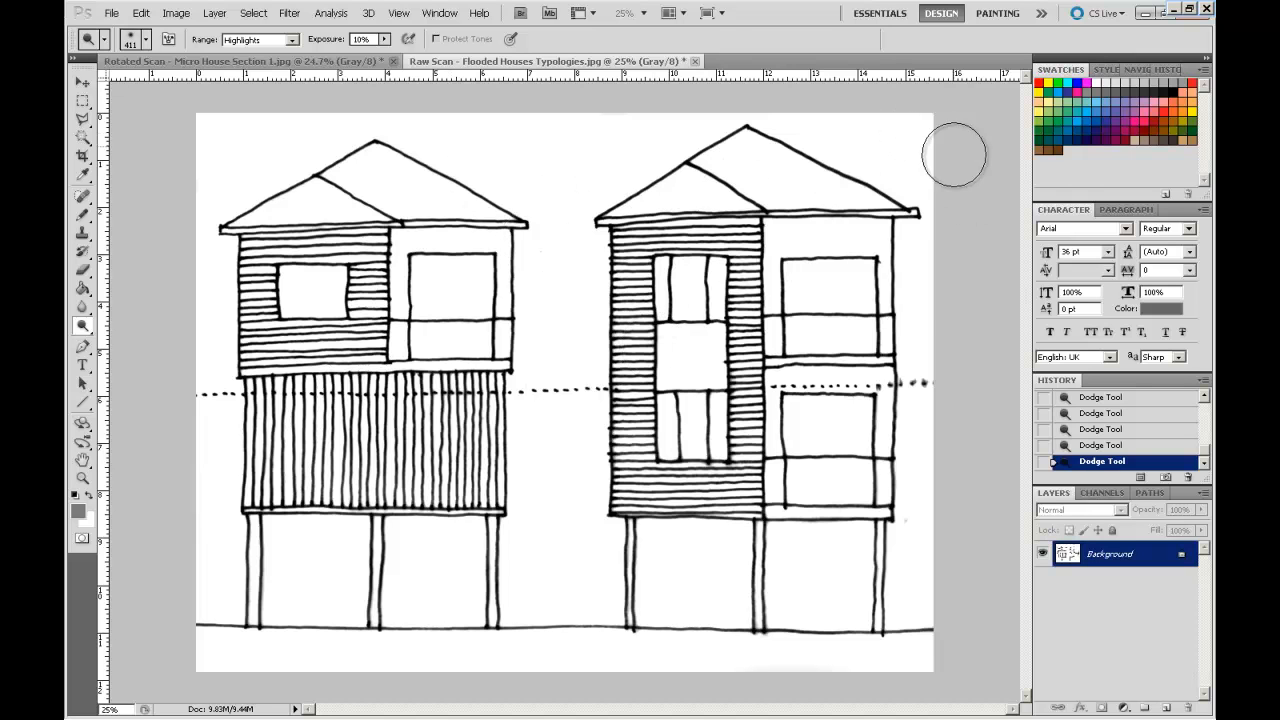
mouse_move(936, 350)
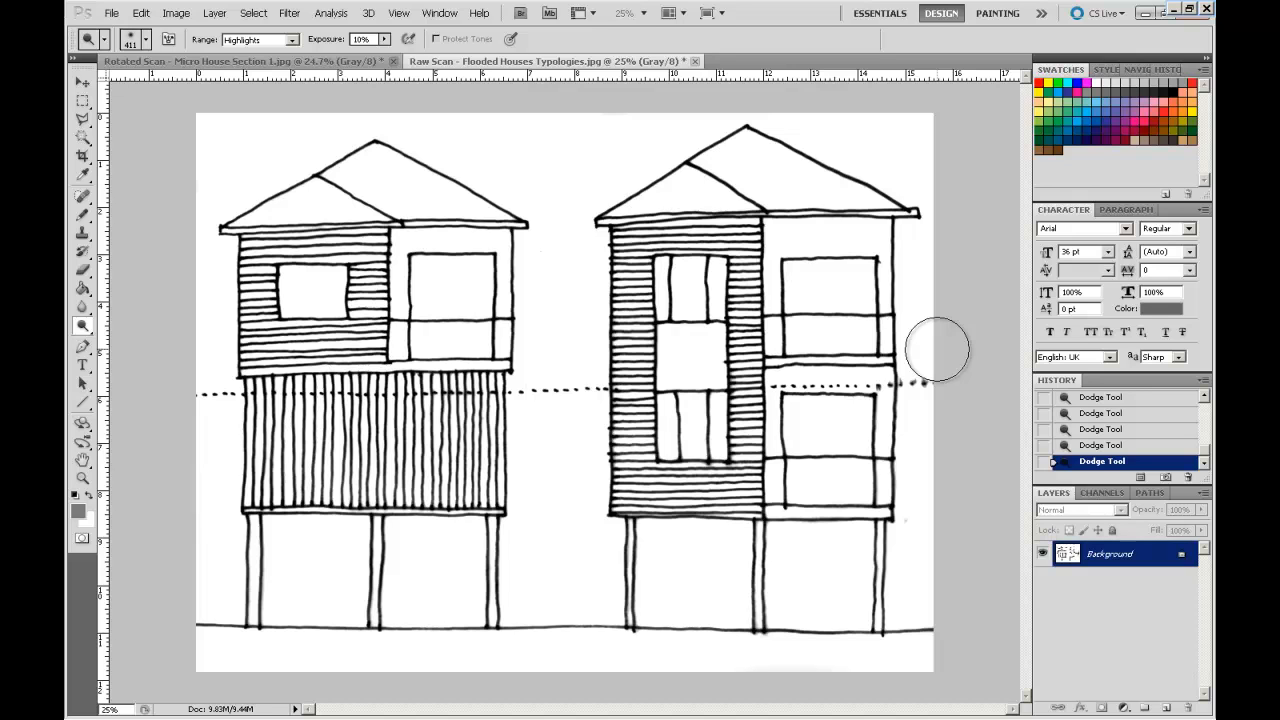
mouse_move(830, 340)
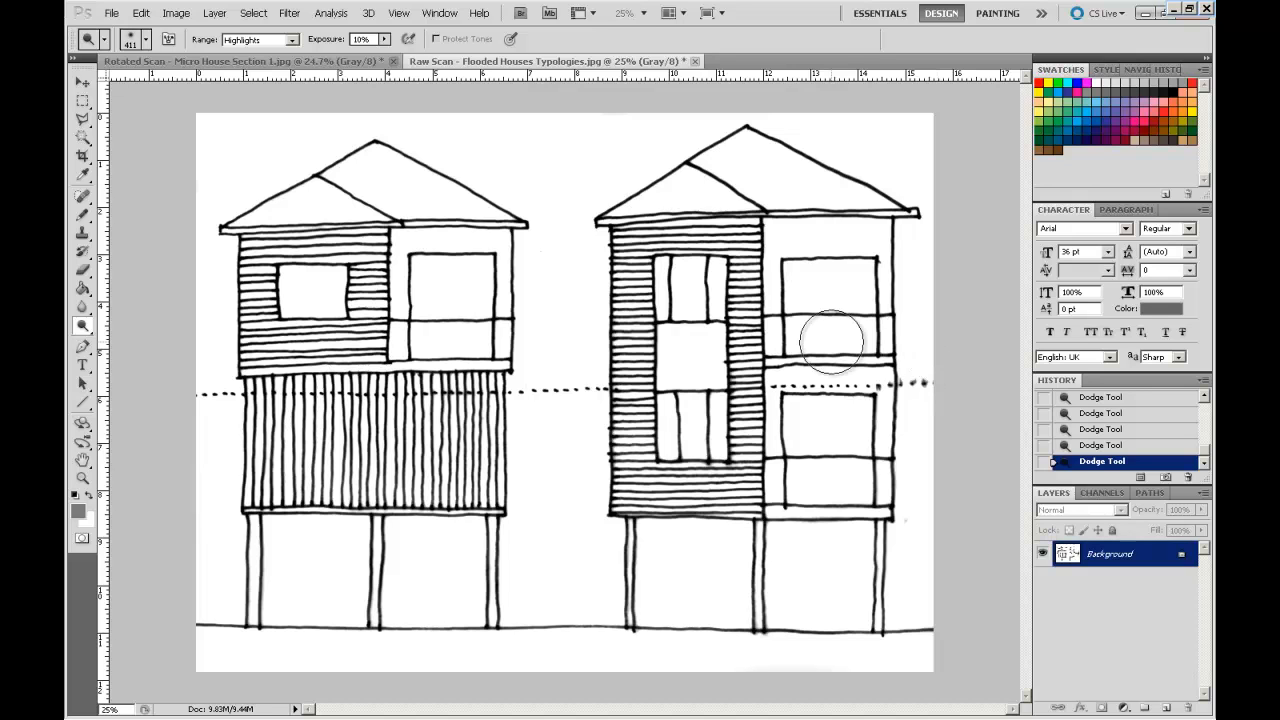
mouse_move(516, 440)
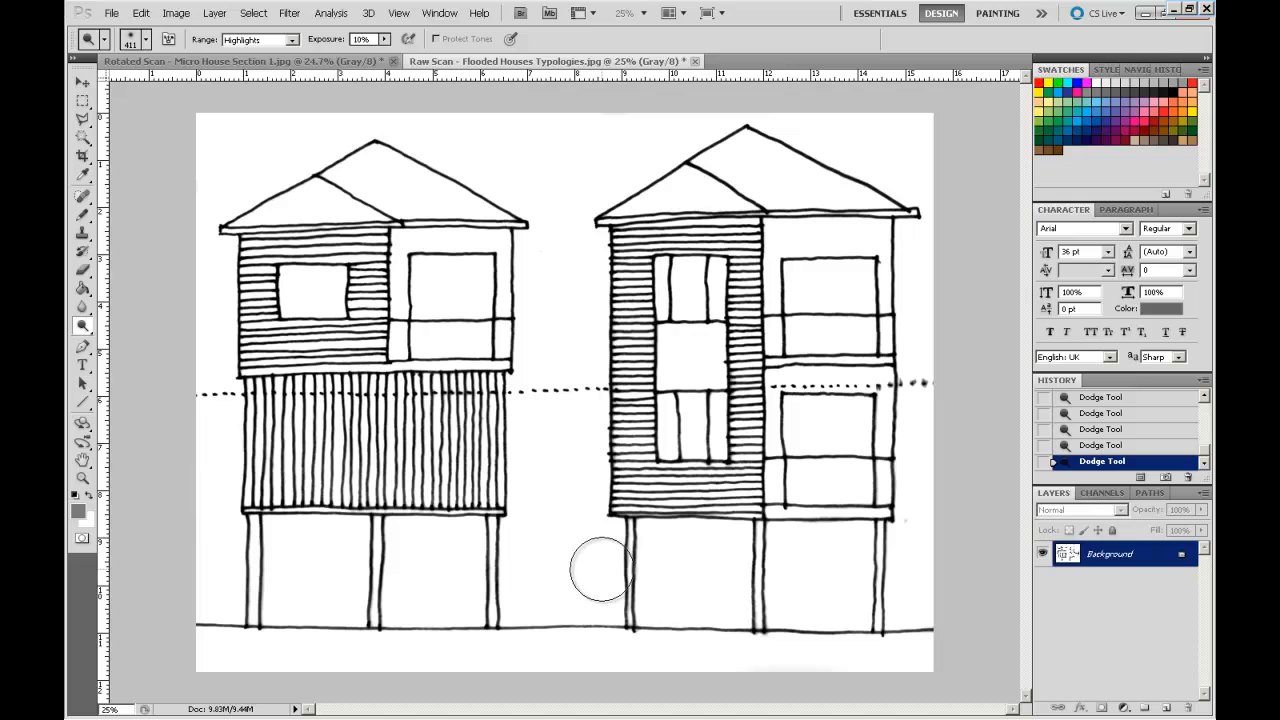
mouse_move(256, 204)
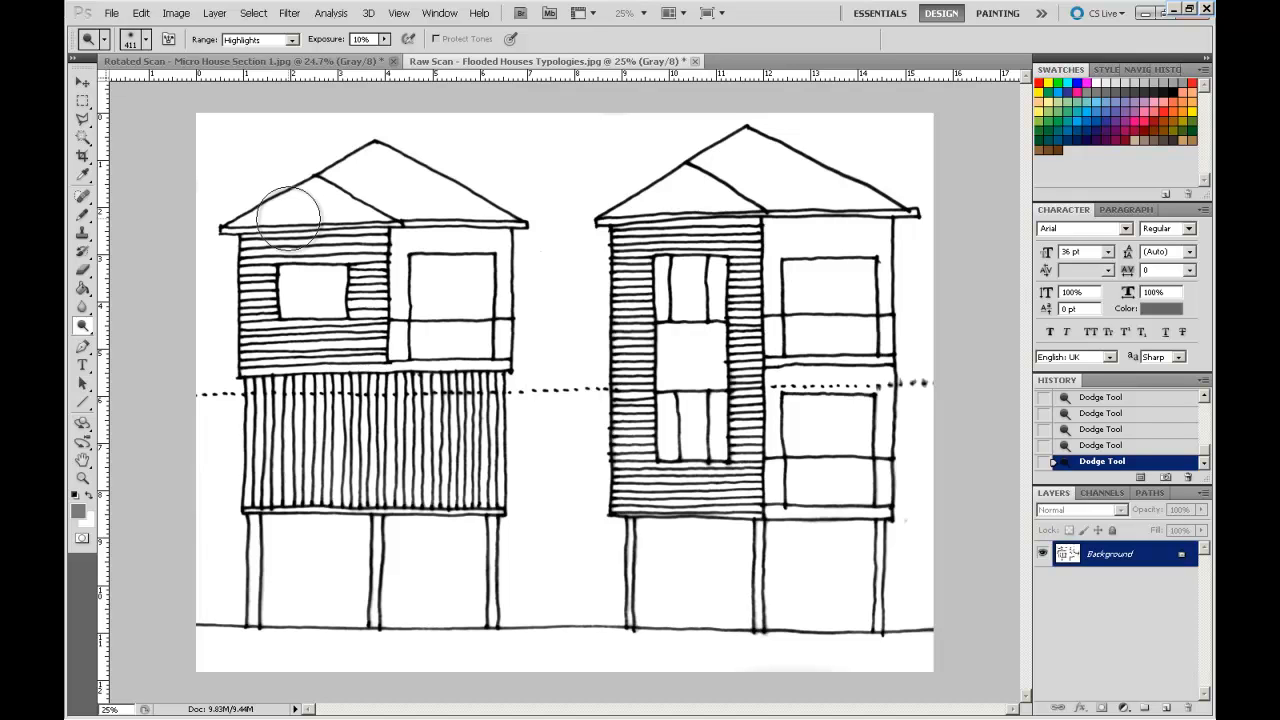
mouse_move(796, 216)
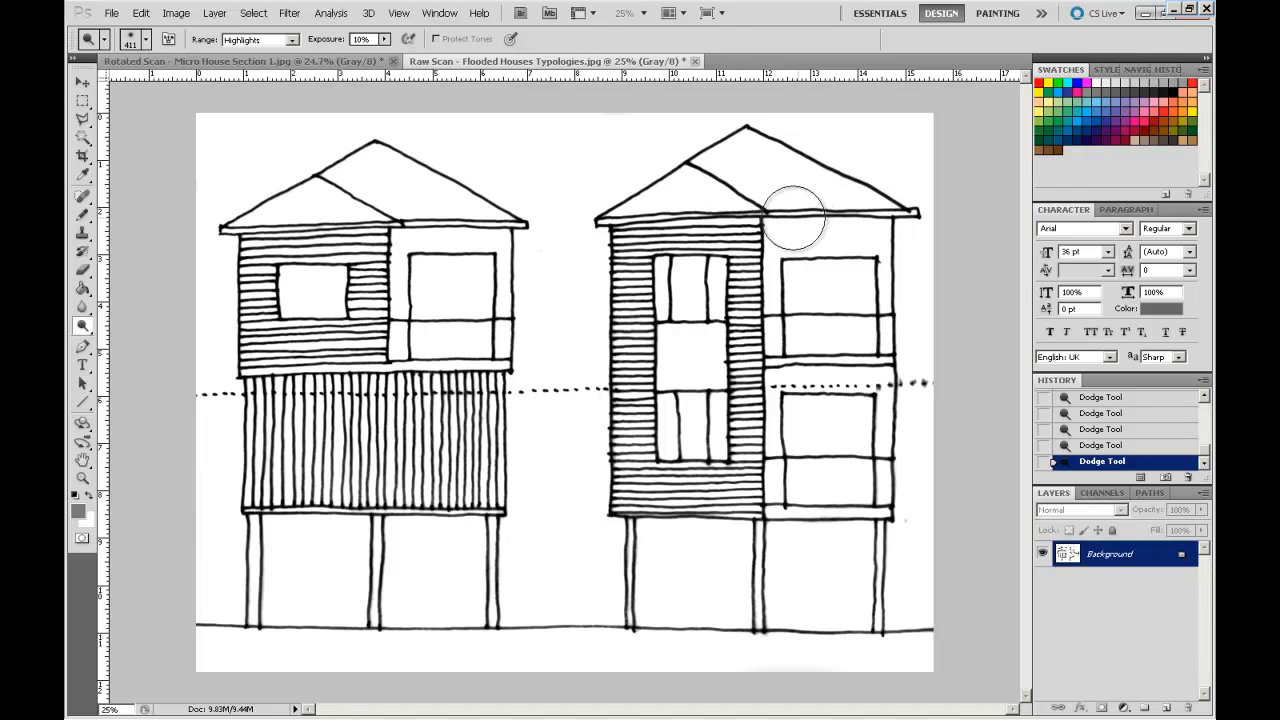